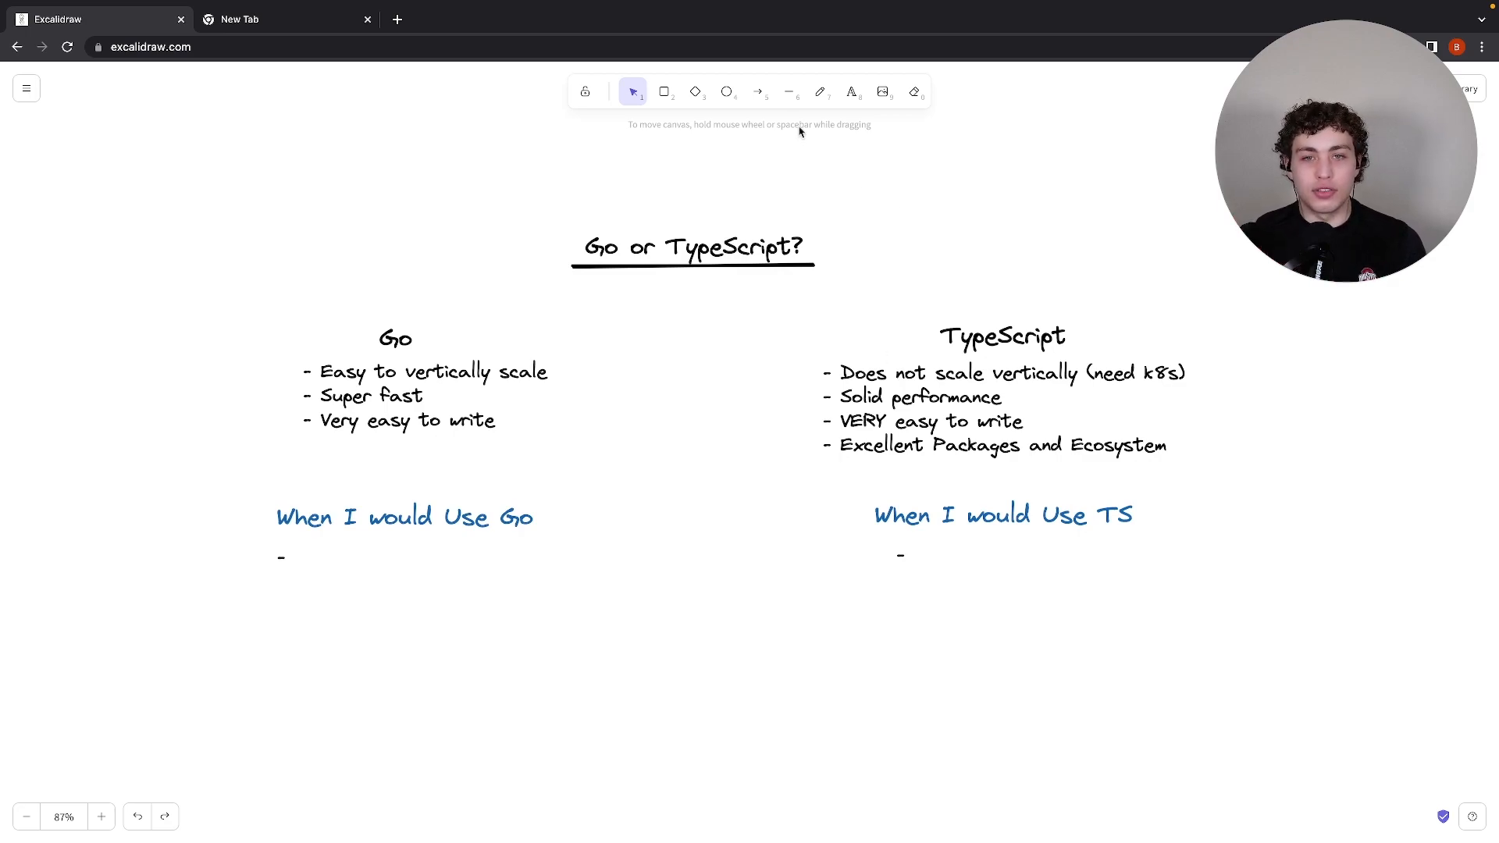
# Draw a vertical divider line down the board between the Go and TypeScript columns
pyautogui.moveTo(683, 316); pyautogui.dragTo(669, 766)
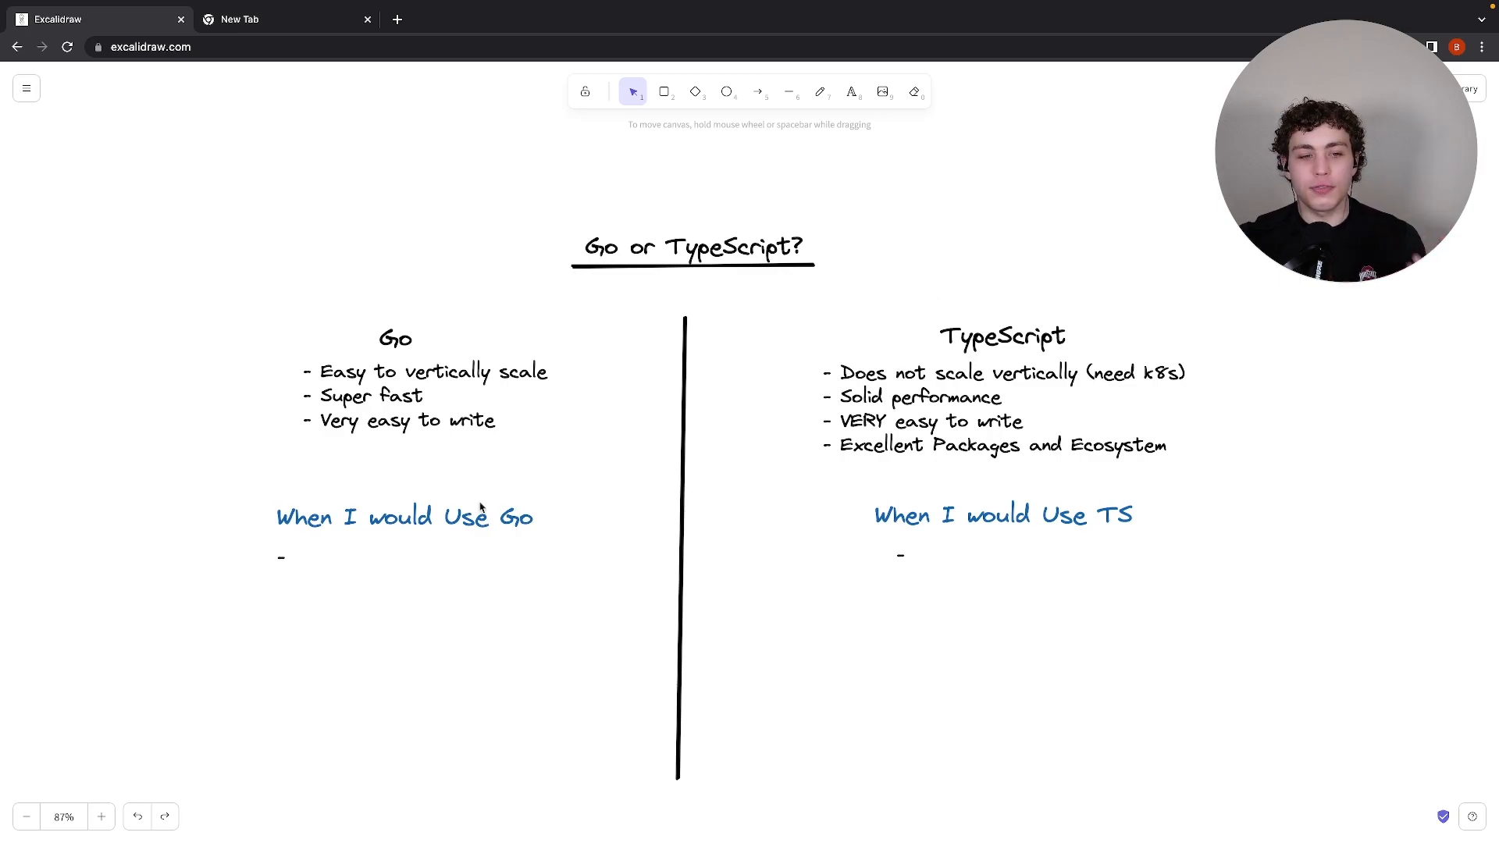
# Fill the first bullet under 'When I would Use Go' with '- Standale backend'
pyautogui.click(282, 558)
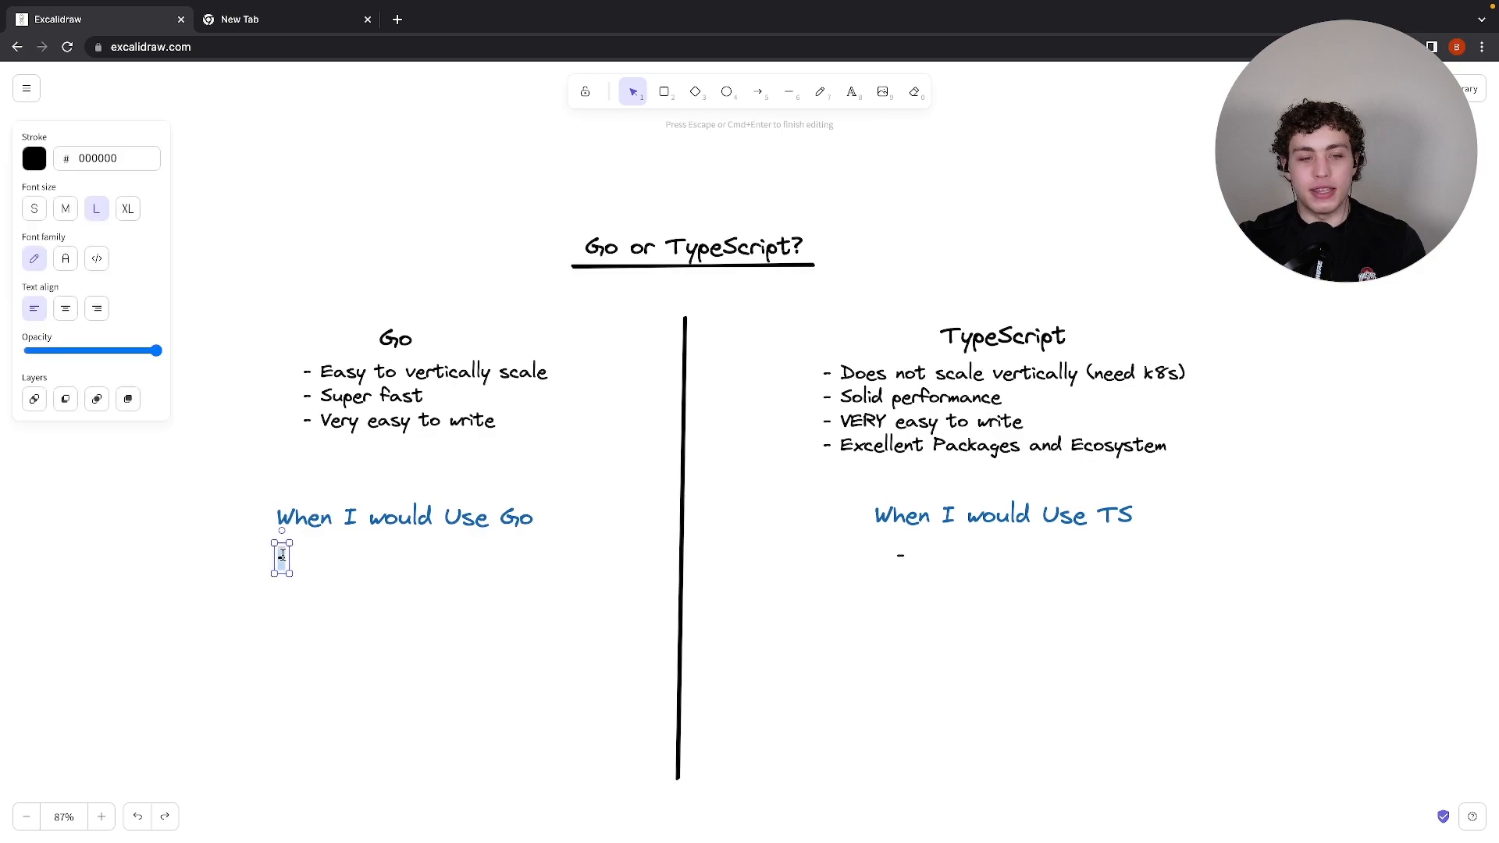
pyautogui.write('-')
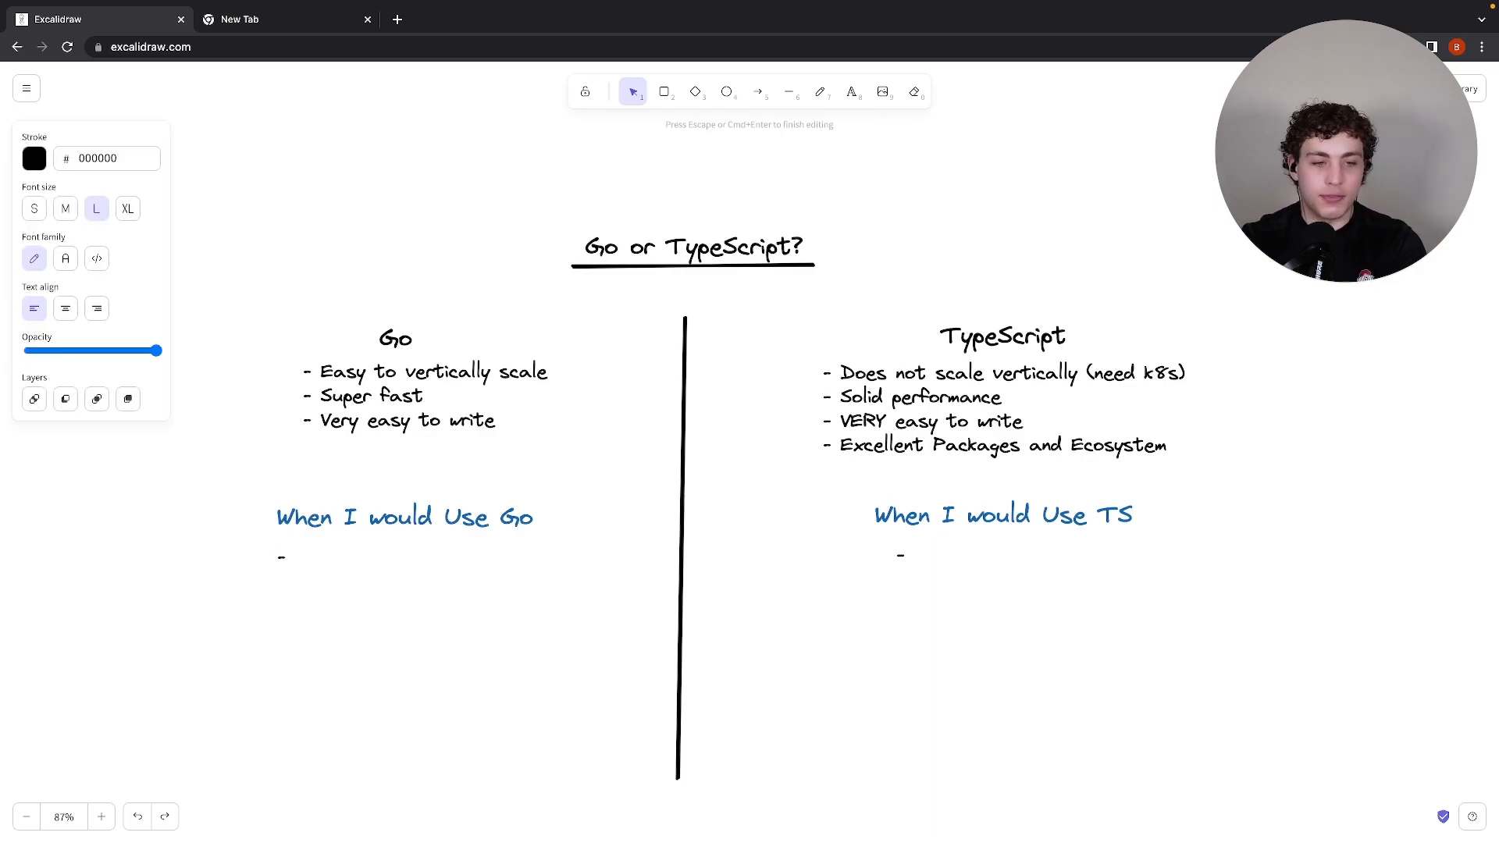
pyautogui.write('Standale b')
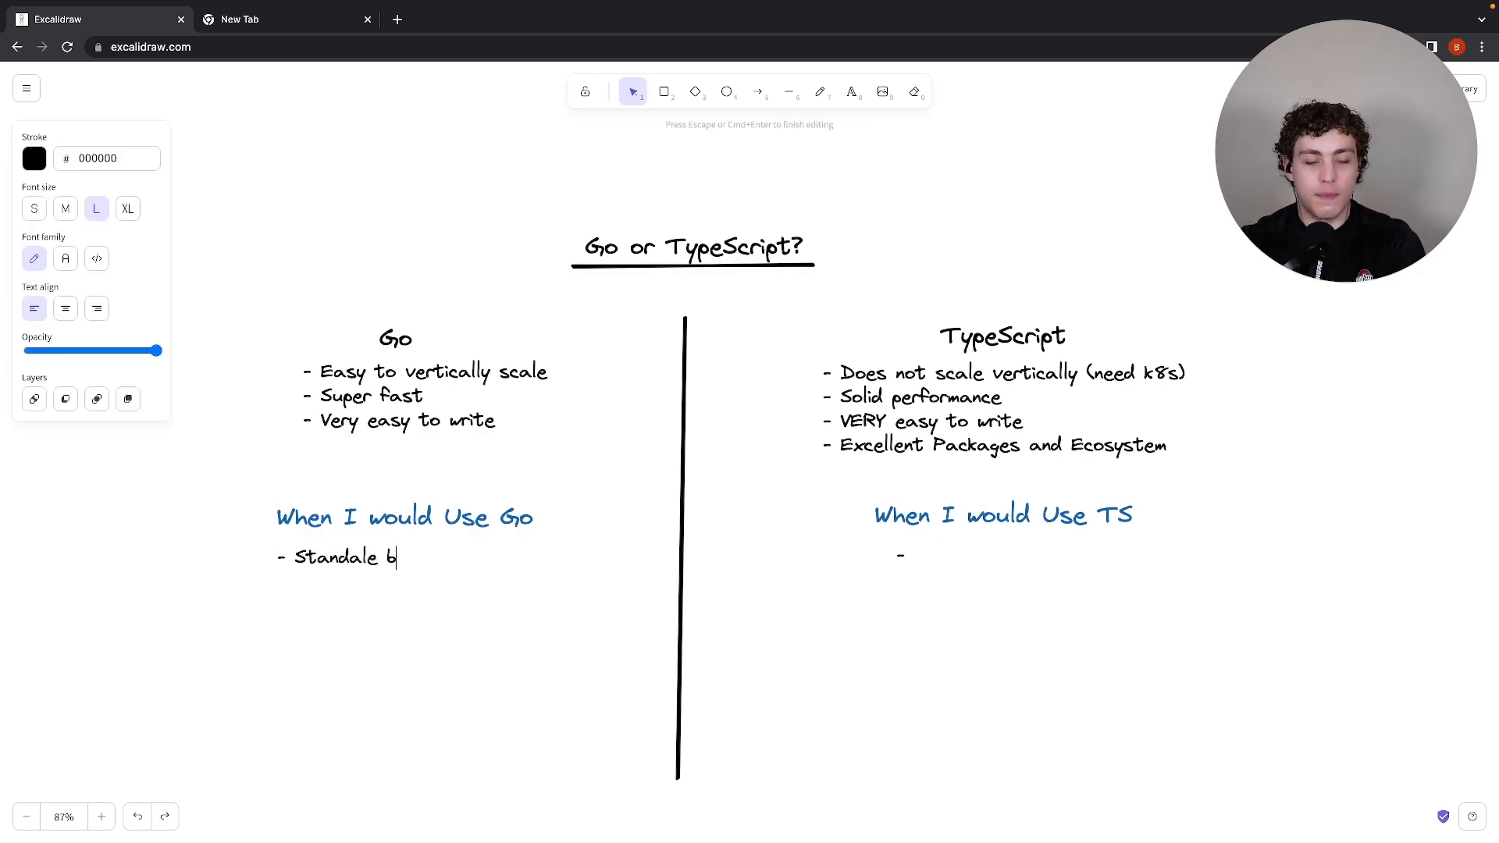
pyautogui.write('ackend')
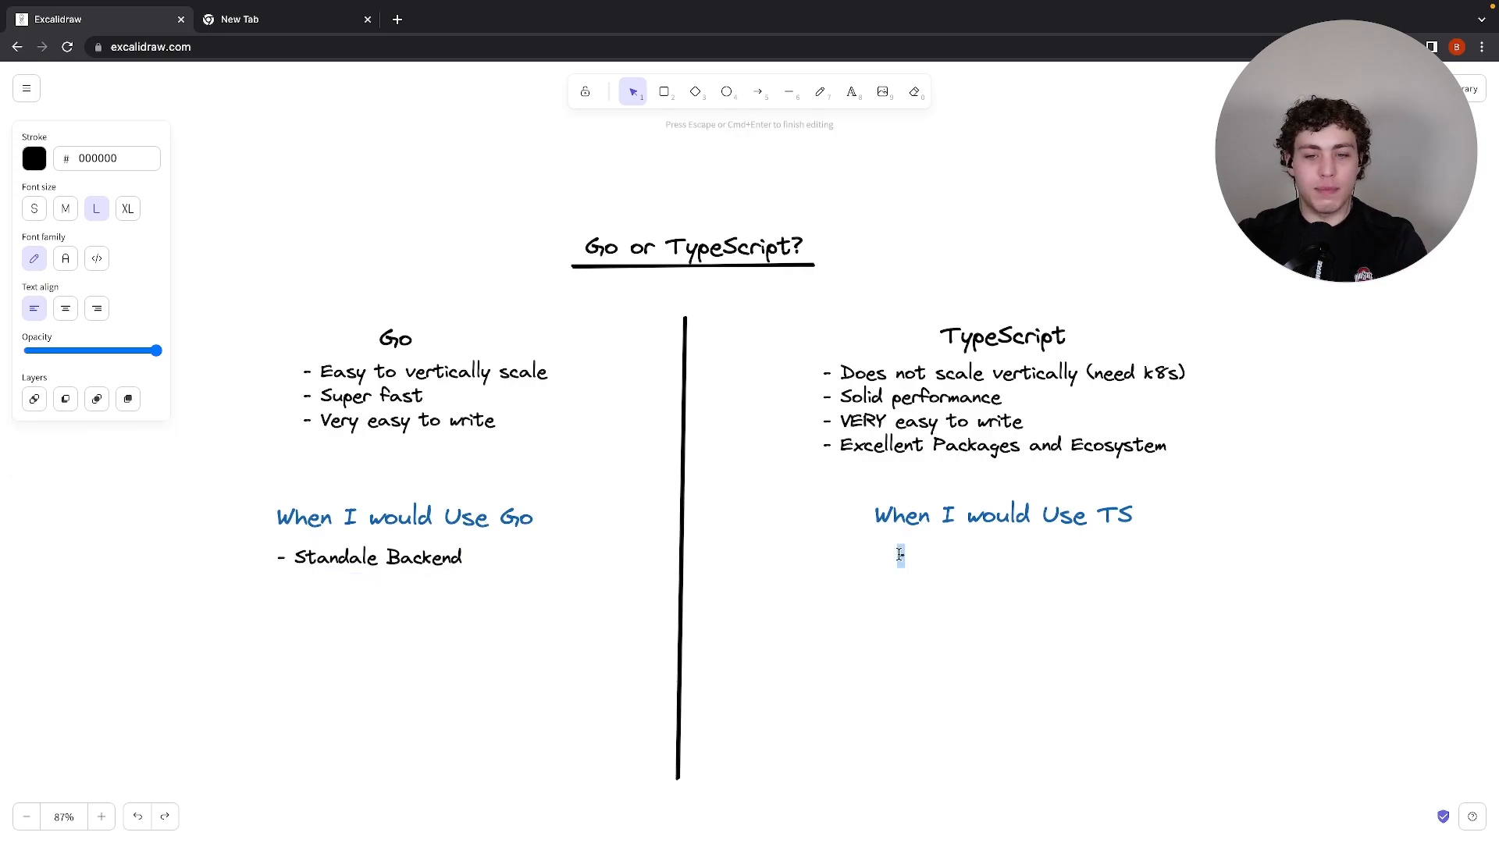
# List tightly coupled frontend/backend frameworks (Next, SvelteKit, SolidStart, etc.) under the TypeScript use cases
pyautogui.write('- Frontend and Backend are tightly coupled')
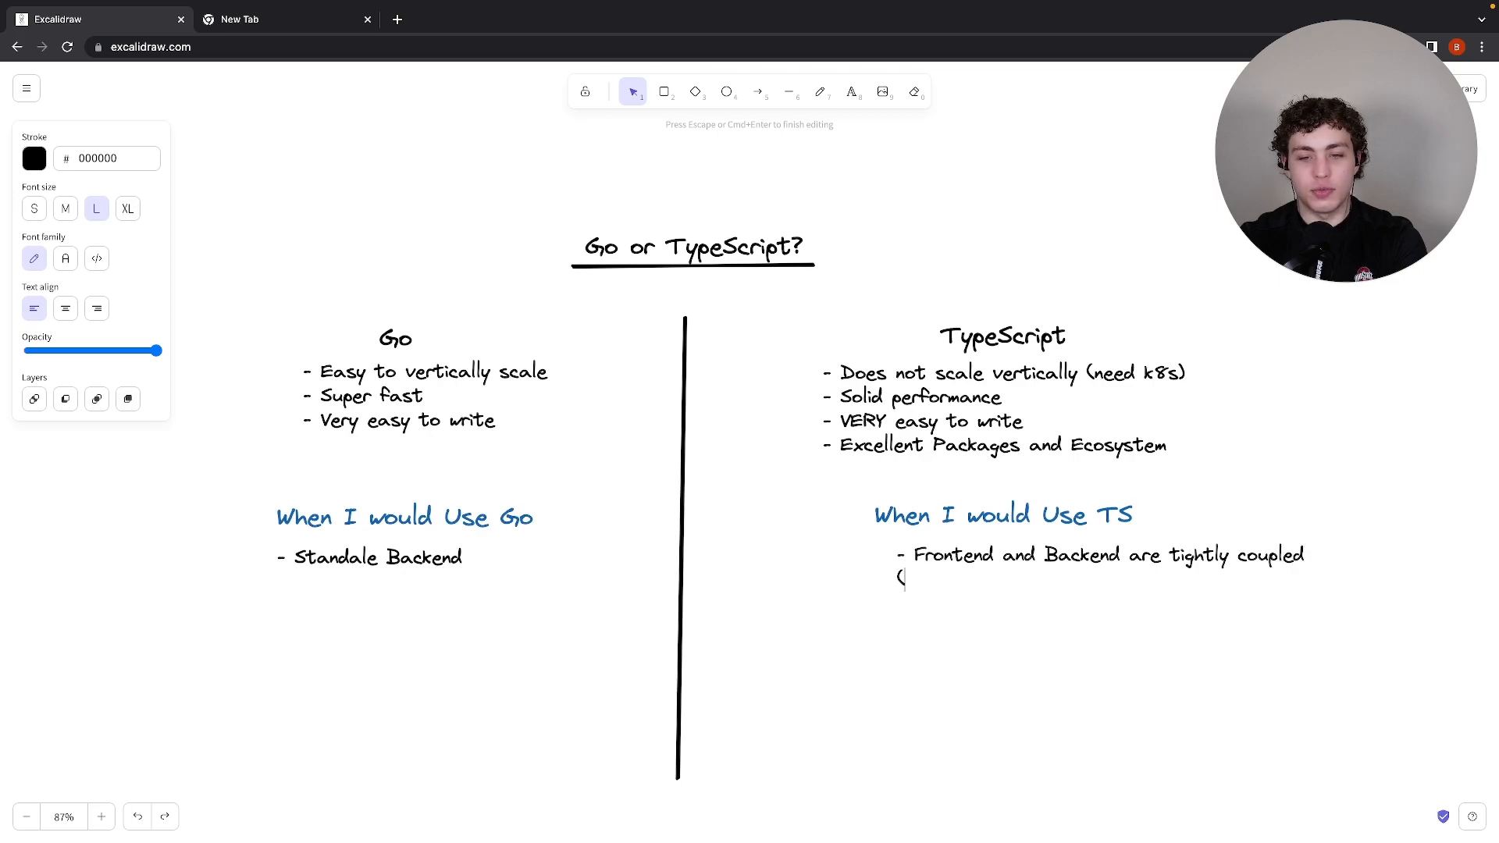
pyautogui.write('NextJS, NuxtJS,')
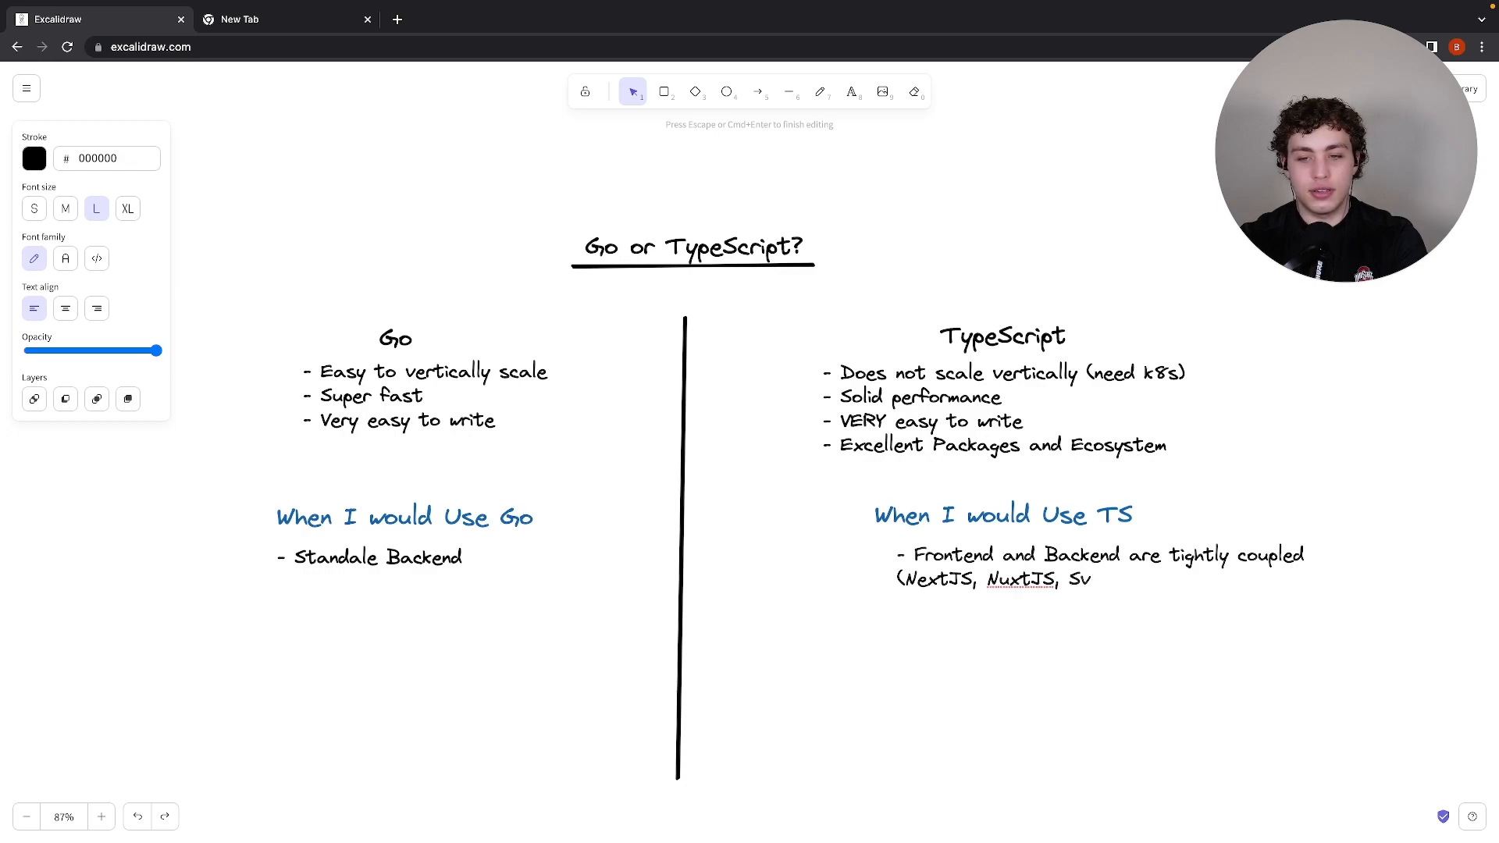
pyautogui.write('SvelteKit,')
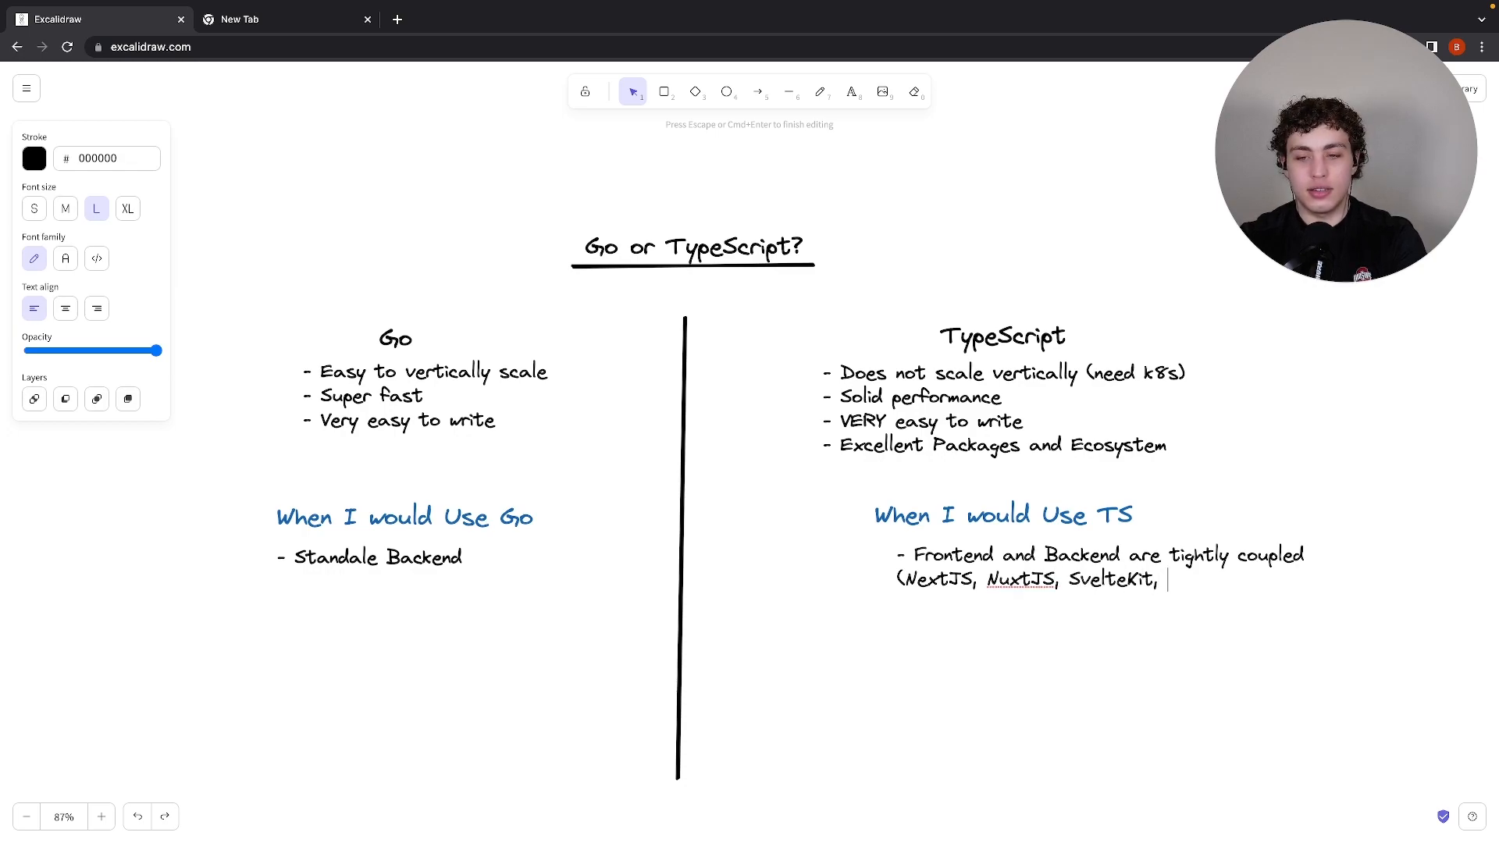
pyautogui.write('Solid Stat')
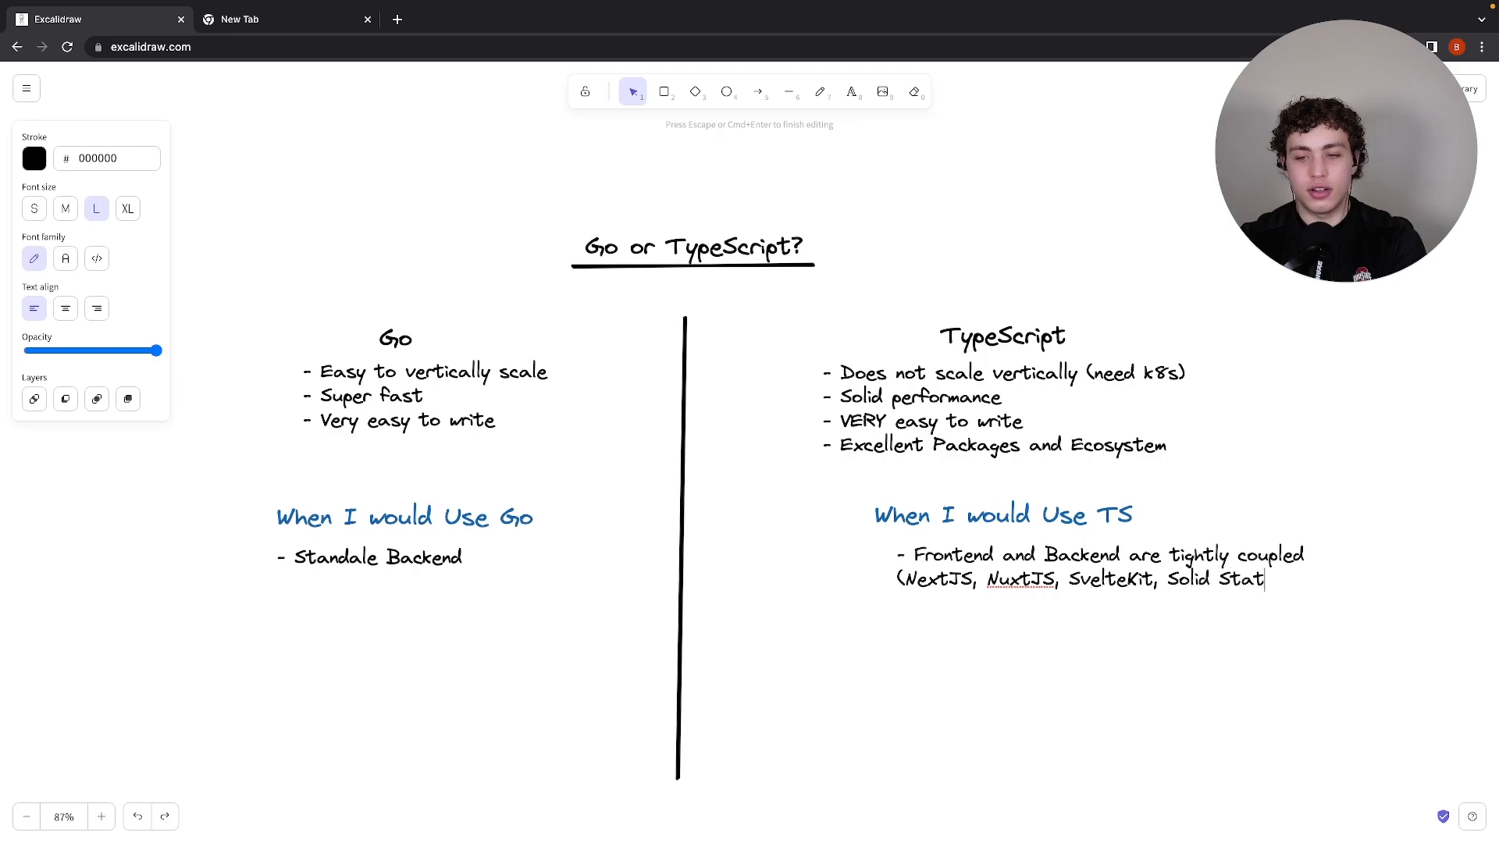
pyautogui.write('t, etcv')
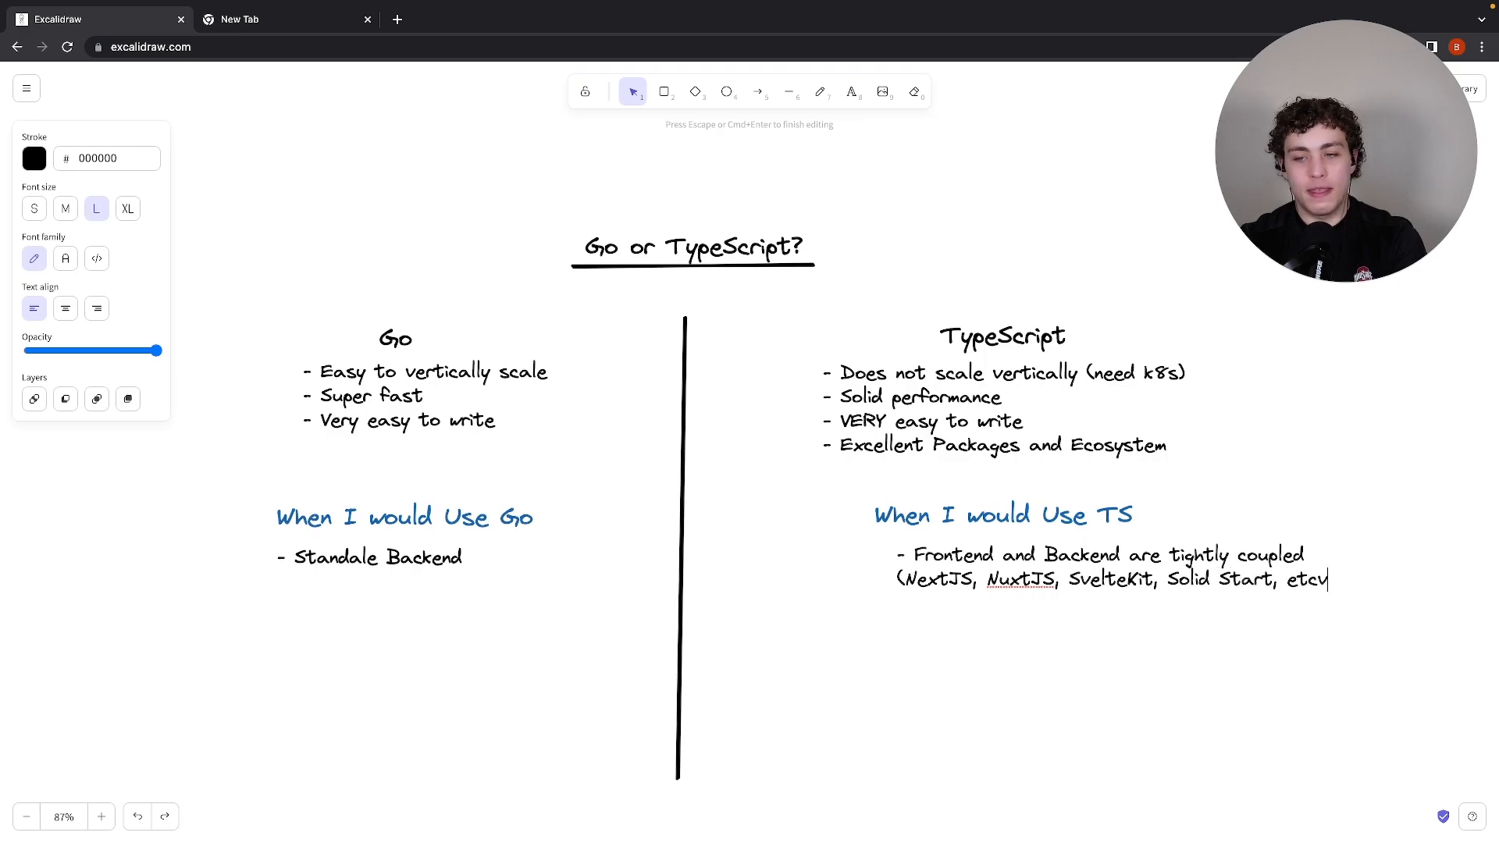
pyautogui.write('.)')
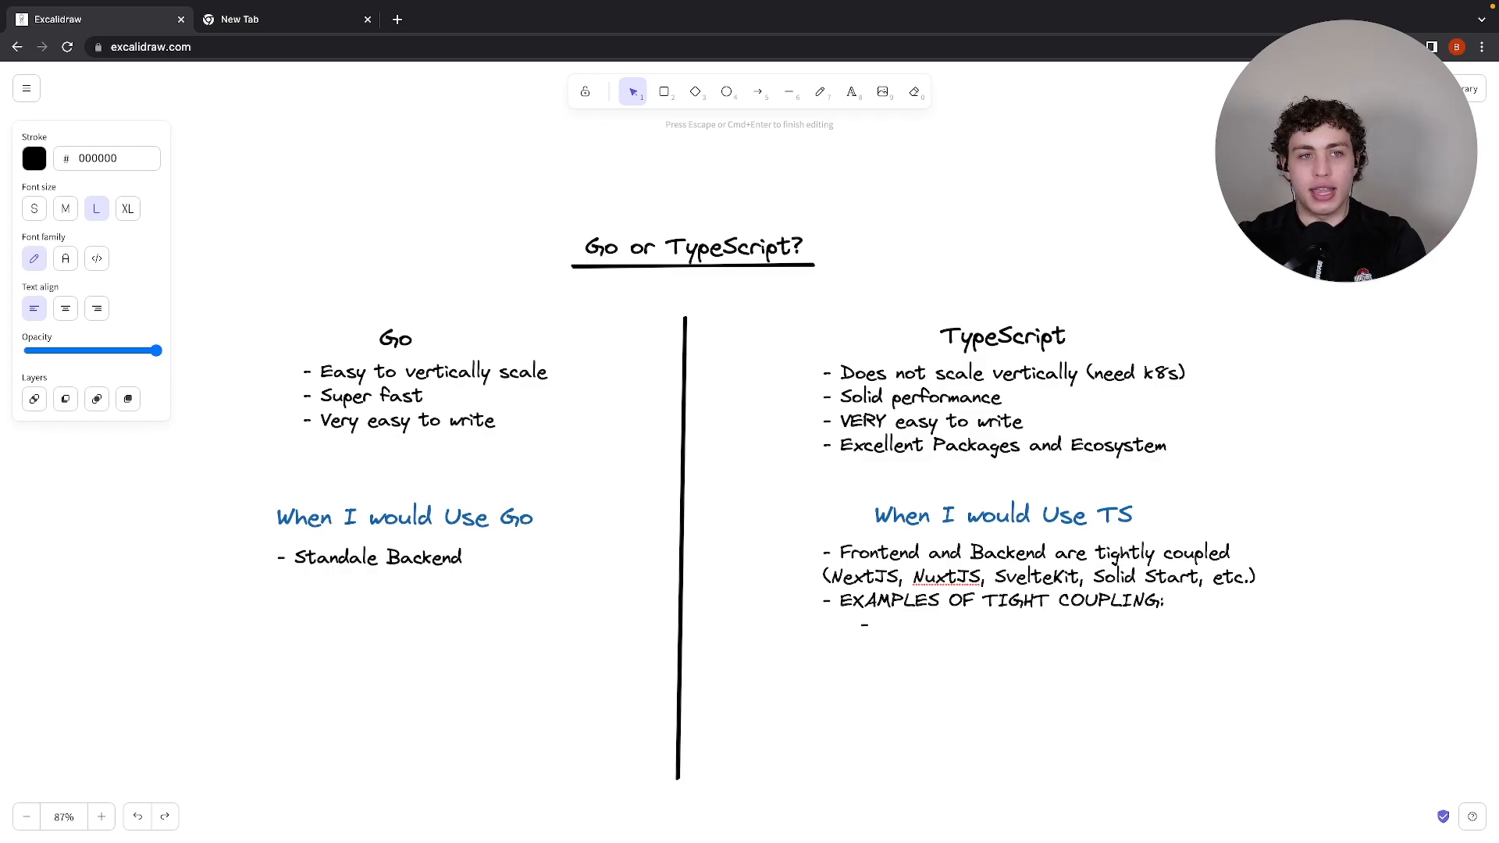
# Type 'Update user settings' as the first tight-coupling example
pyautogui.write('U')
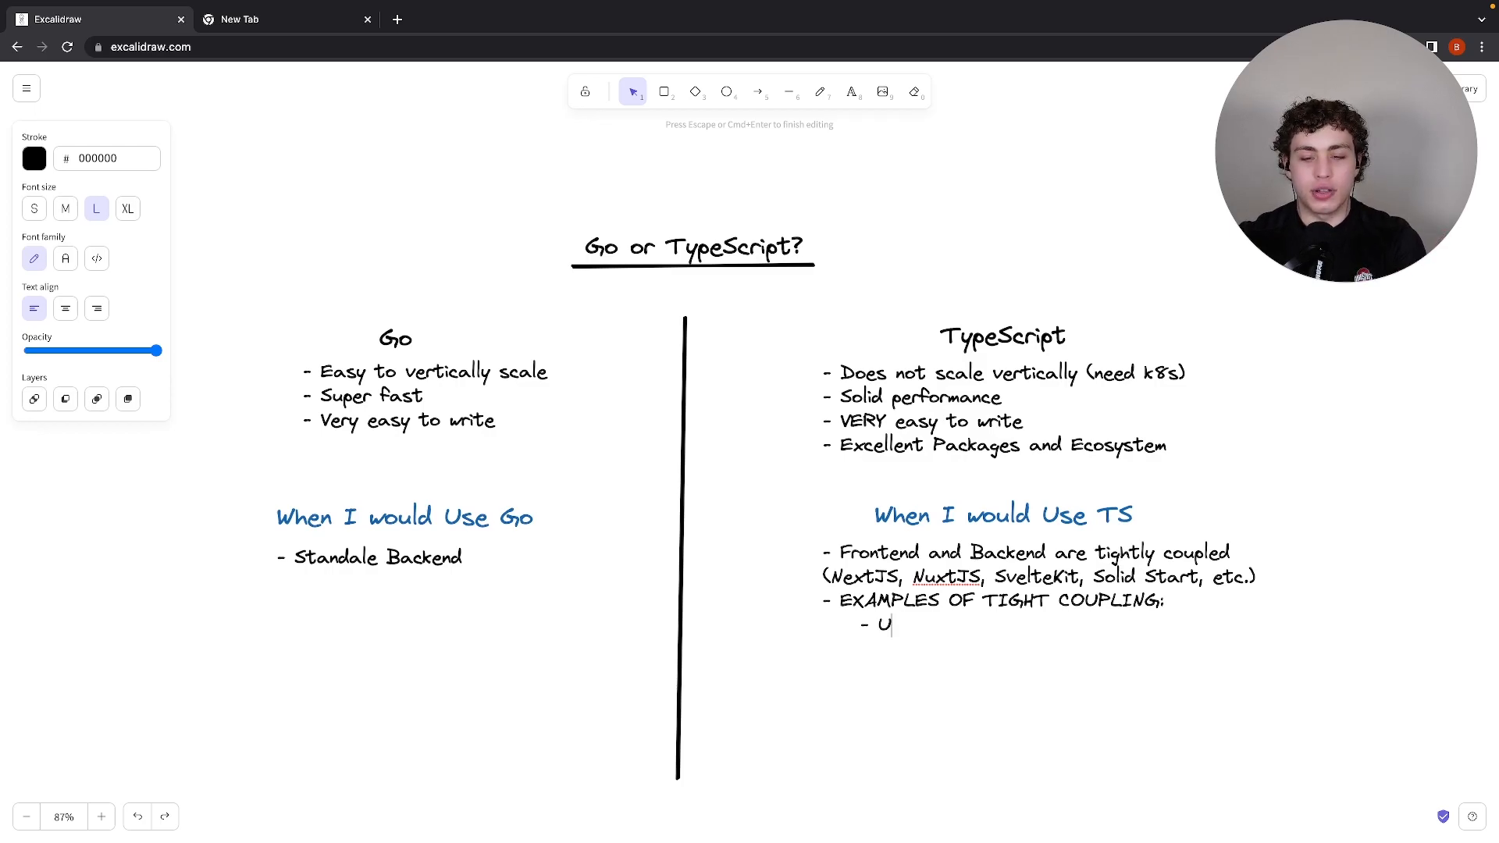
pyautogui.write('pdate user settings')
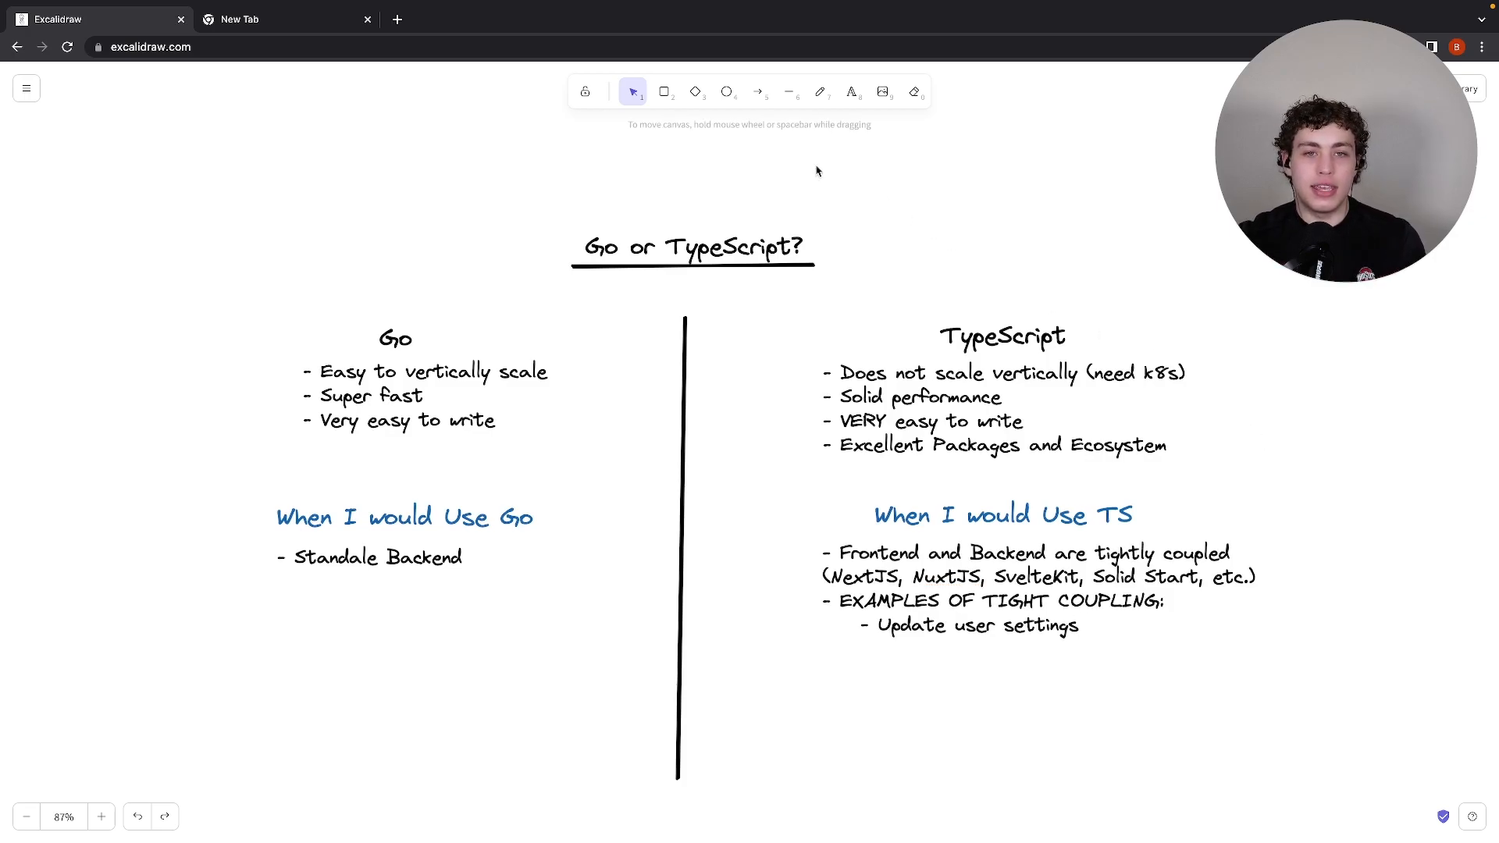
# Draw a 'client' box with a 'server' copy, a vertical divider, and a double arrow
pyautogui.click(663, 92)
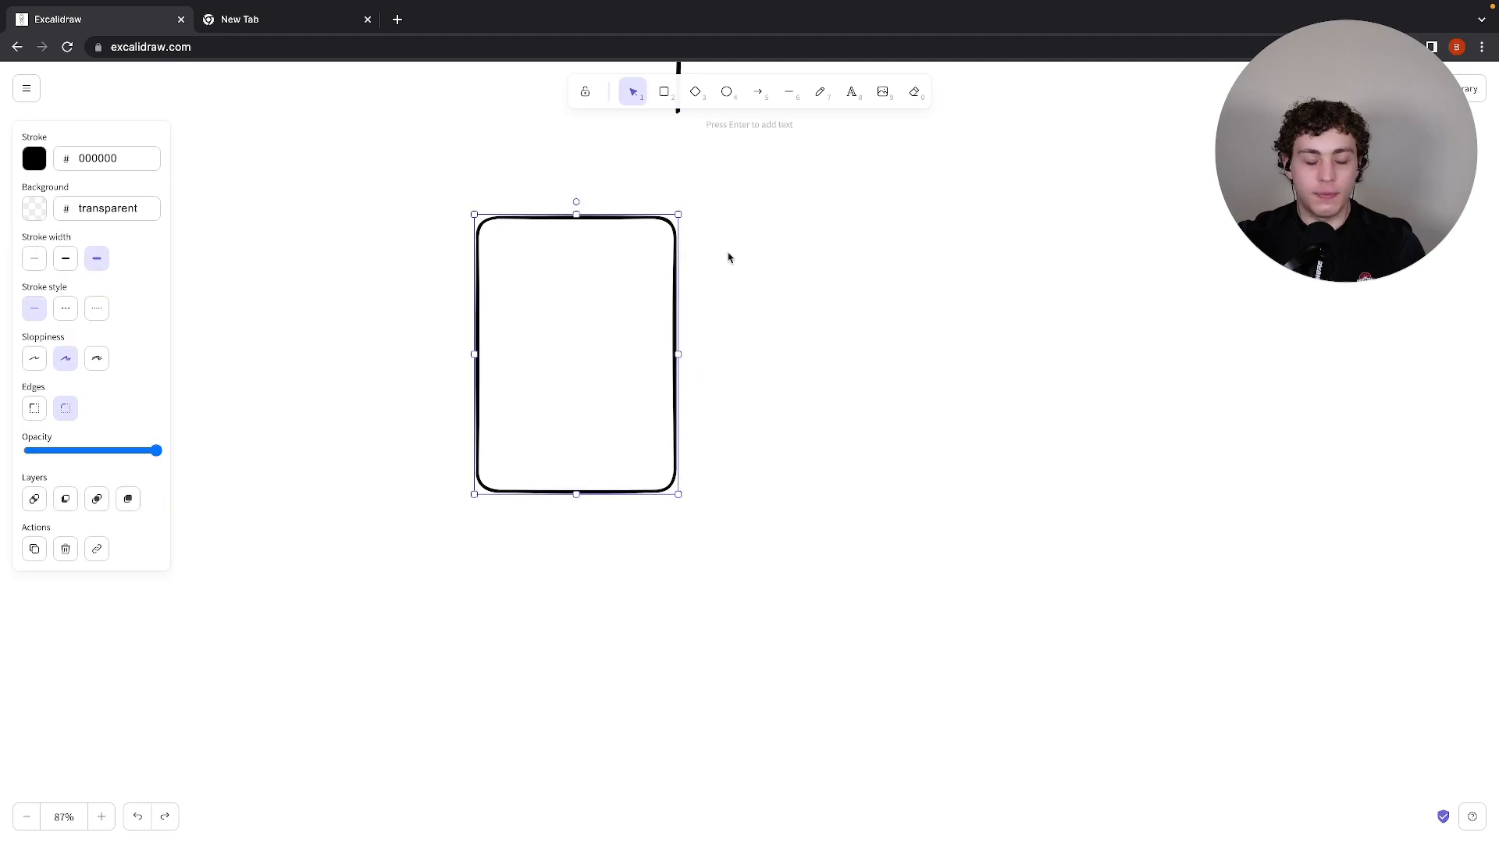
pyautogui.write('client')
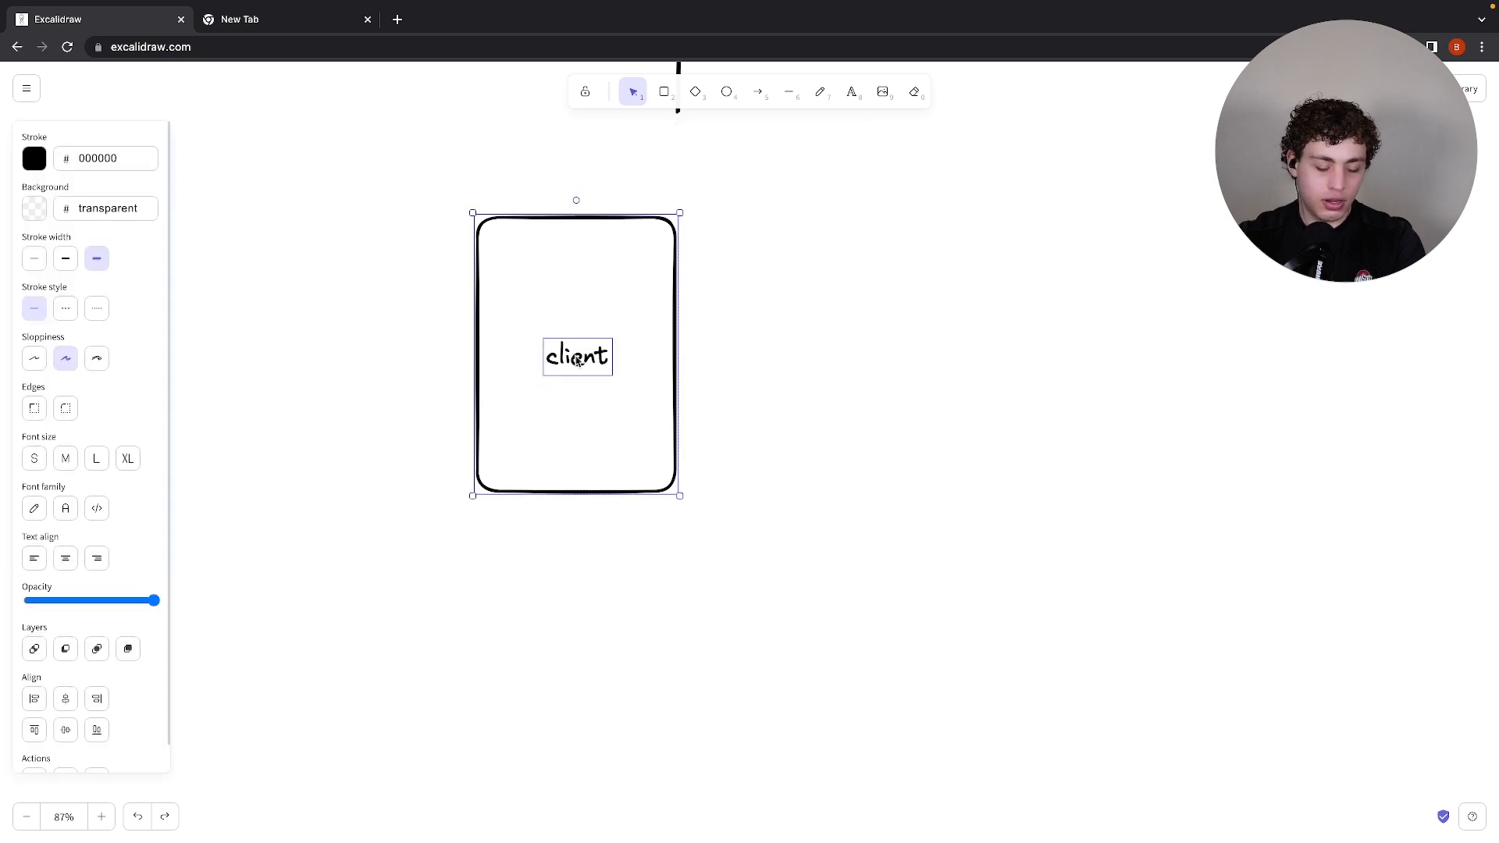
pyautogui.moveTo(576, 357); pyautogui.dragTo(1044, 350)
pyautogui.write('server')
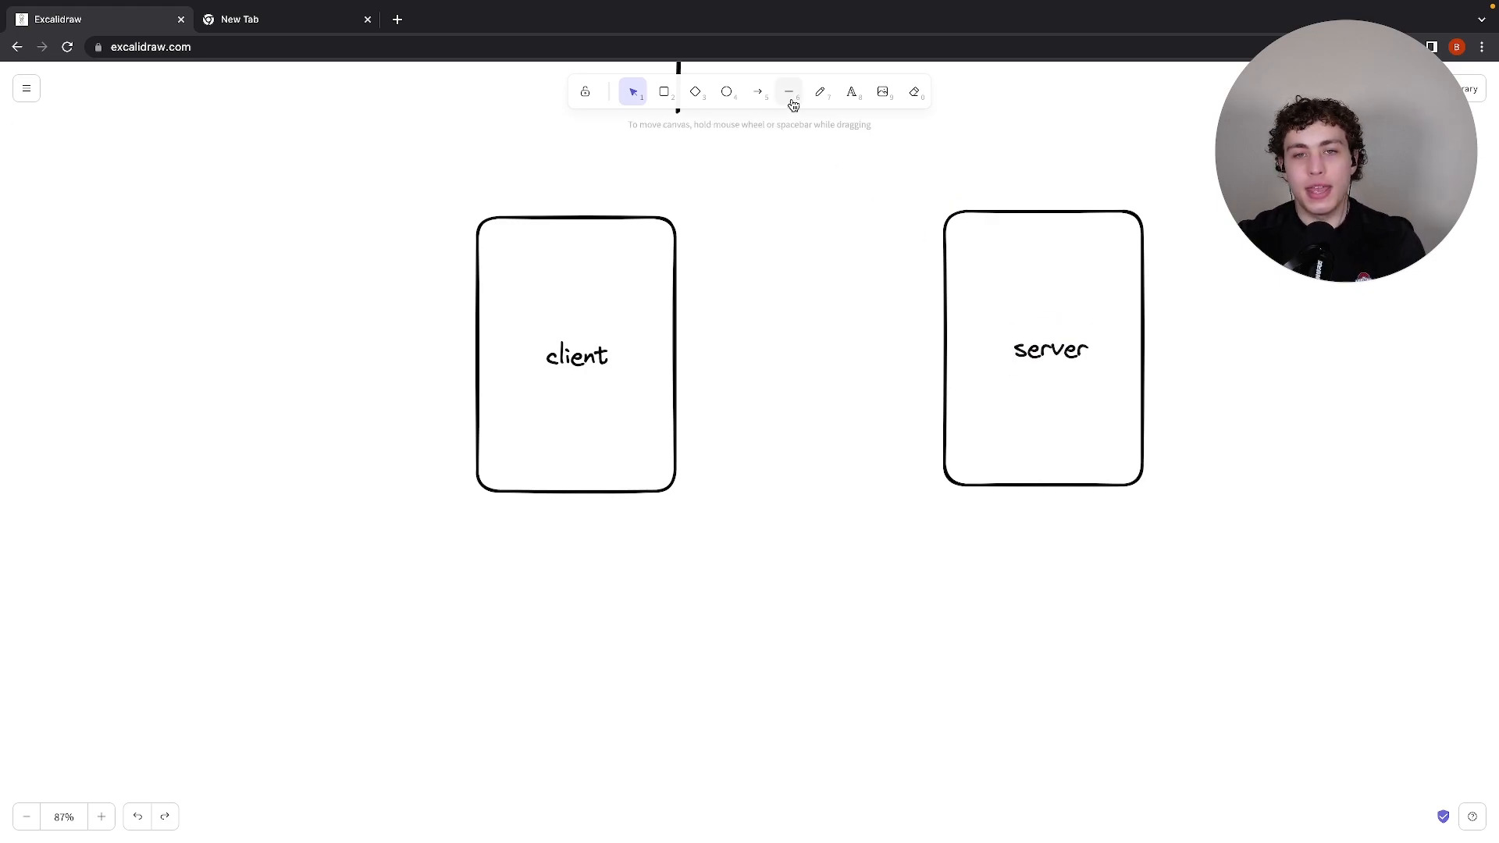
pyautogui.click(789, 92)
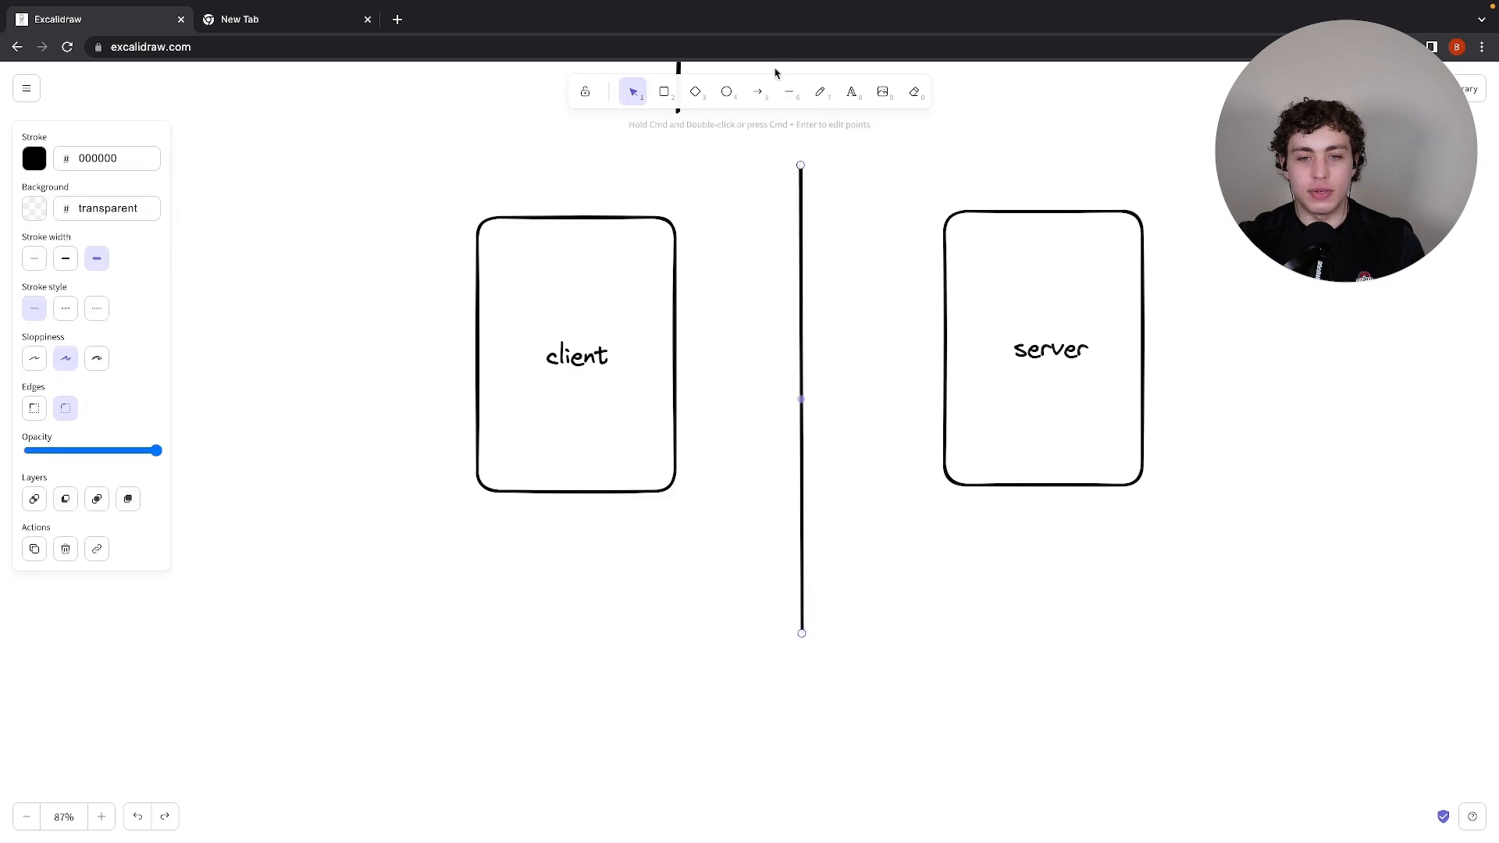
pyautogui.click(757, 93)
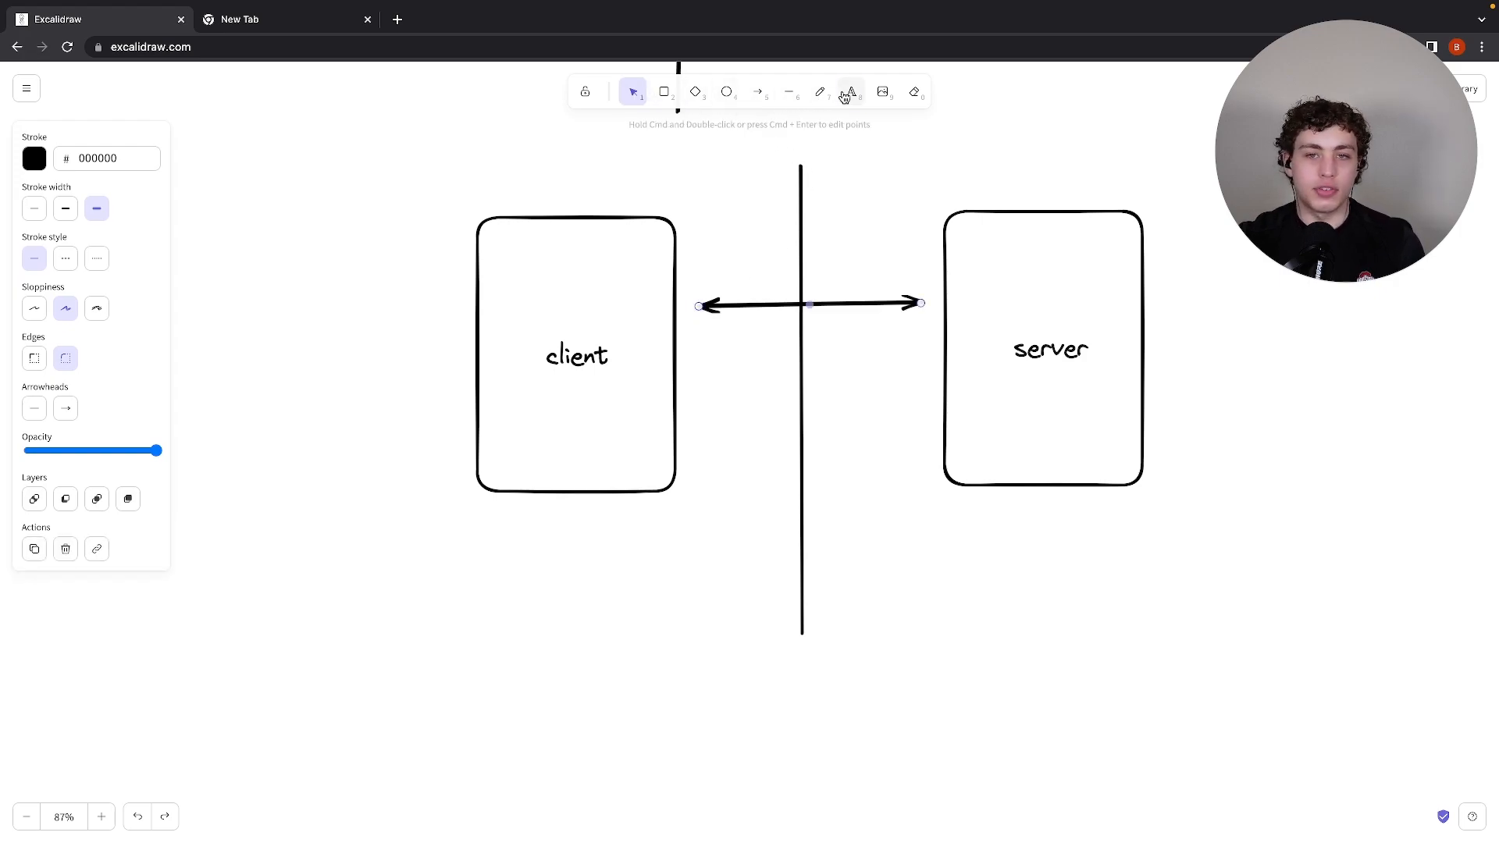
# Add green 'req, res' and 'HTTP' labels above the client–server arrow
pyautogui.click(850, 92)
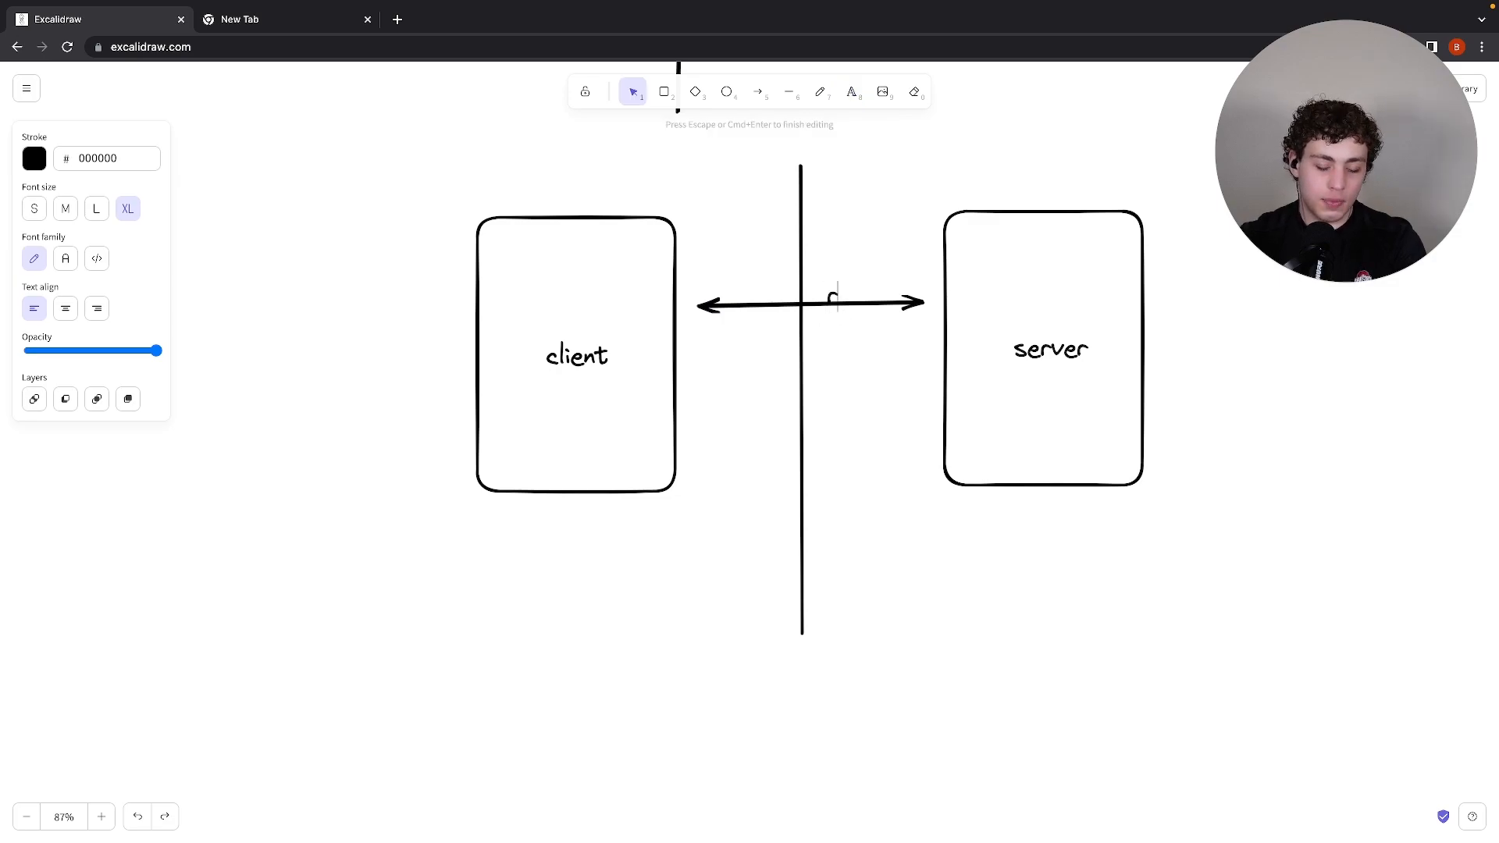
pyautogui.write('req, res')
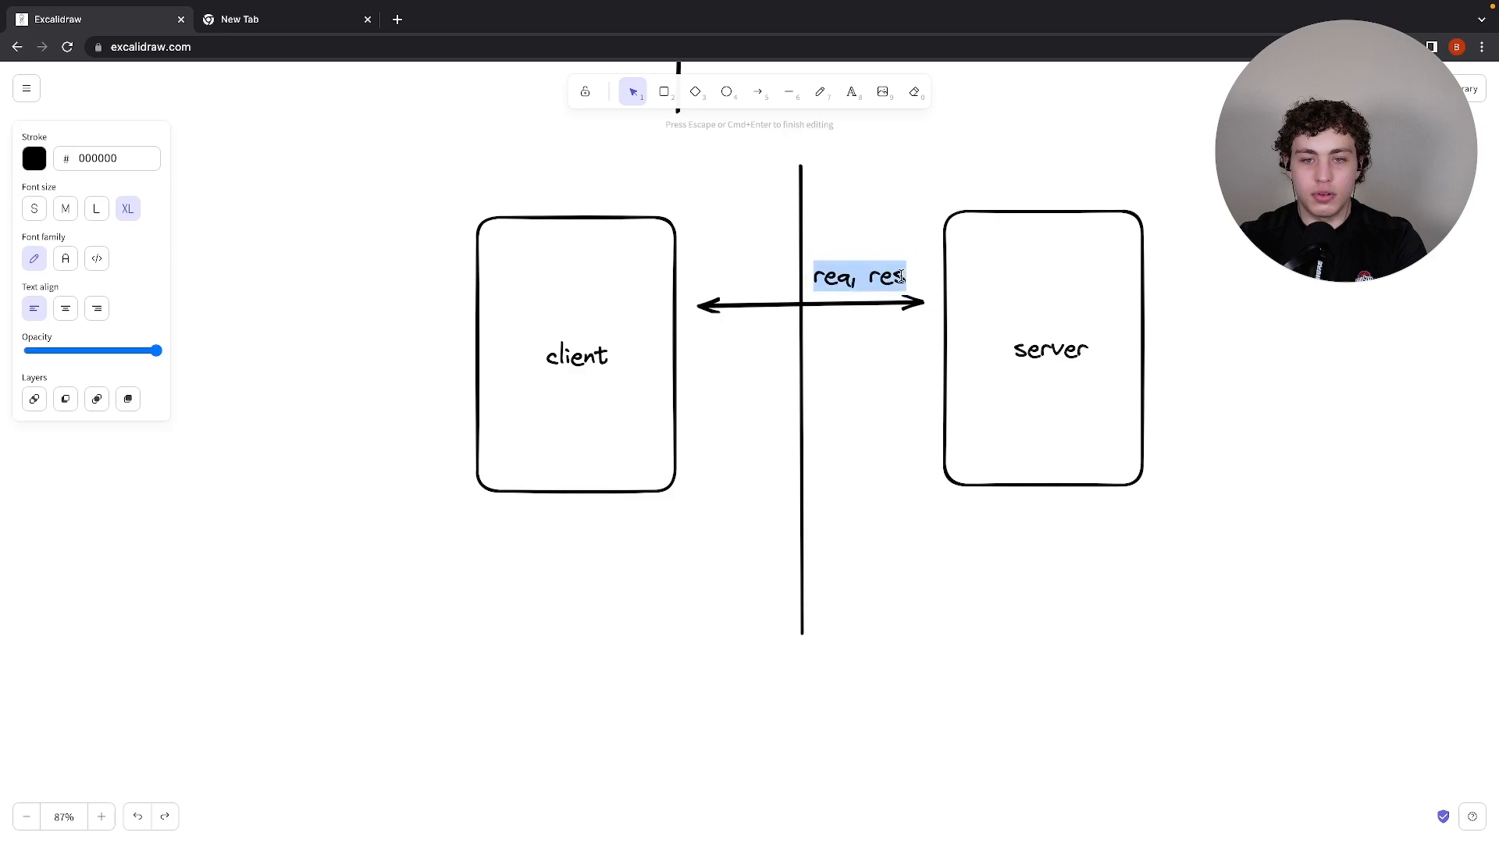
pyautogui.write('HTTP')
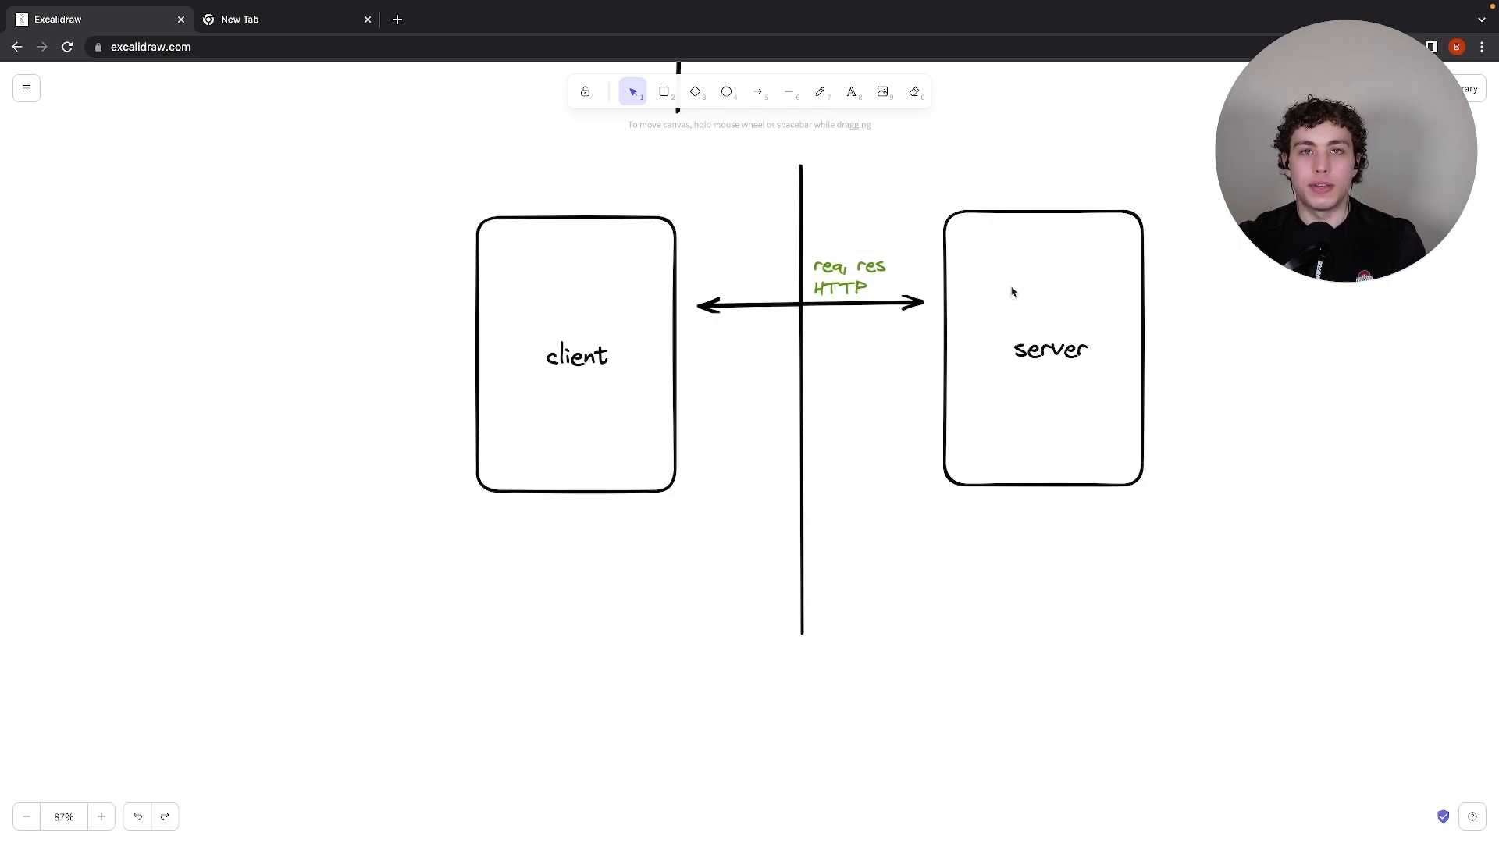
pyautogui.moveTo(894, 235)
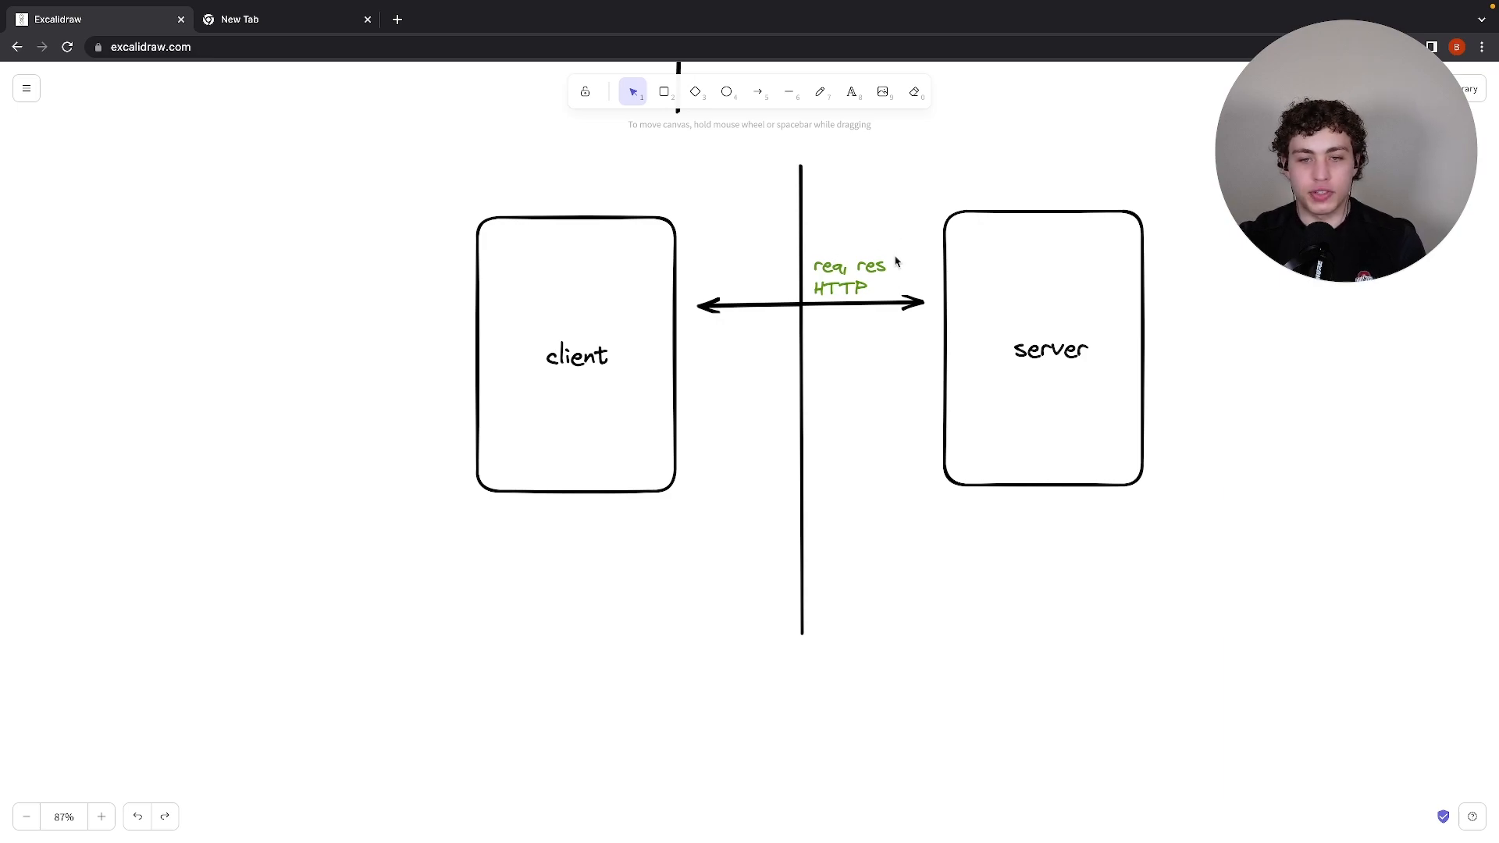
pyautogui.moveTo(1084, 294)
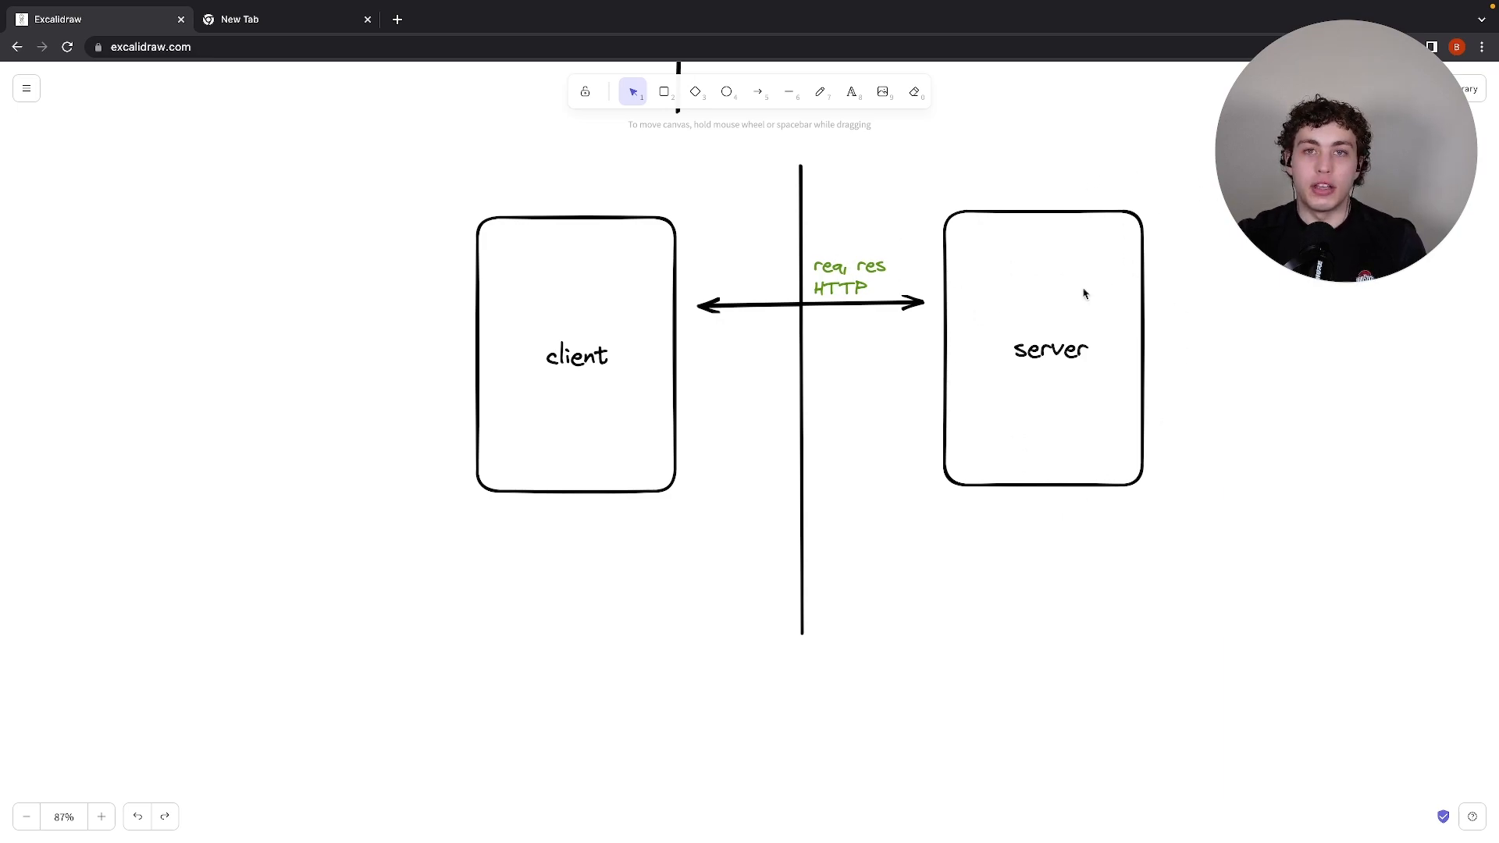
pyautogui.moveTo(1150, 358)
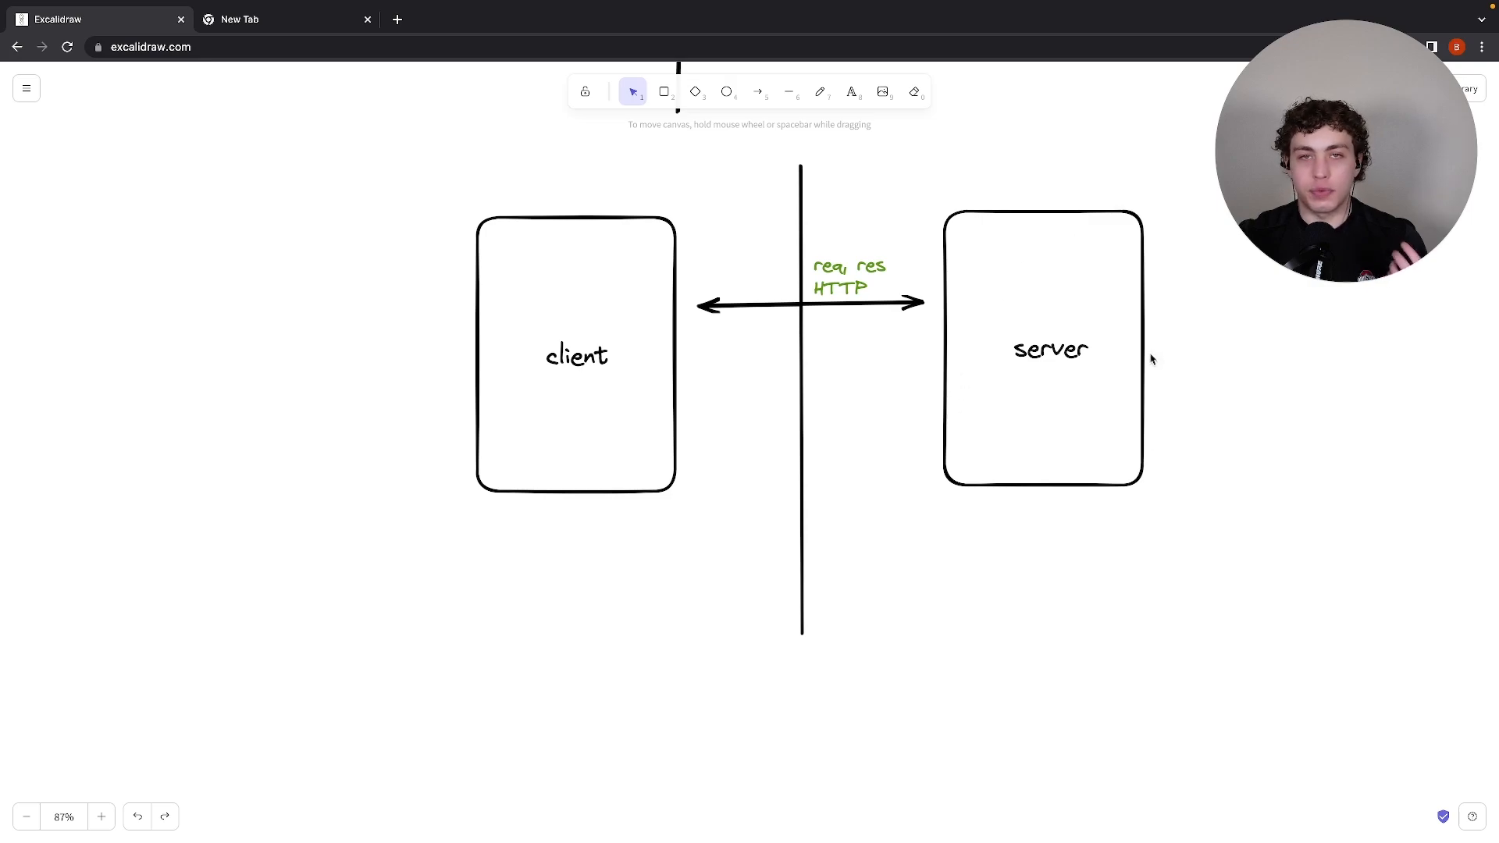
pyautogui.moveTo(1102, 311)
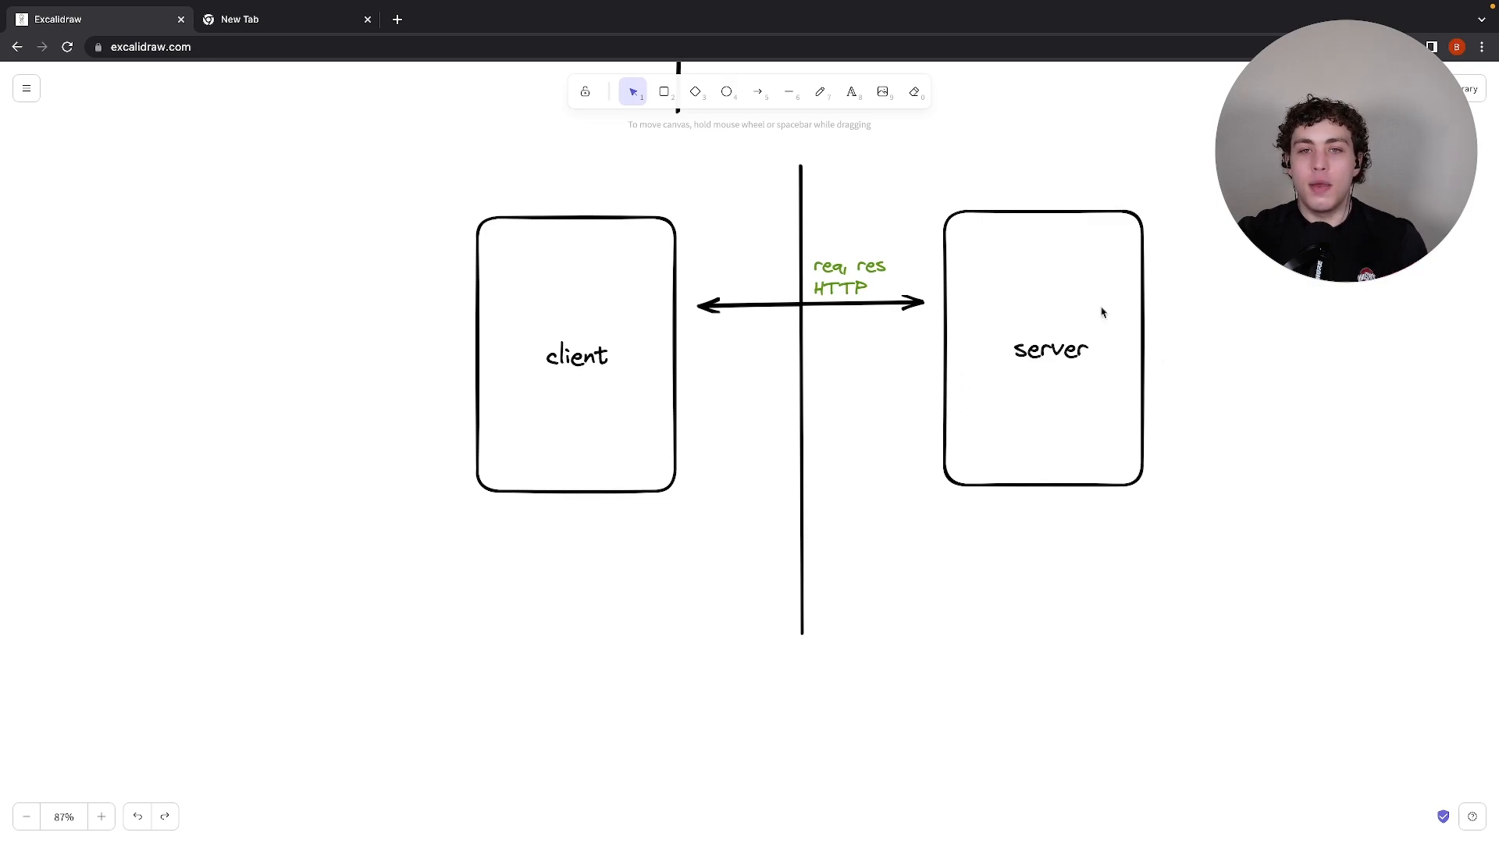
# Draw a second double-headed arrow from client to server below the first
pyautogui.click(756, 92)
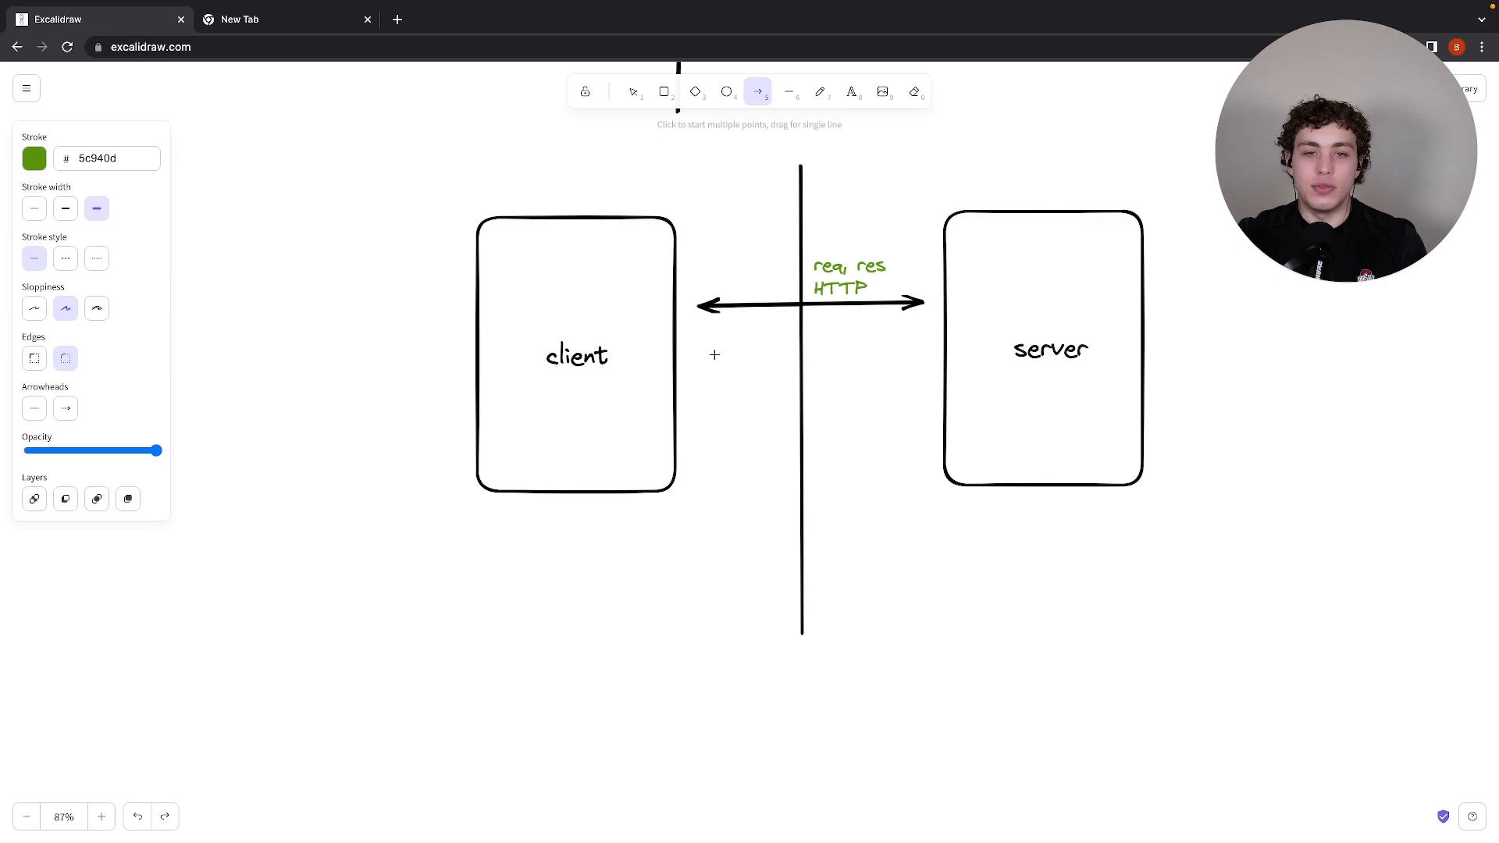
pyautogui.moveTo(704, 396); pyautogui.dragTo(911, 394)
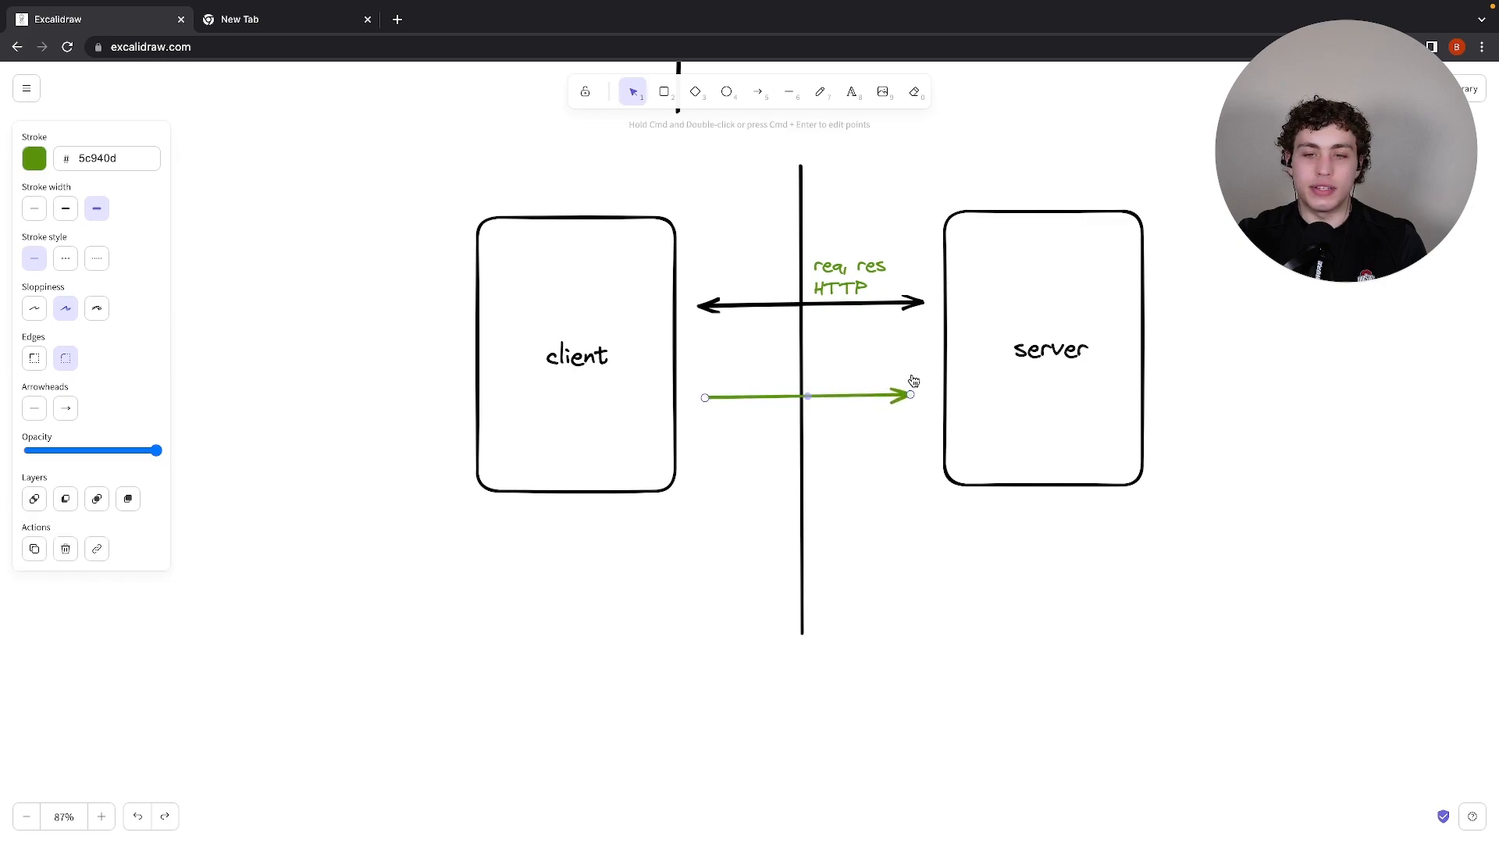
pyautogui.click(757, 92)
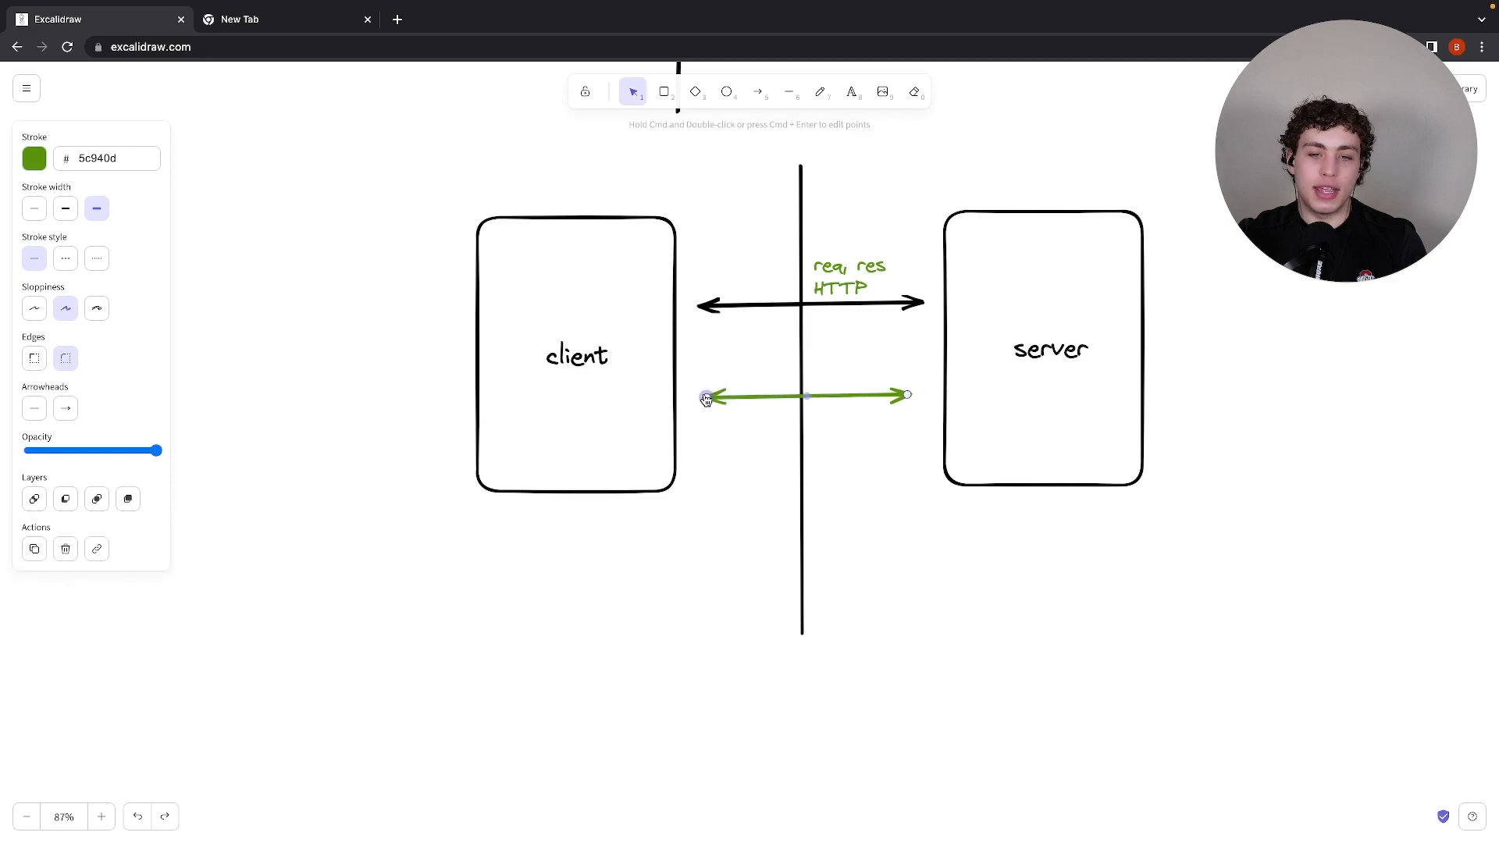
pyautogui.click(923, 404)
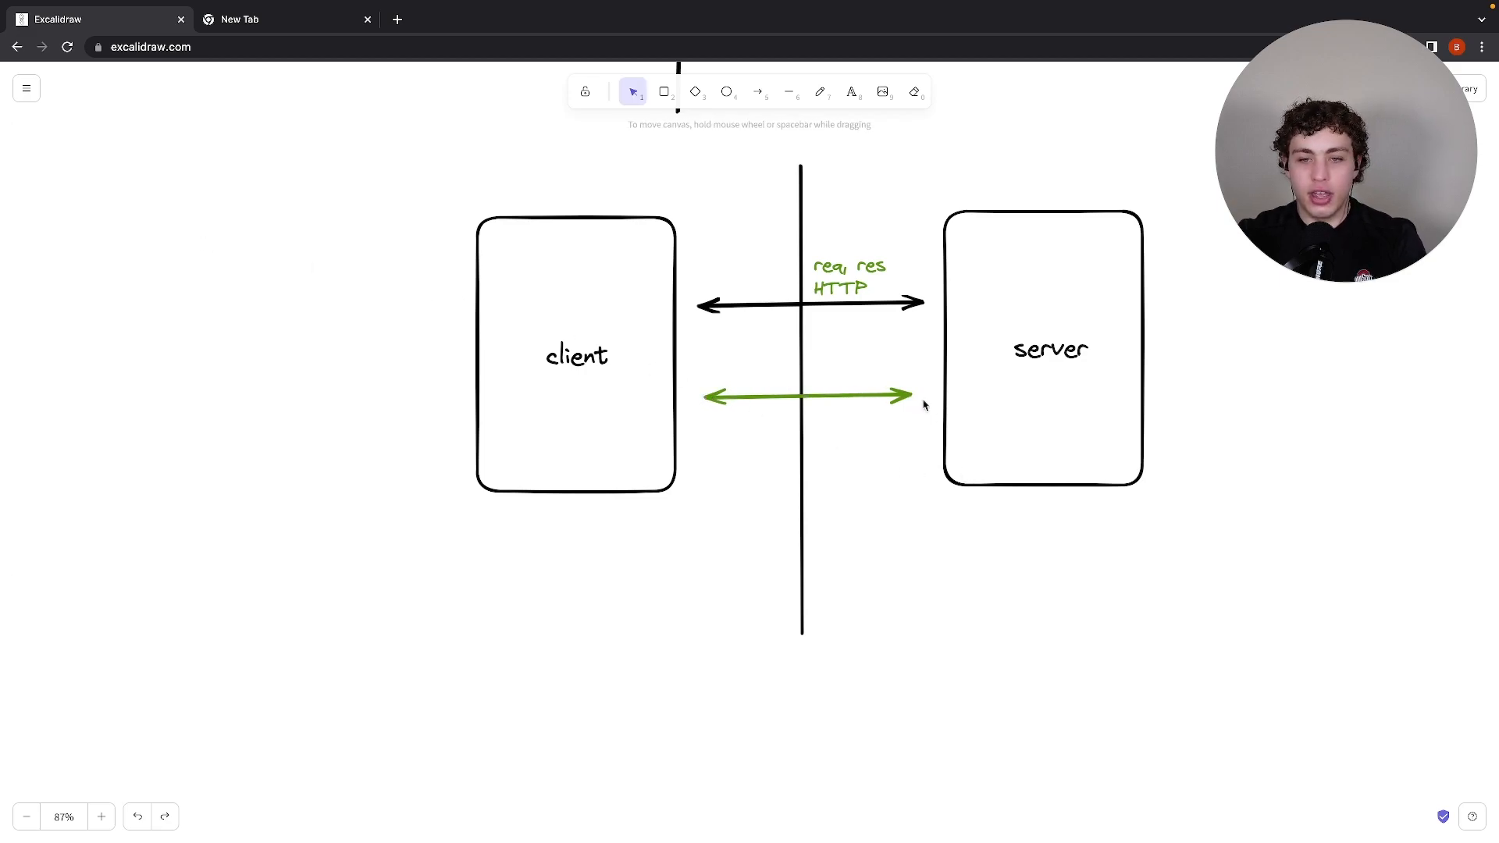
pyautogui.click(808, 395)
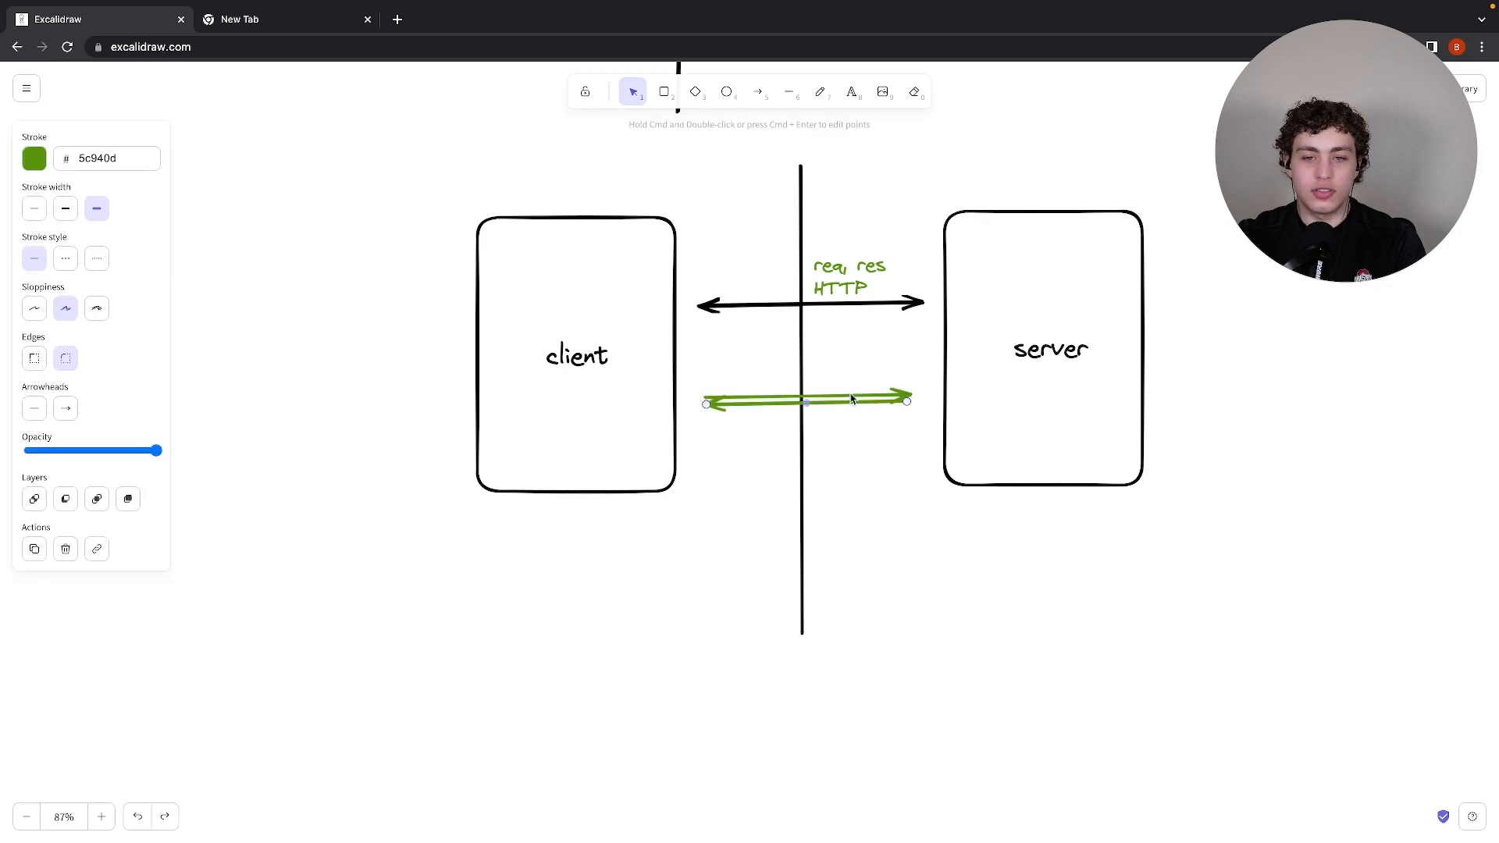
pyautogui.click(382, 220)
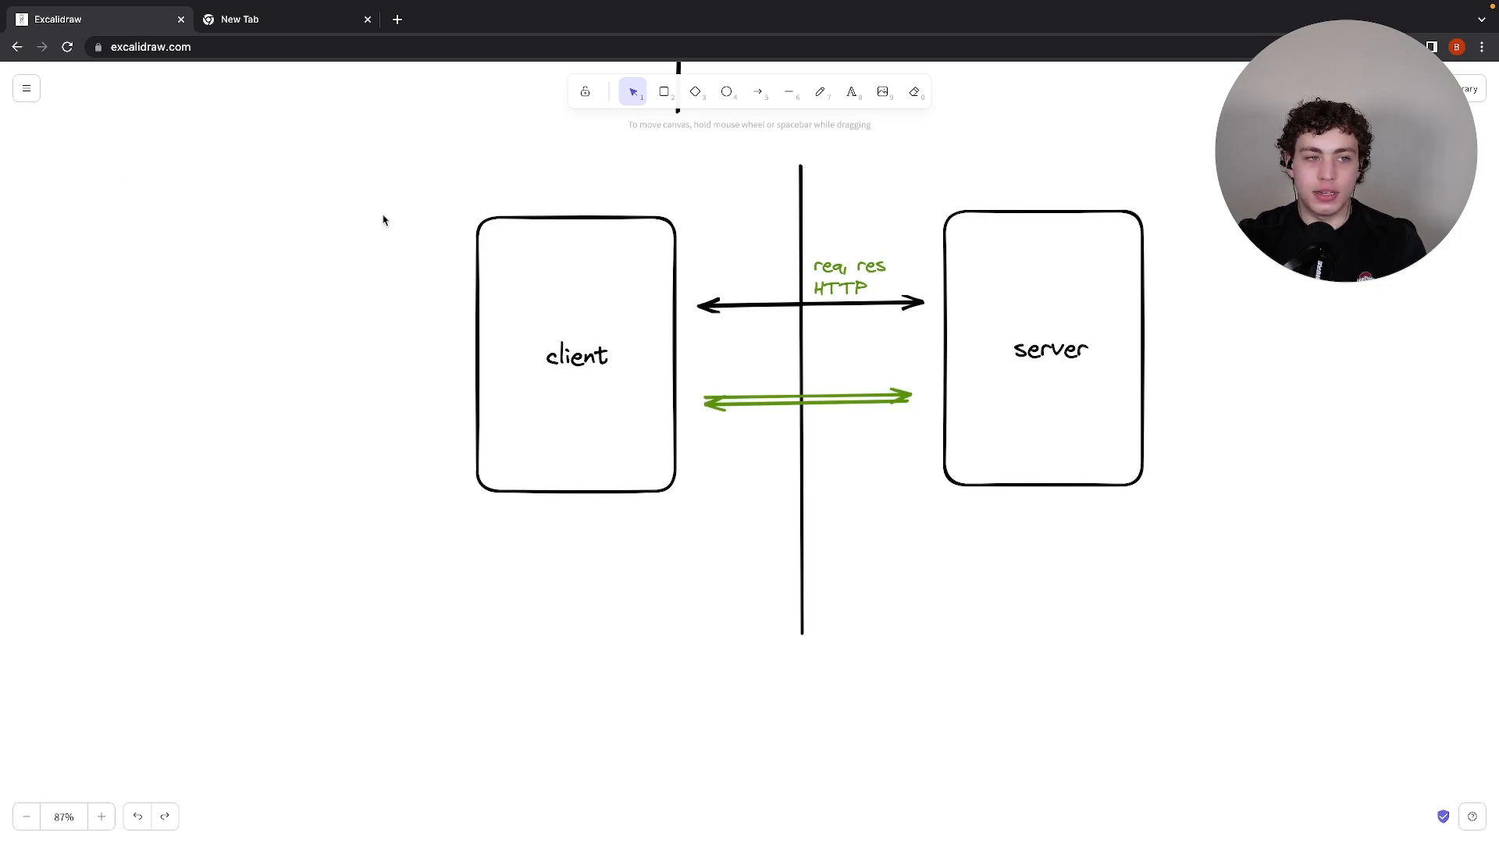
# Recolor the lower double arrow blue and start a text label above it
pyautogui.click(806, 399)
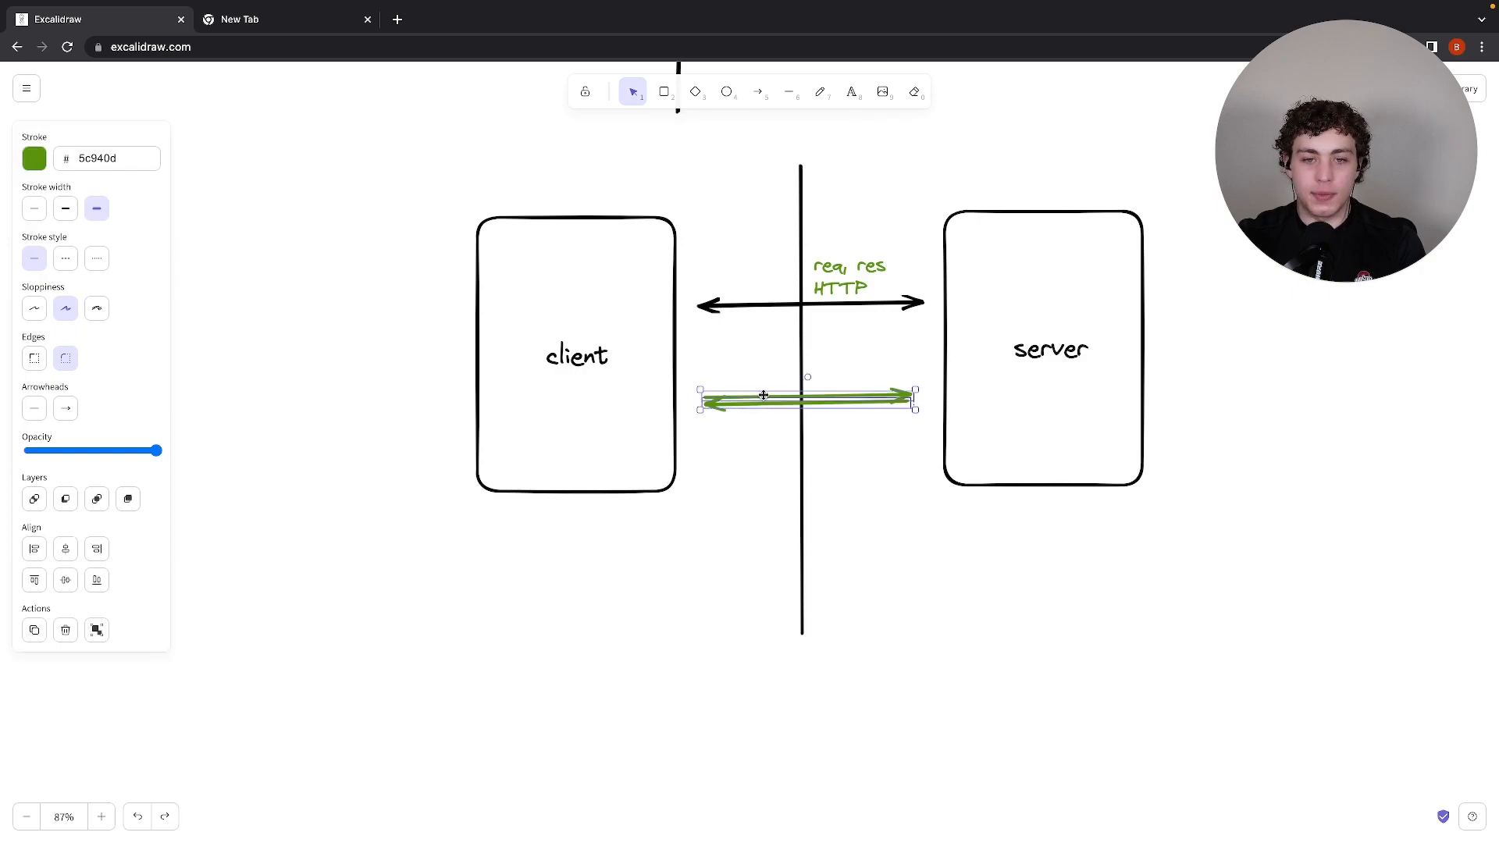
pyautogui.click(34, 158)
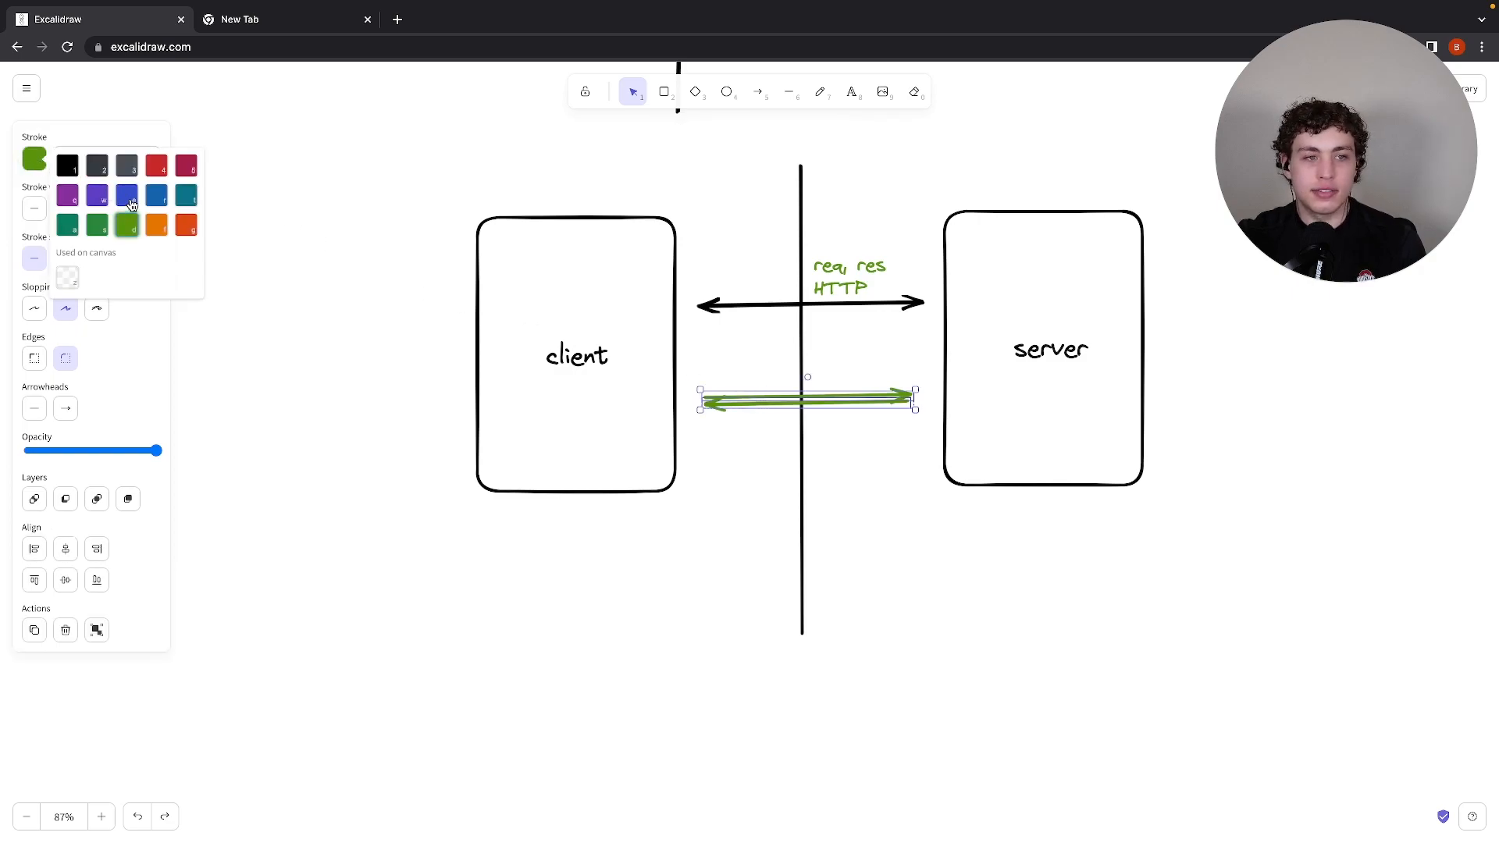
pyautogui.click(124, 196)
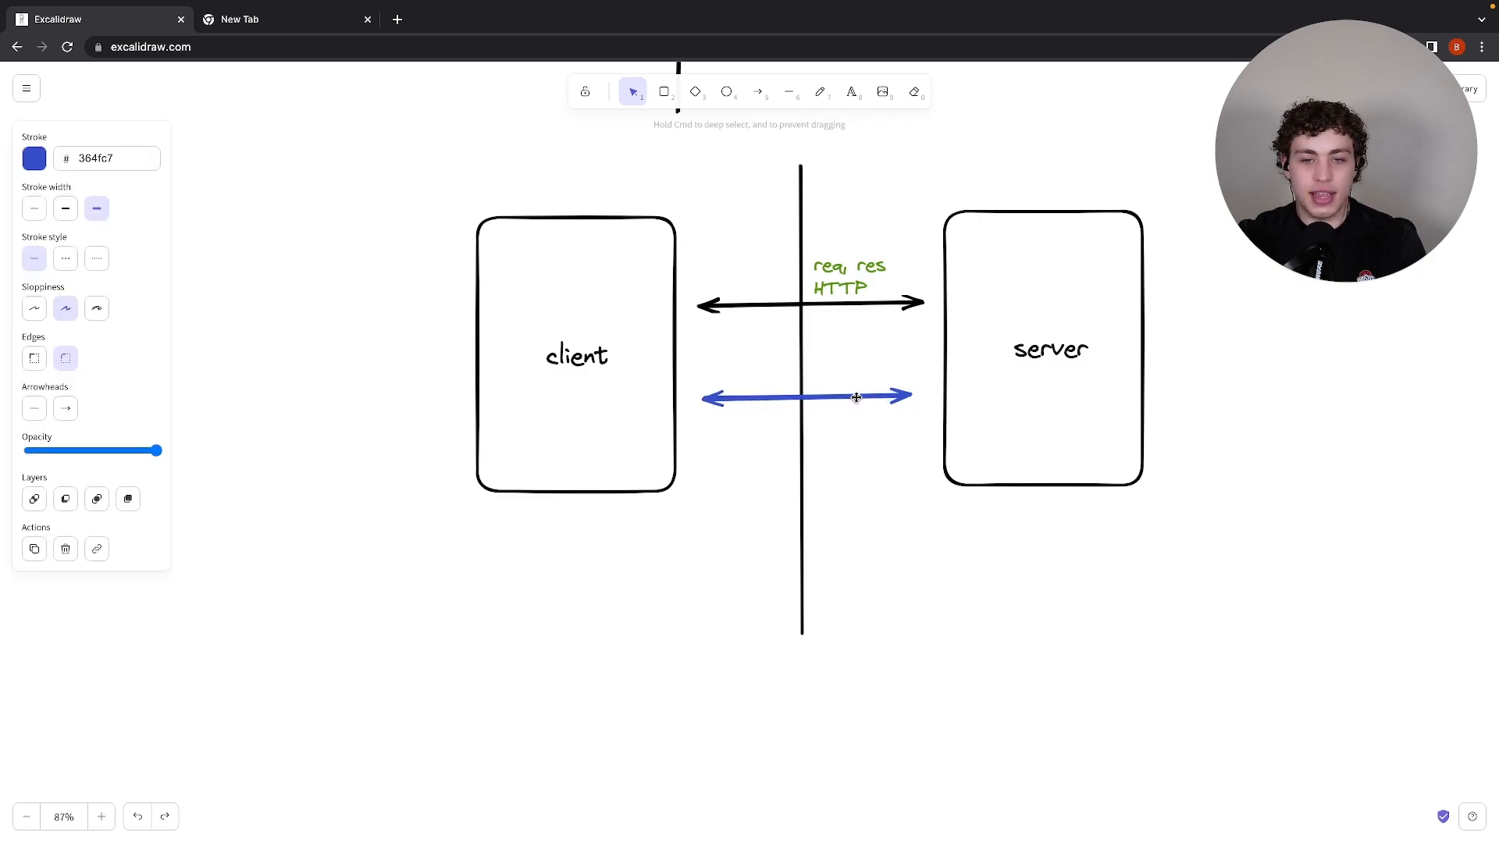
pyautogui.click(861, 218)
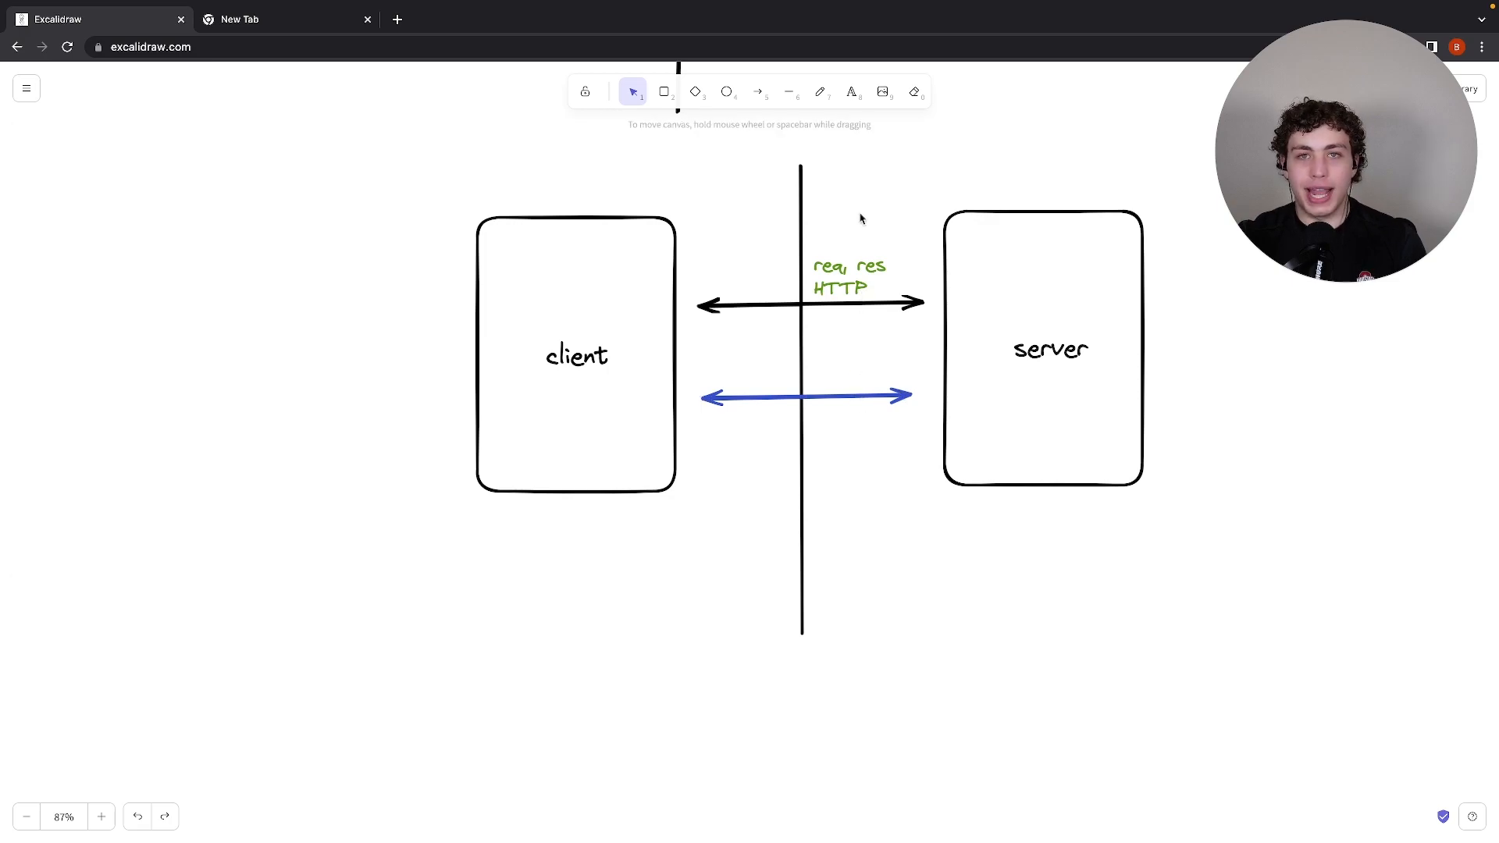
pyautogui.click(838, 363)
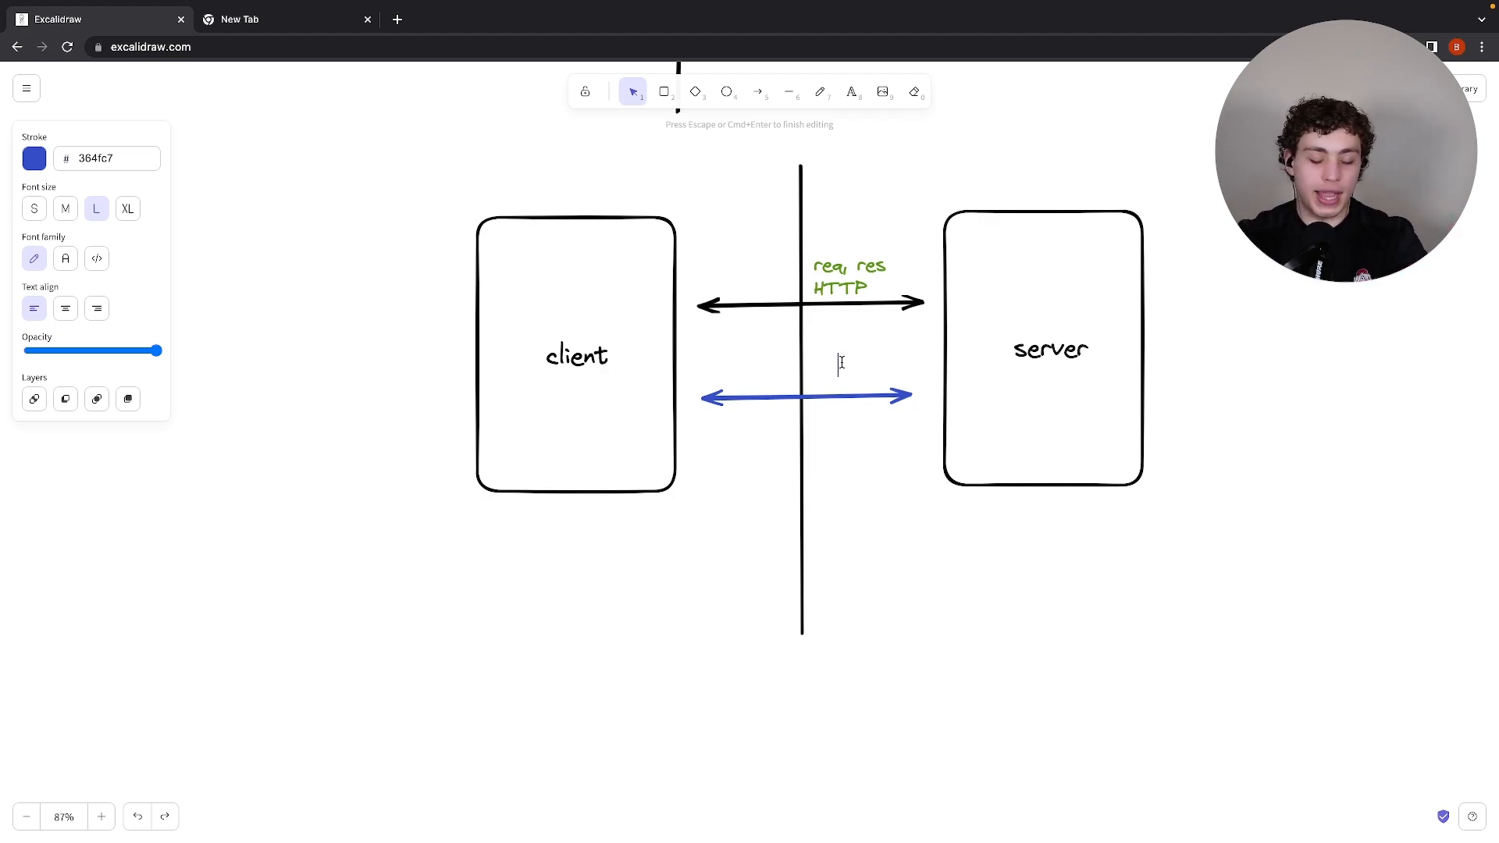
# Type 'TRPC' as the label above the blue double arrow
pyautogui.write('TRPC')
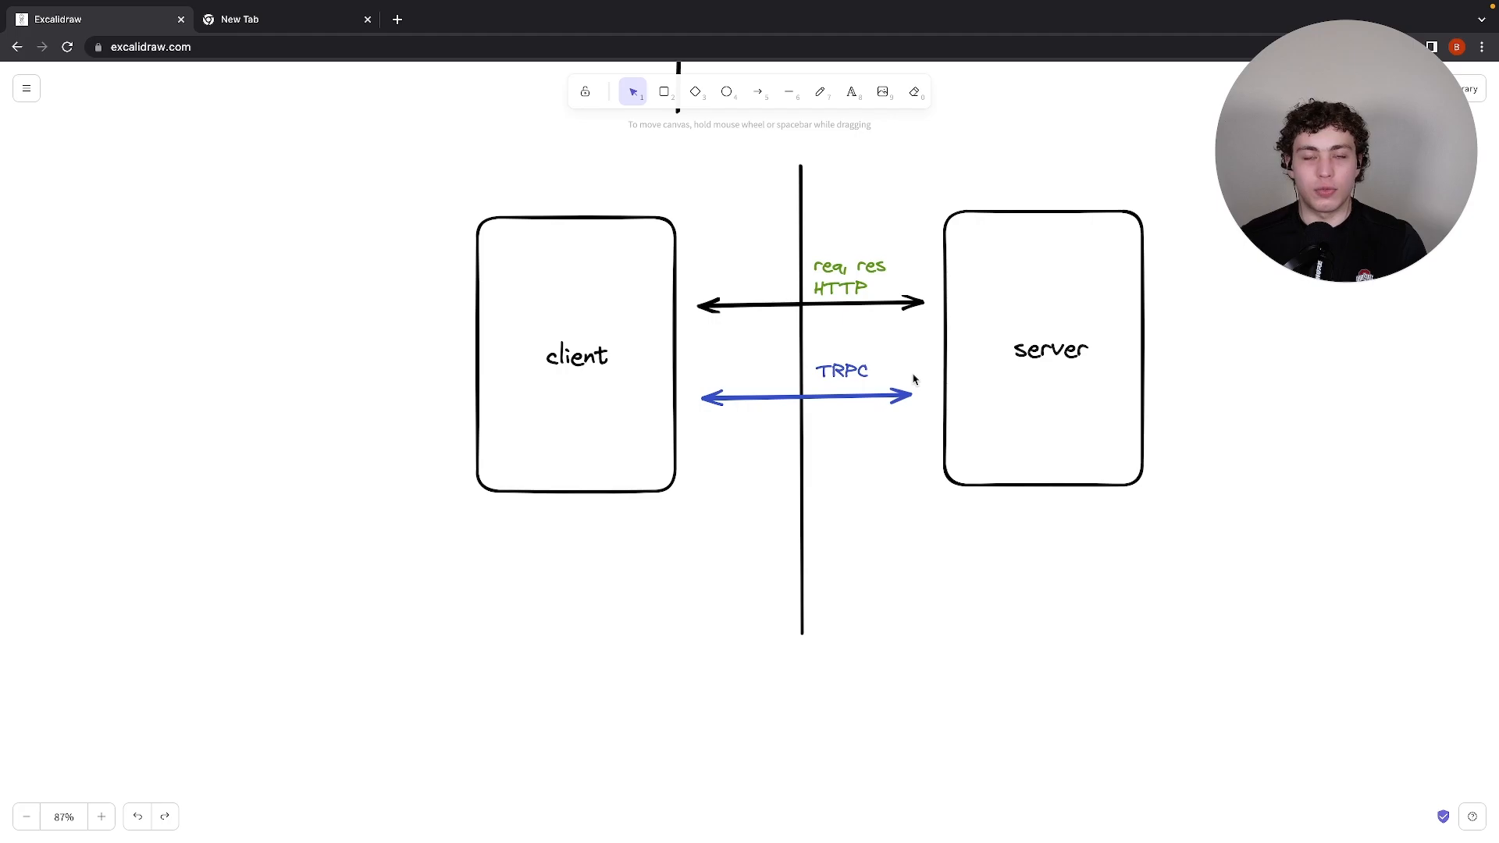
pyautogui.scroll(-3)
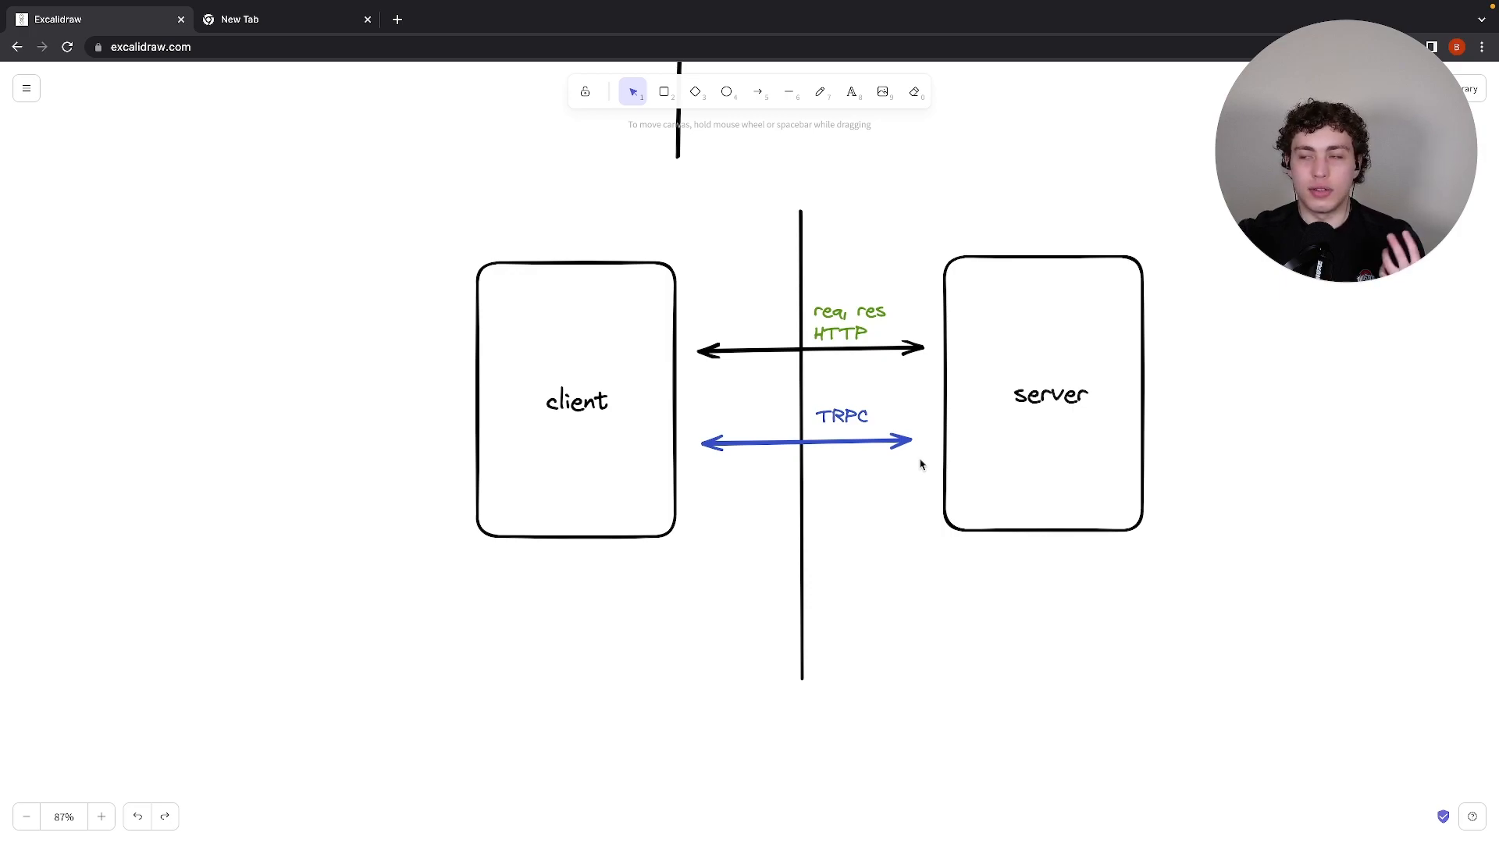
pyautogui.moveTo(847, 318)
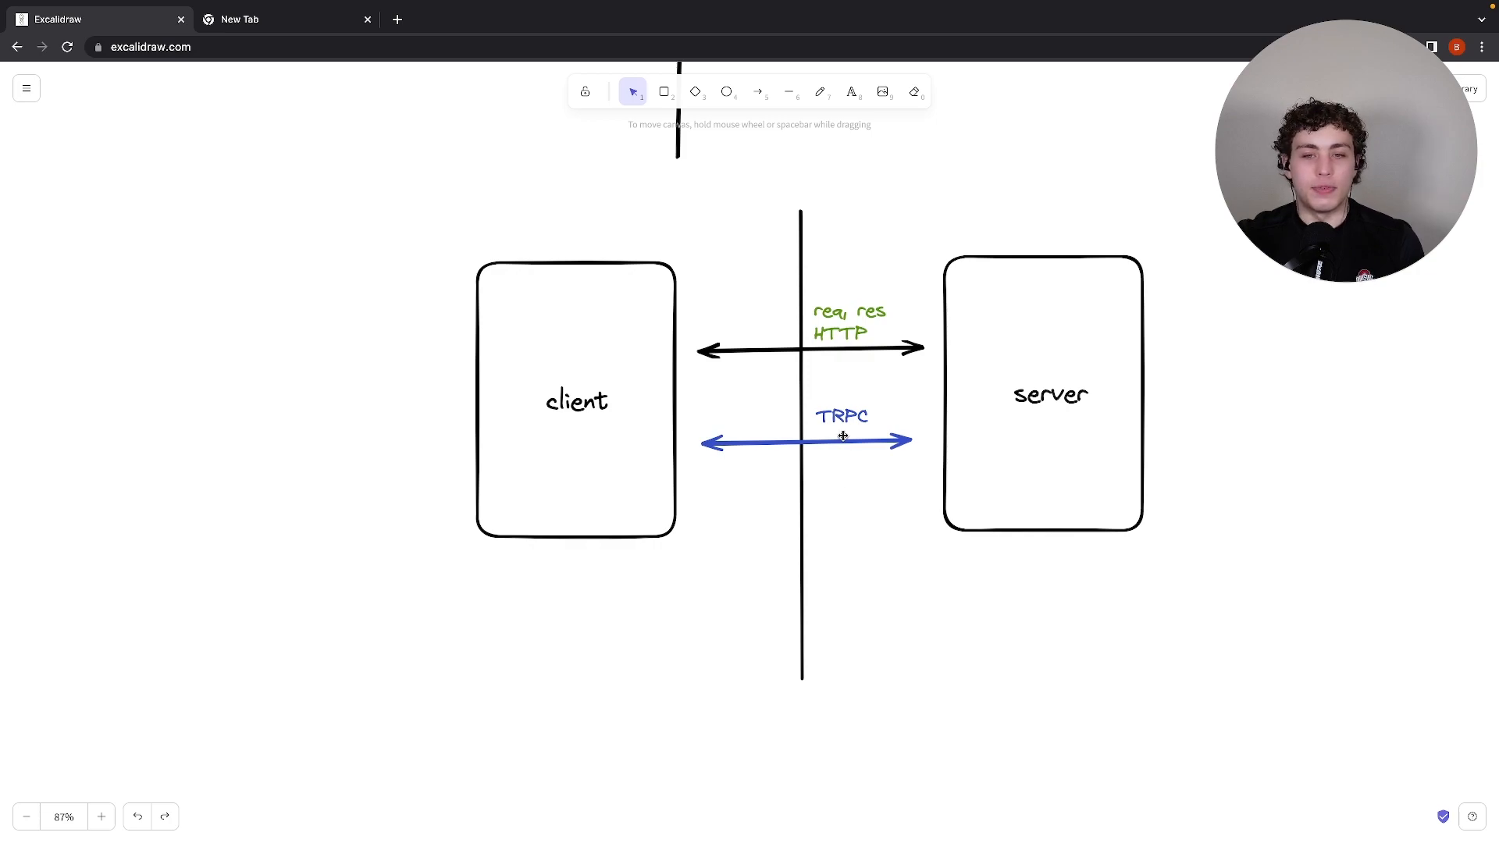
pyautogui.moveTo(869, 393)
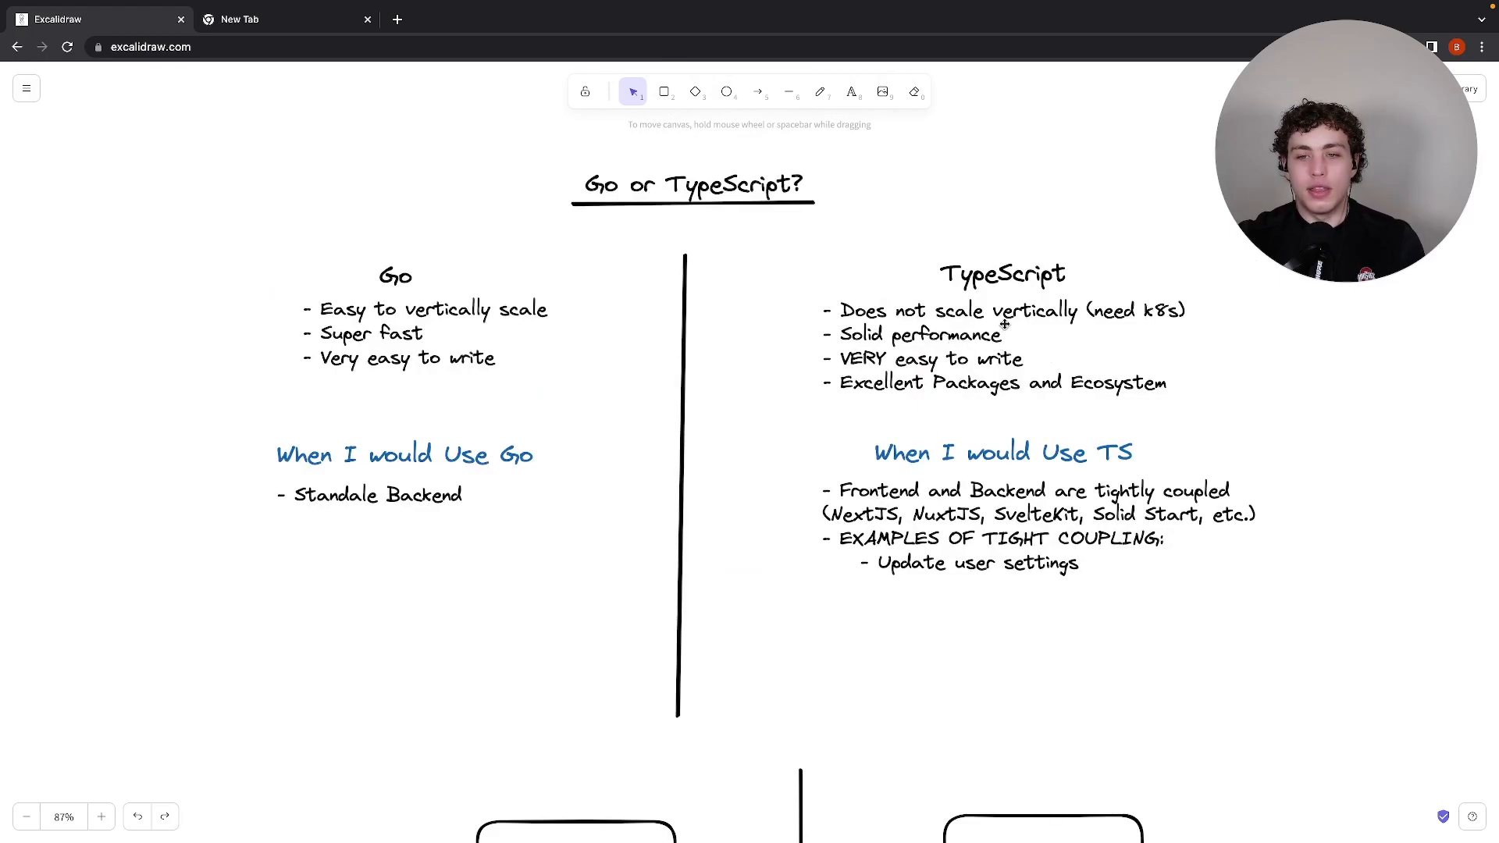
pyautogui.moveTo(1333, 363)
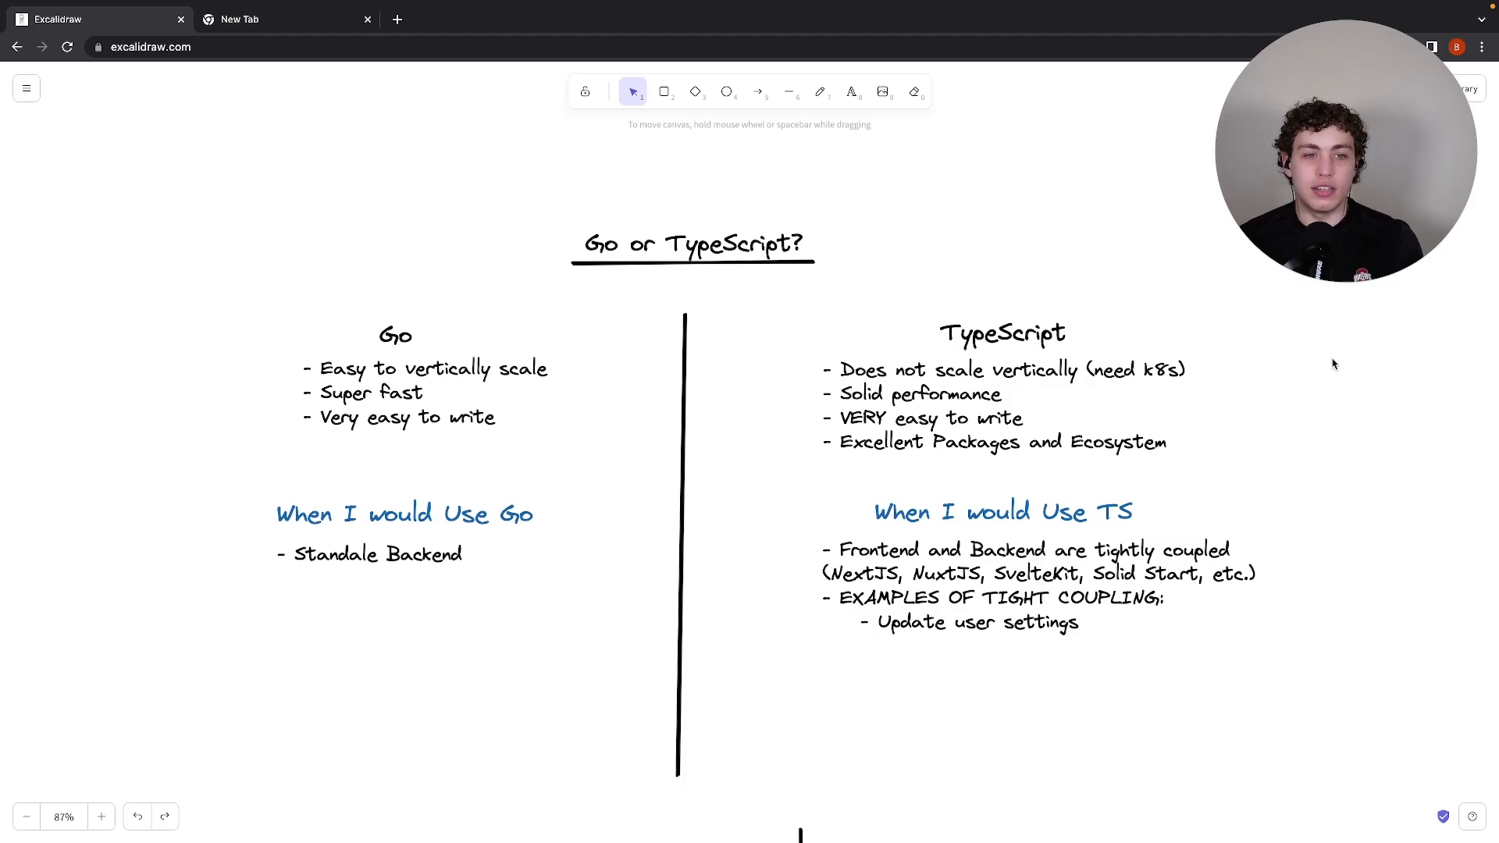
pyautogui.moveTo(1134, 264)
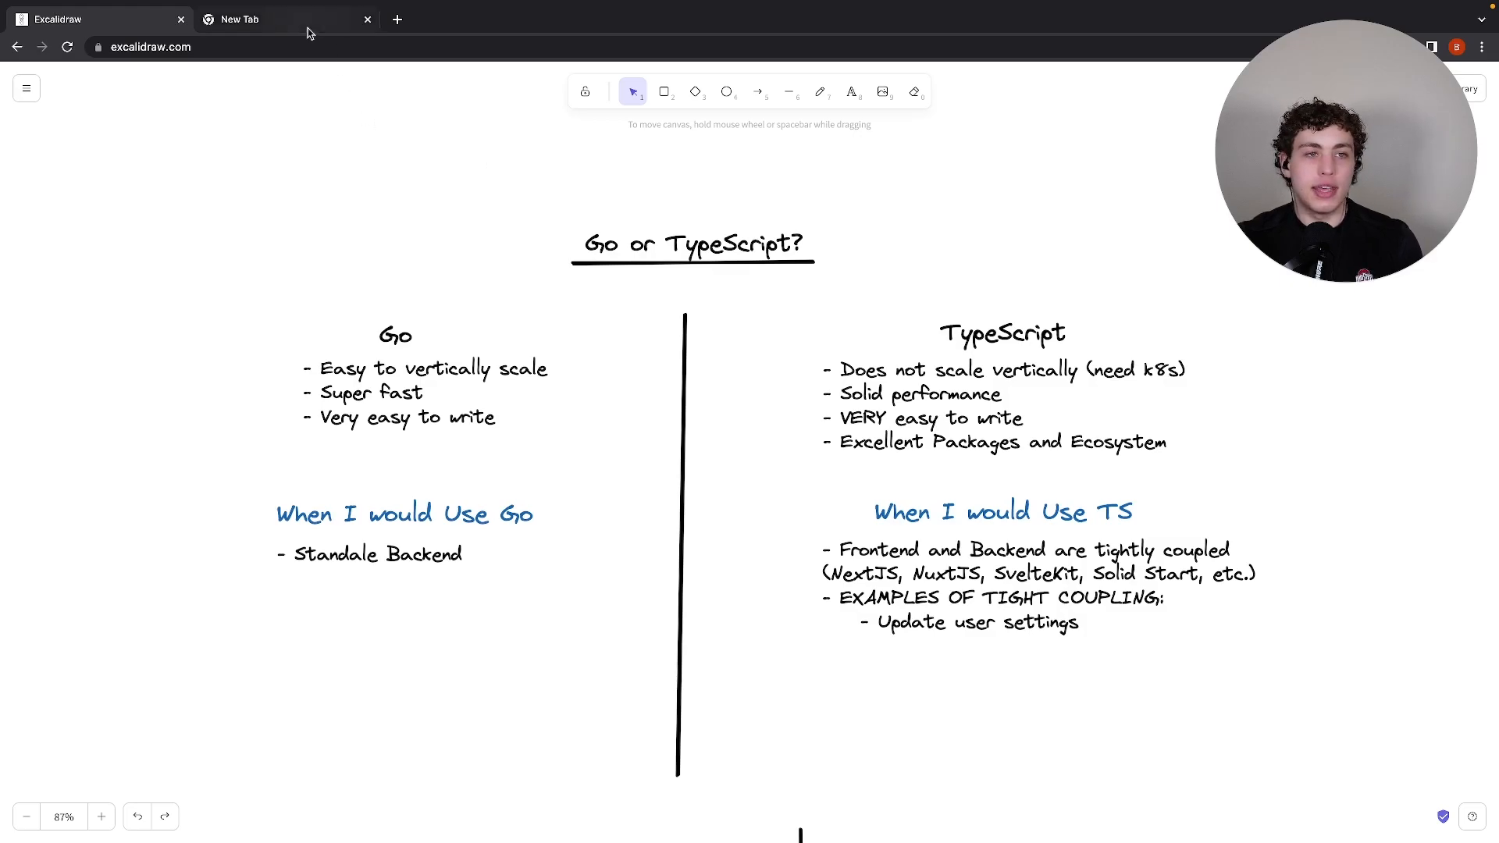
pyautogui.click(277, 19)
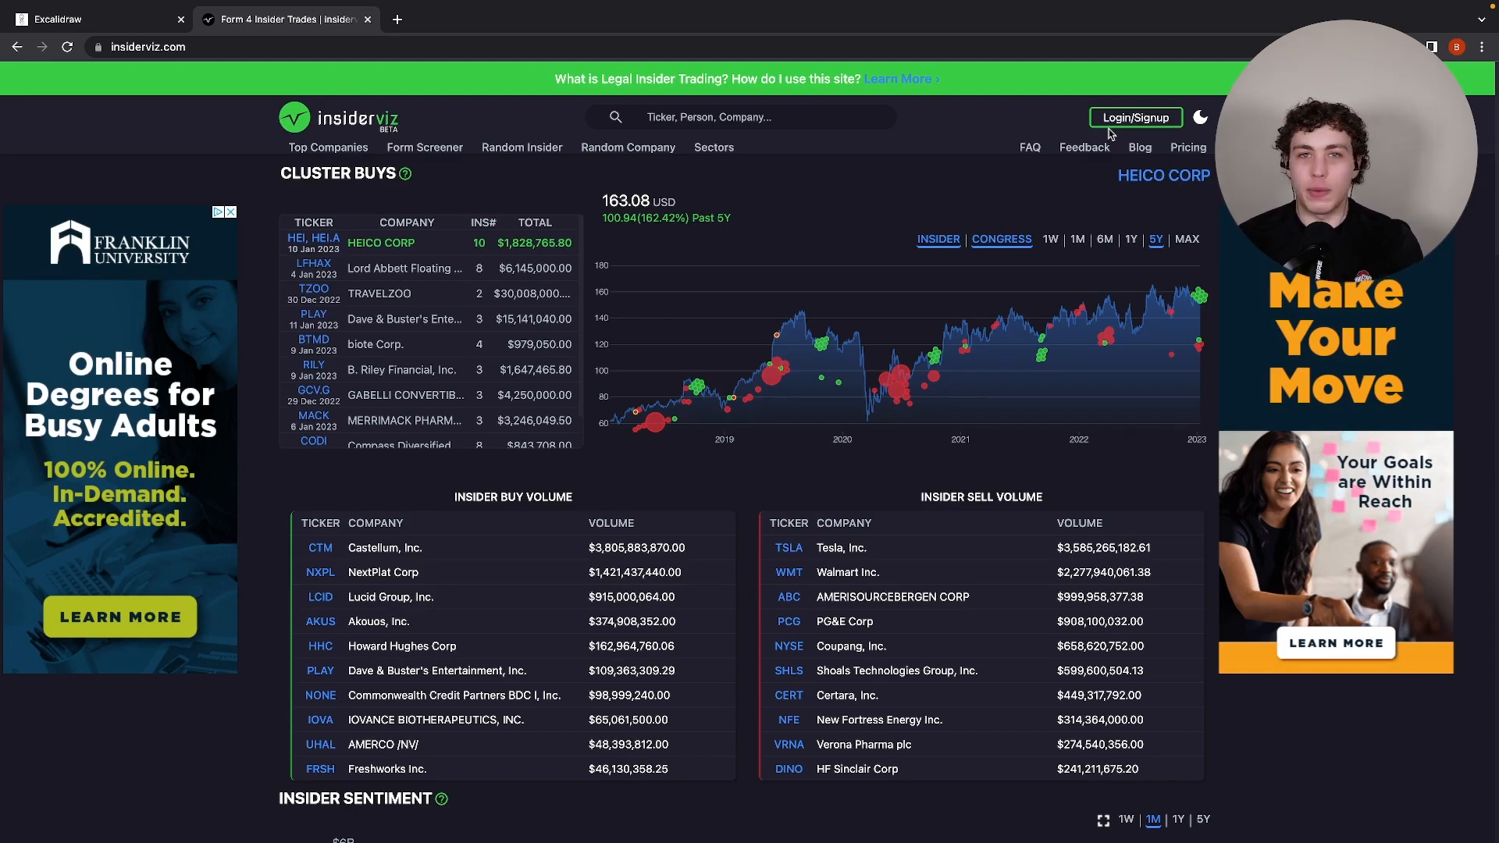
pyautogui.moveTo(897, 175)
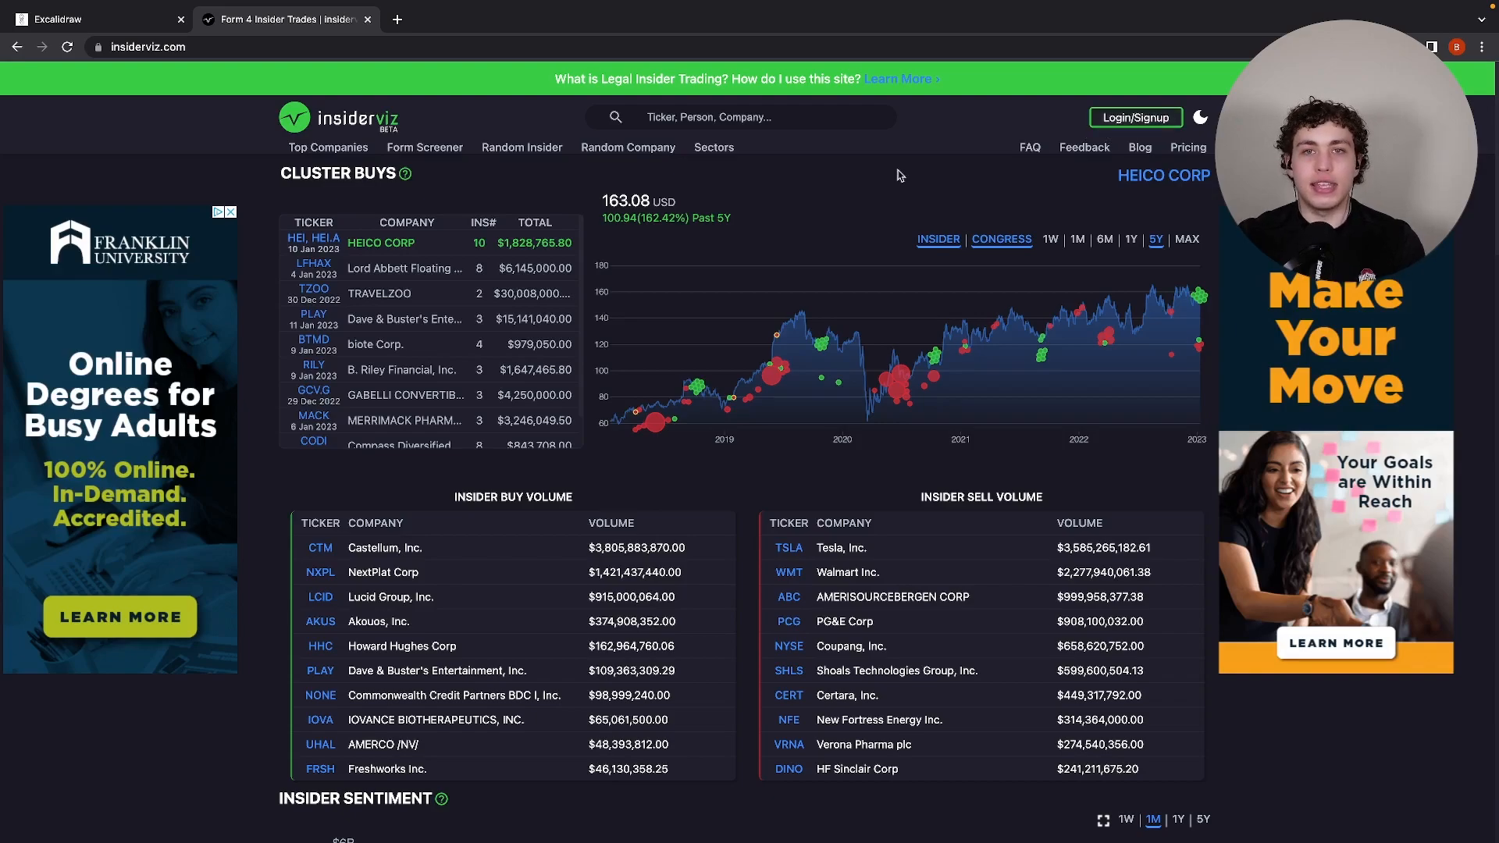
pyautogui.click(327, 147)
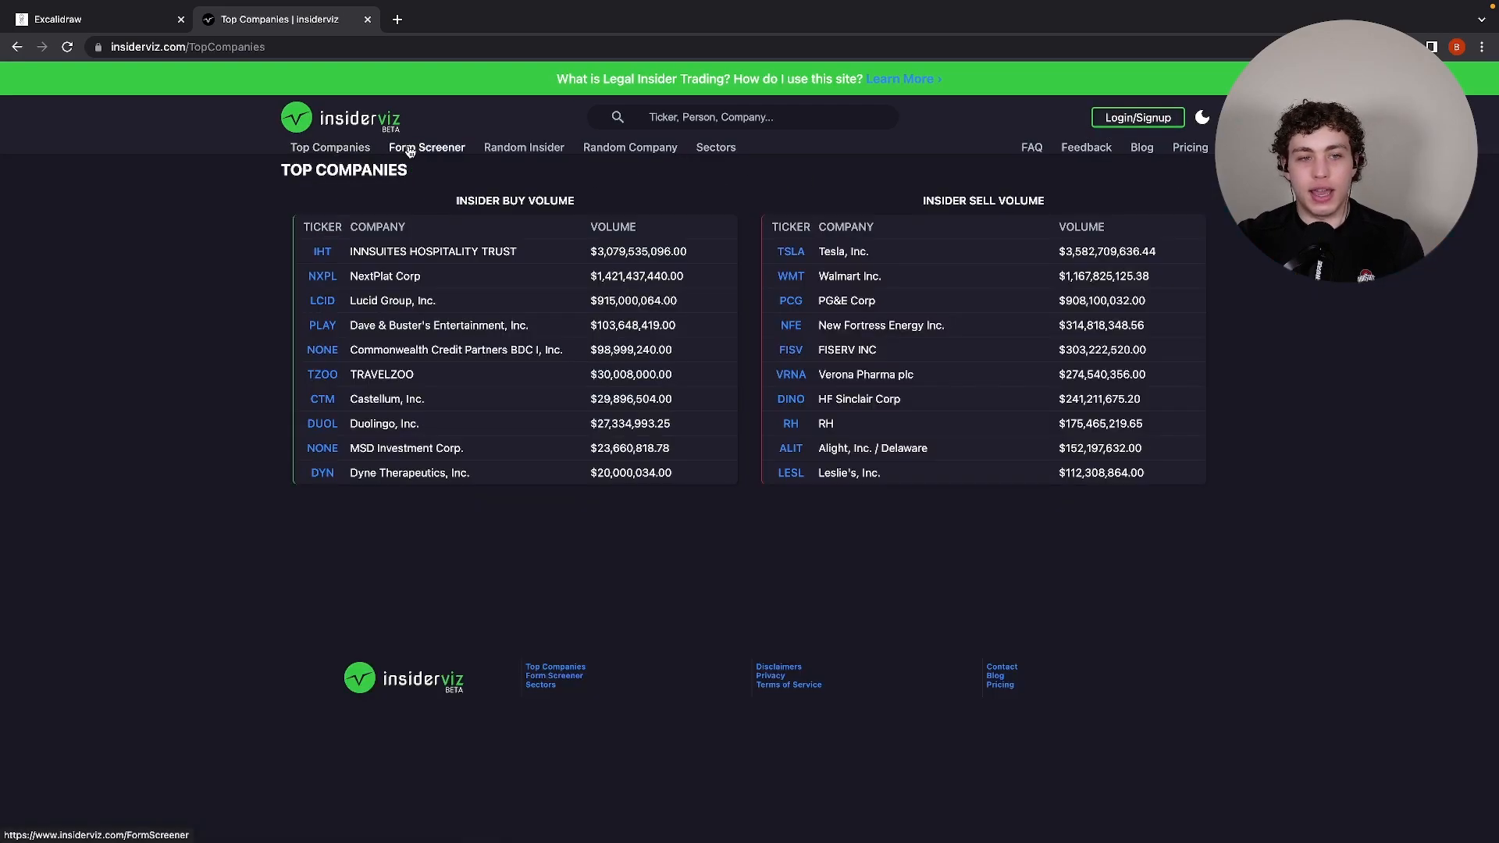
pyautogui.click(427, 148)
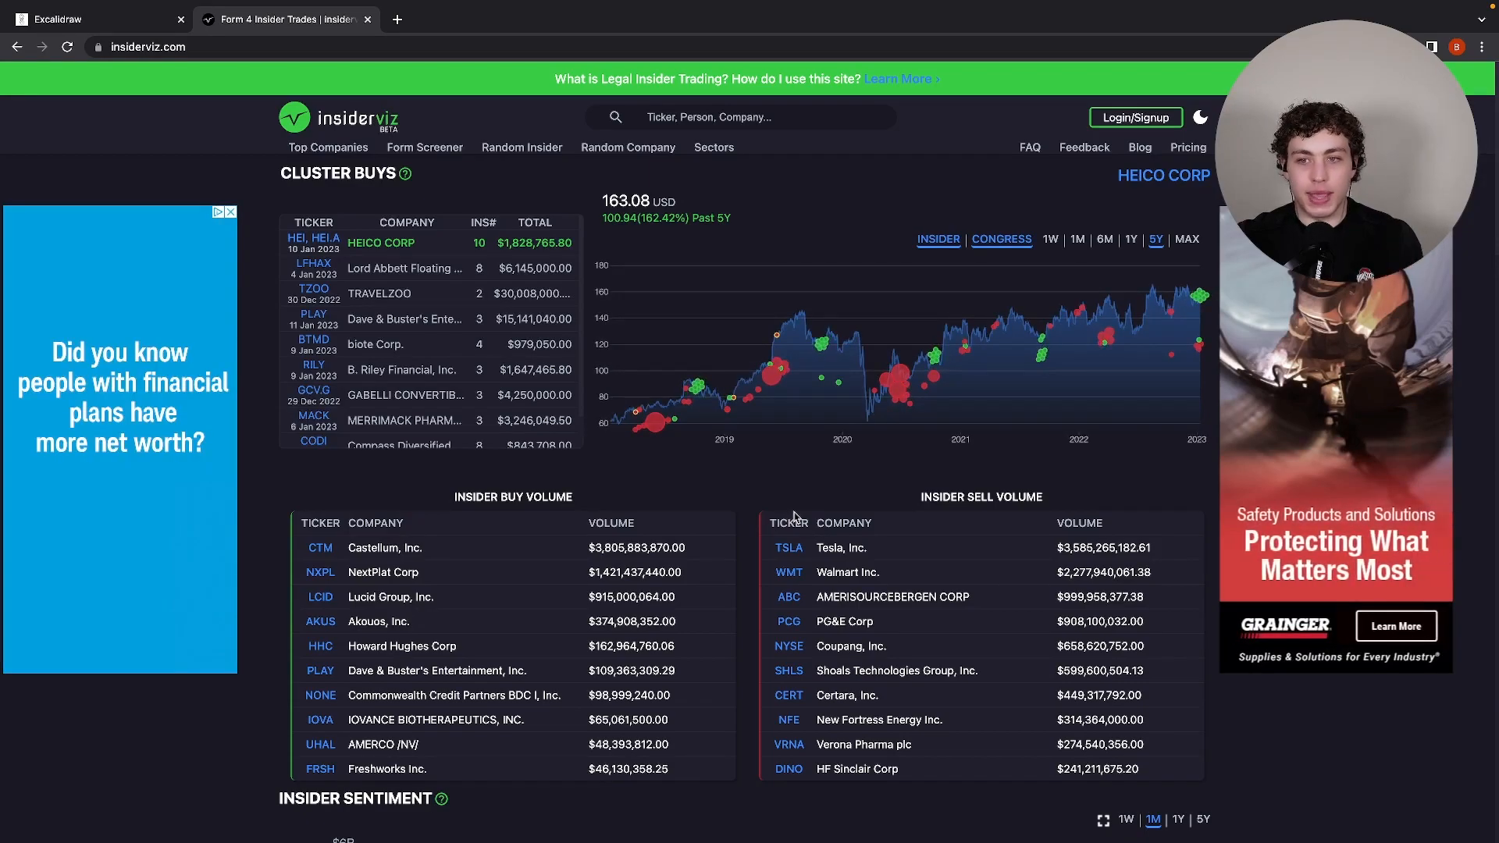
pyautogui.scroll(-3)
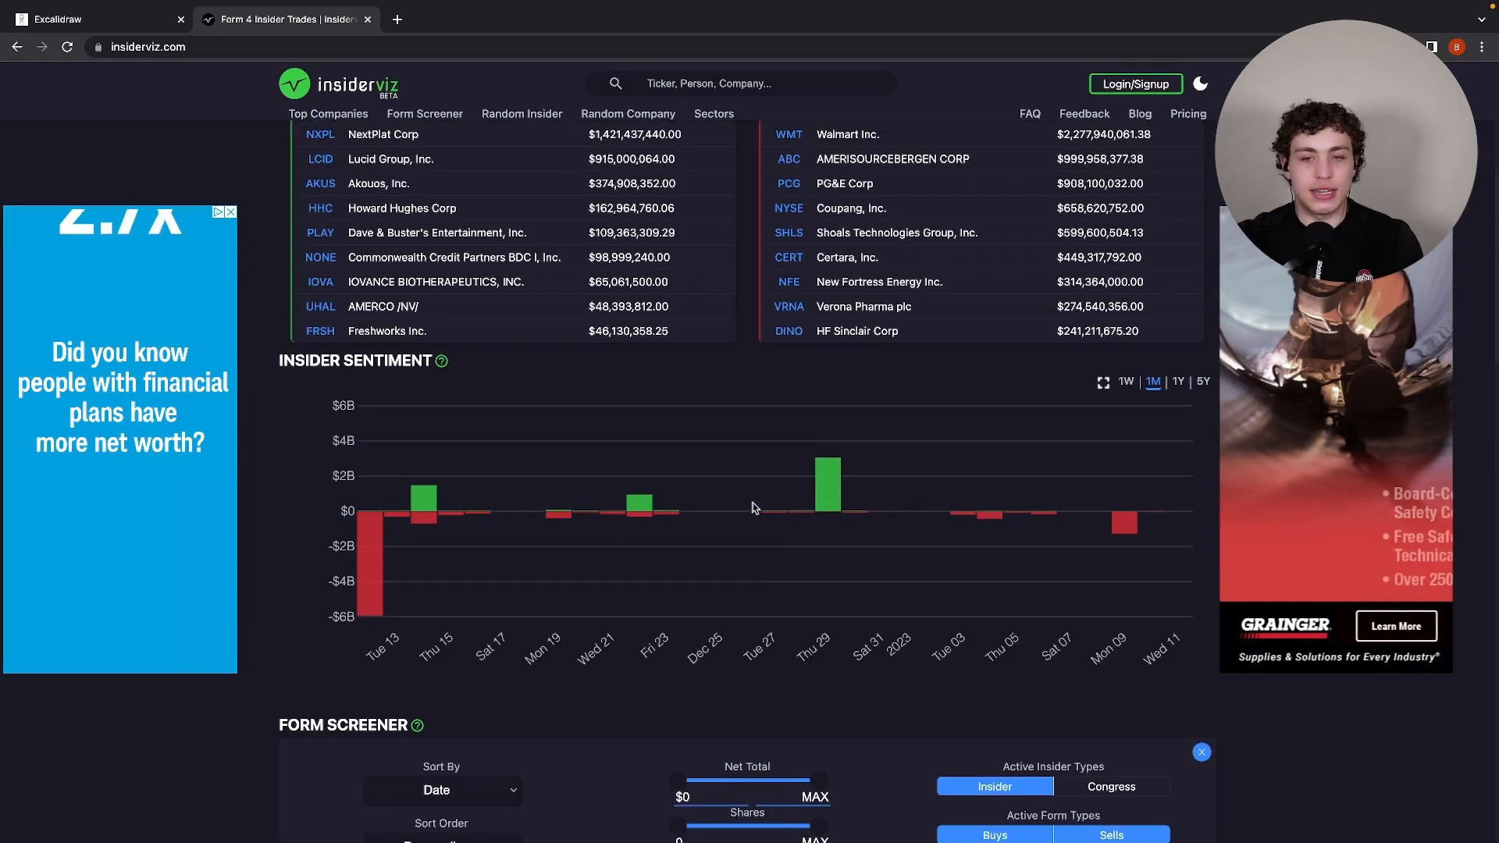
pyautogui.click(90, 18)
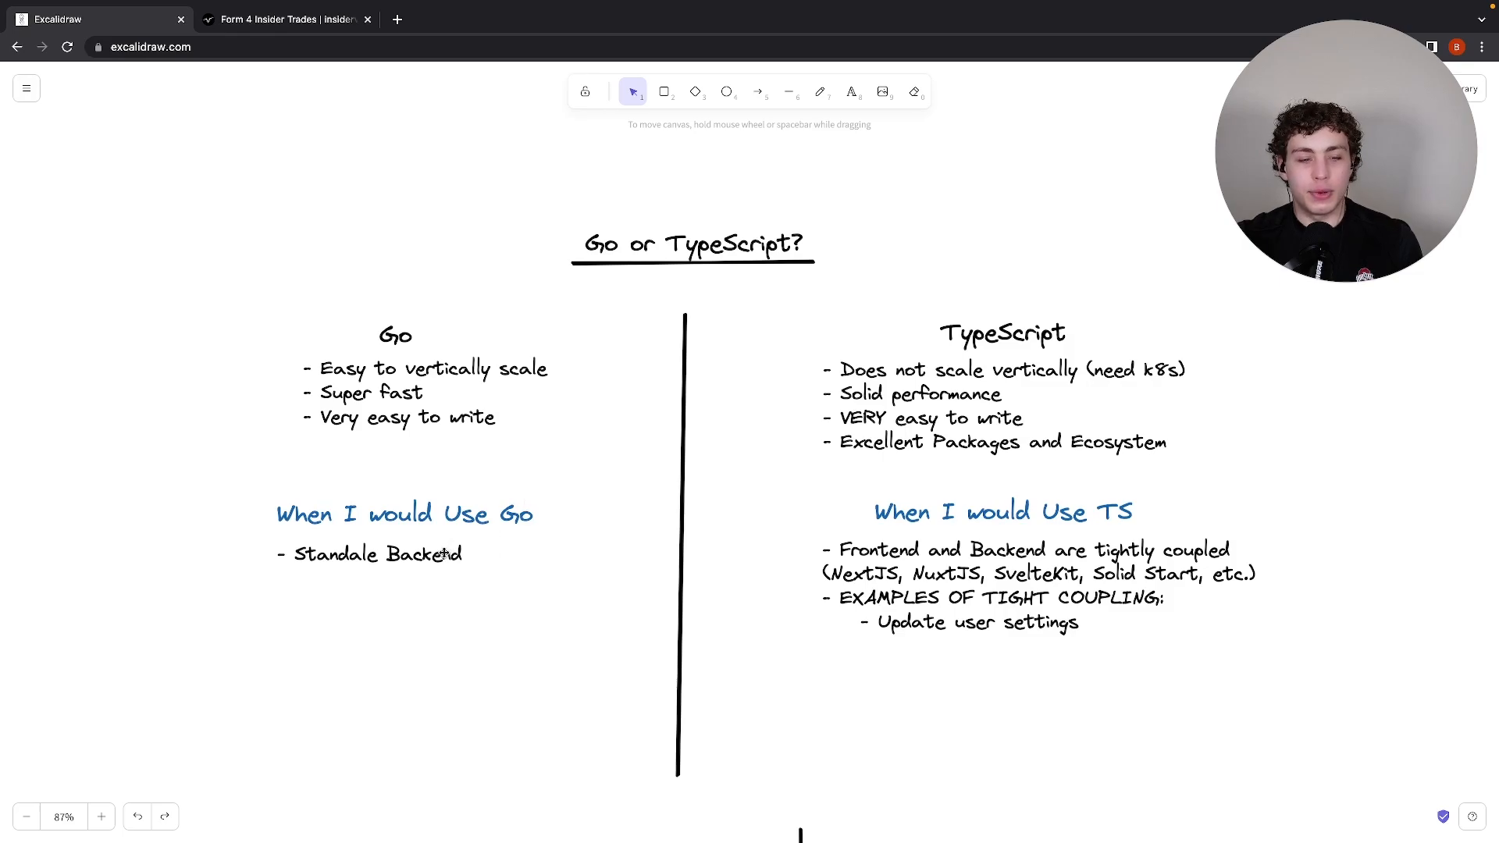
# Append '- Performance Matters' below 'Standale Backend' in the Go use-case list
pyautogui.doubleClick(378, 555)
pyautogui.write('-')
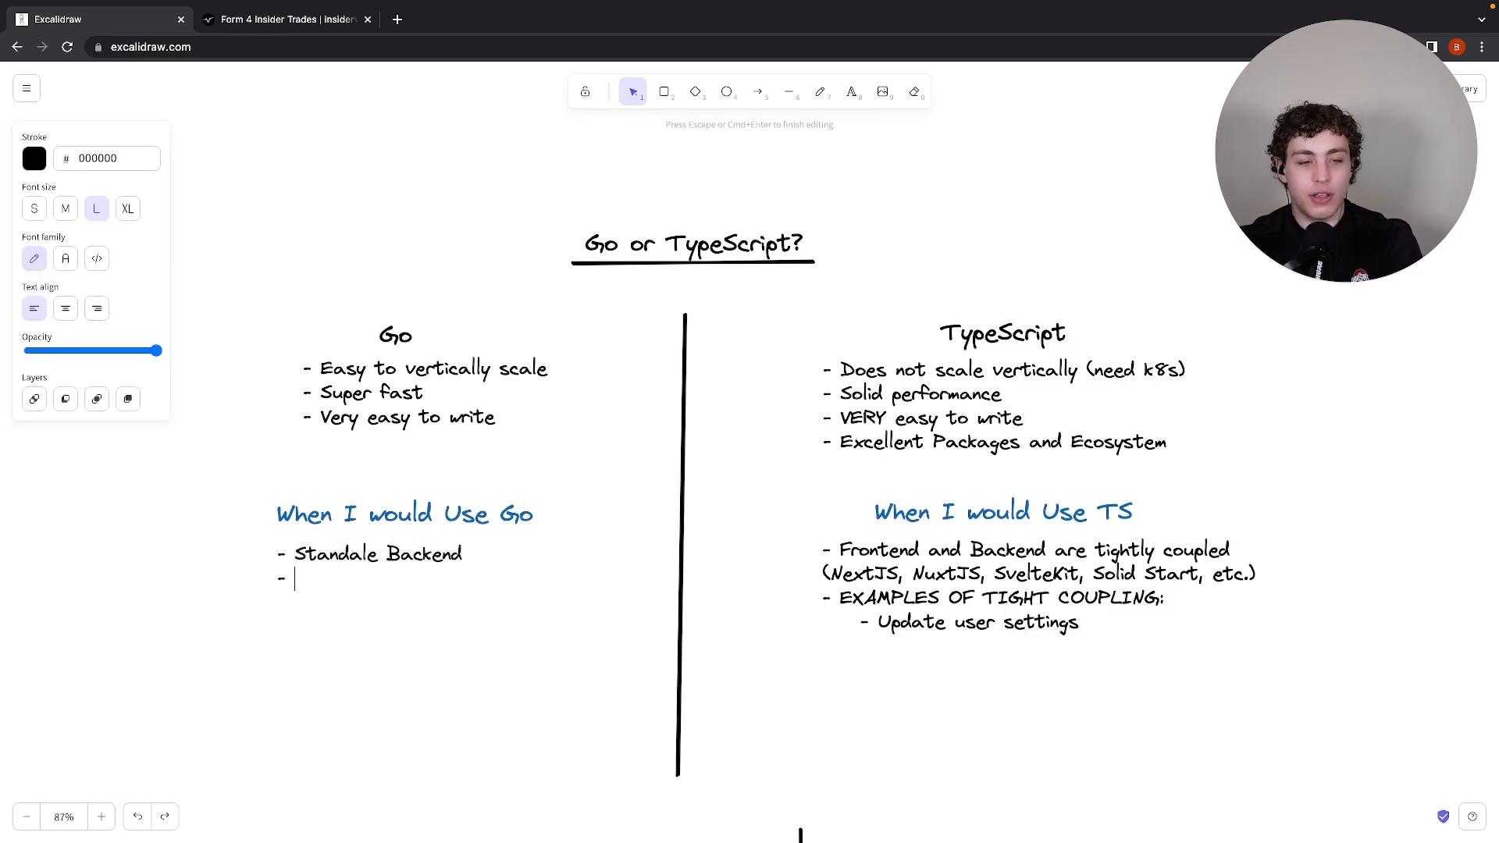
pyautogui.write('Performance Matters')
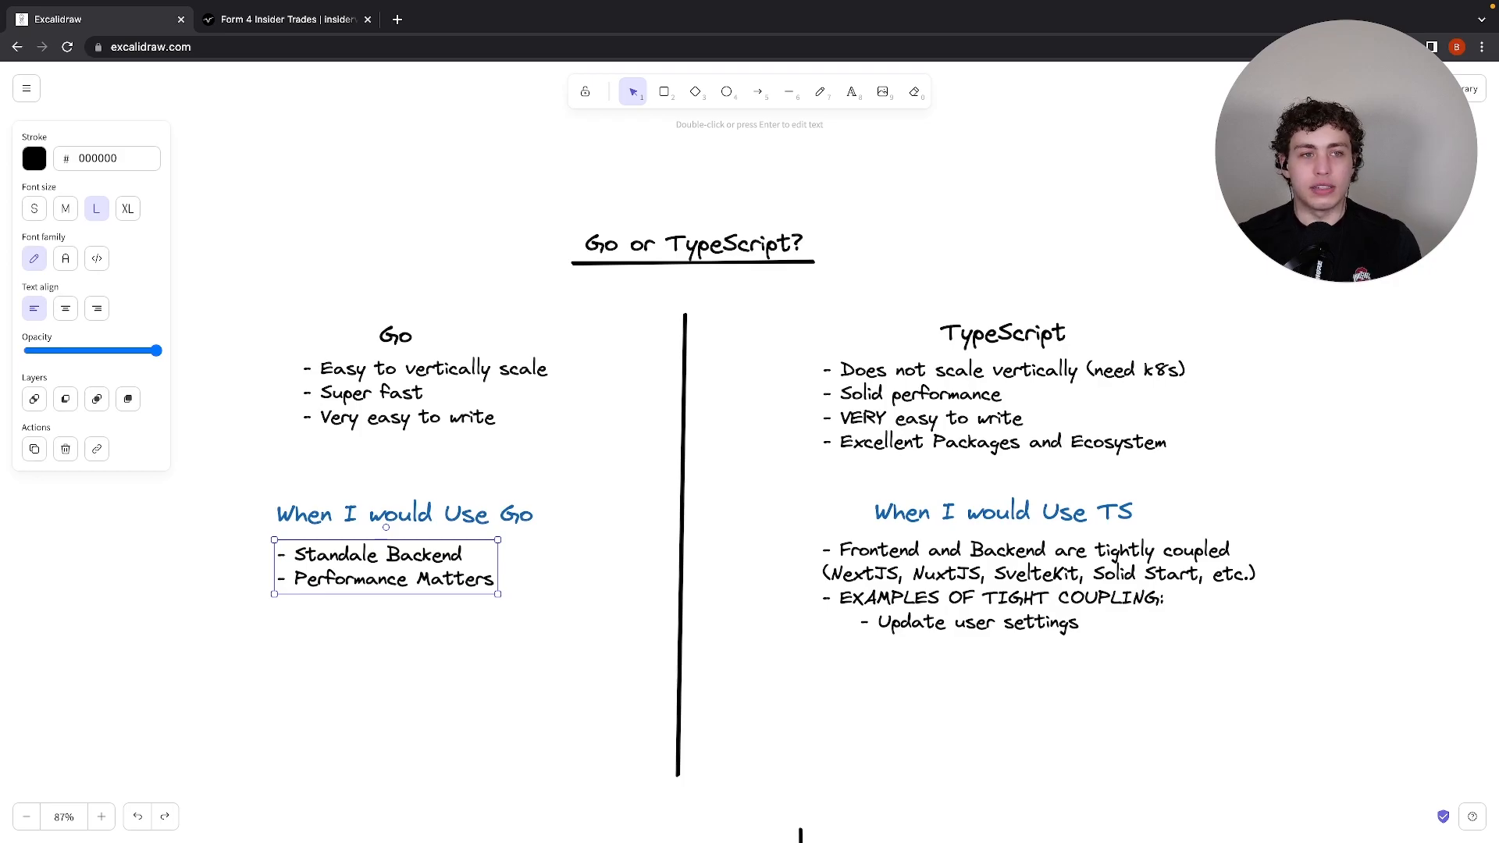
pyautogui.click(425, 271)
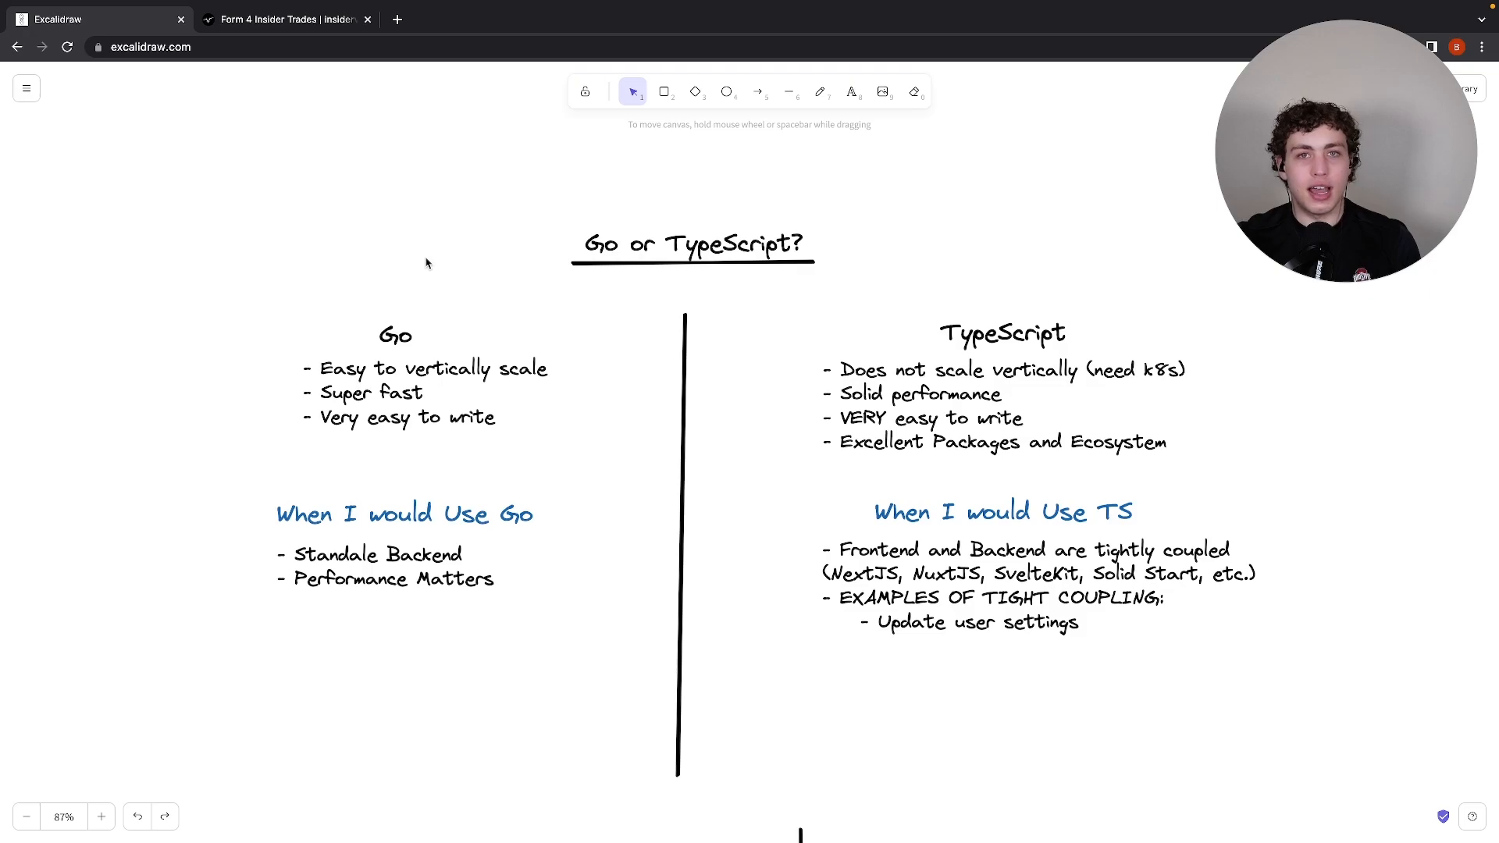
pyautogui.click(282, 19)
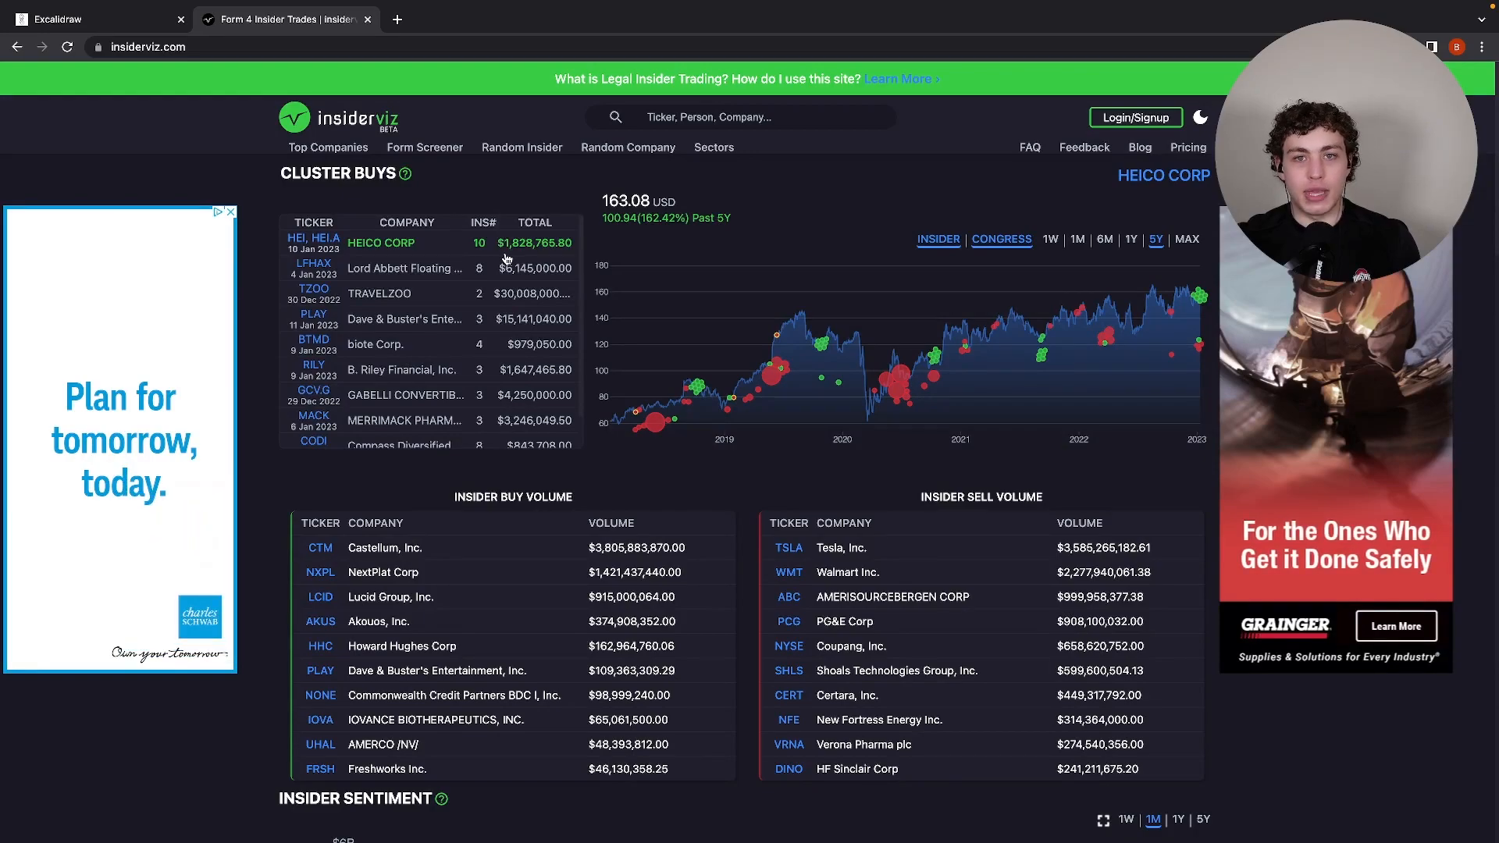
pyautogui.click(91, 18)
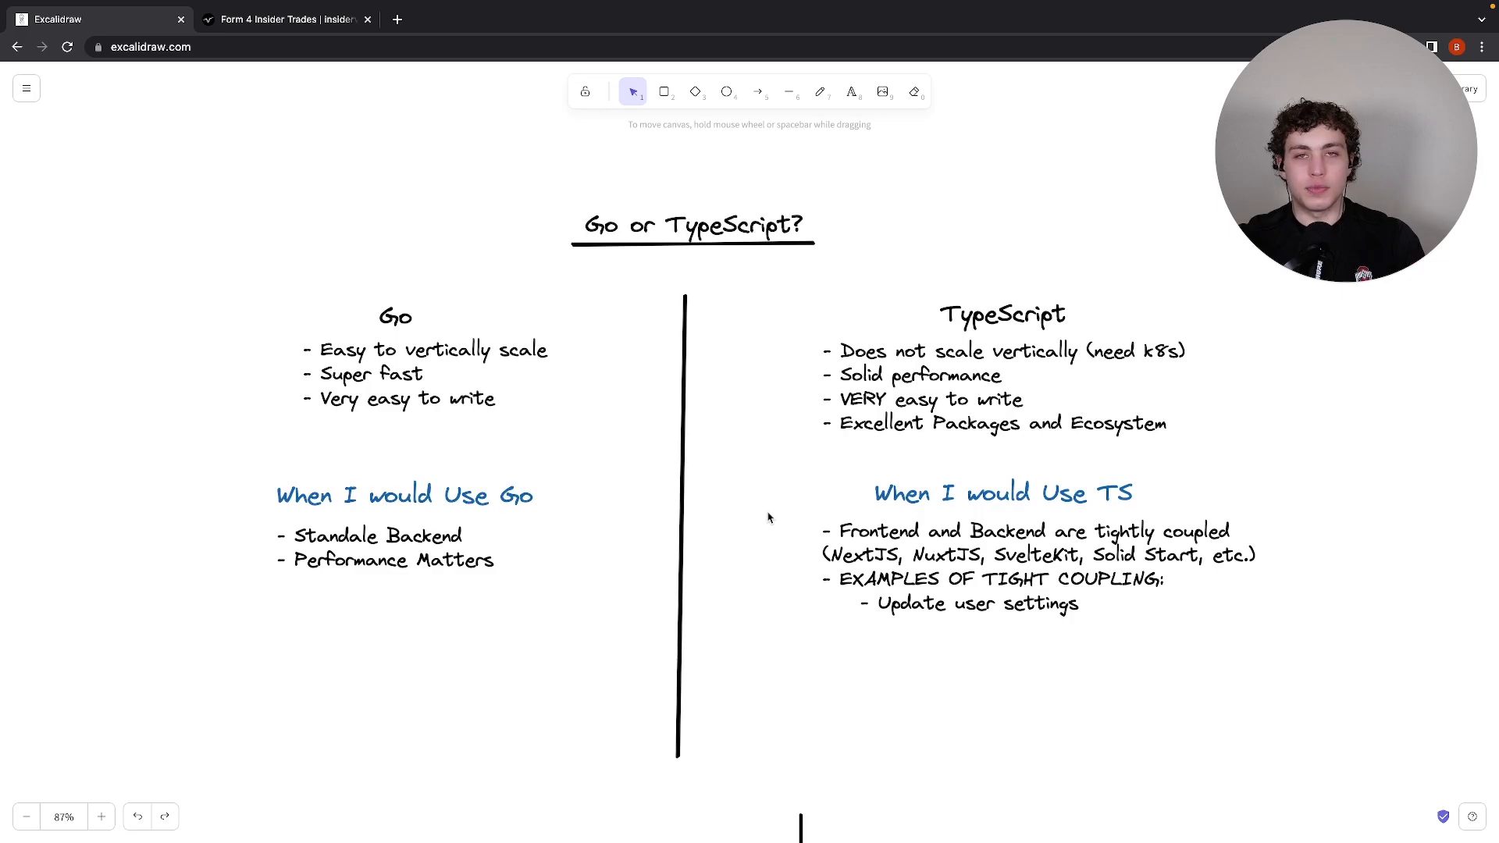
pyautogui.moveTo(698, 490)
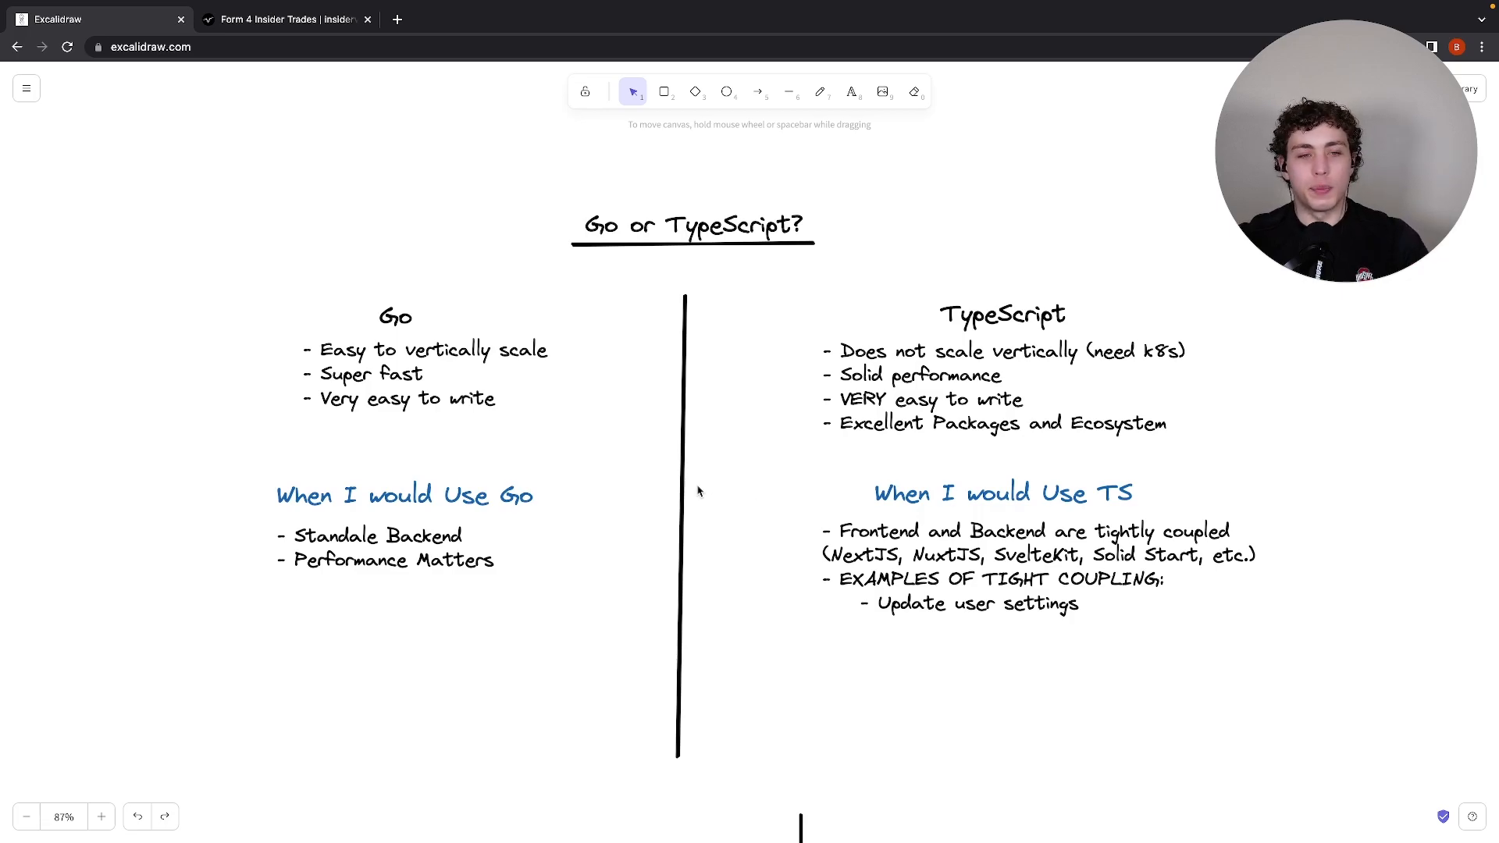
pyautogui.moveTo(587, 442)
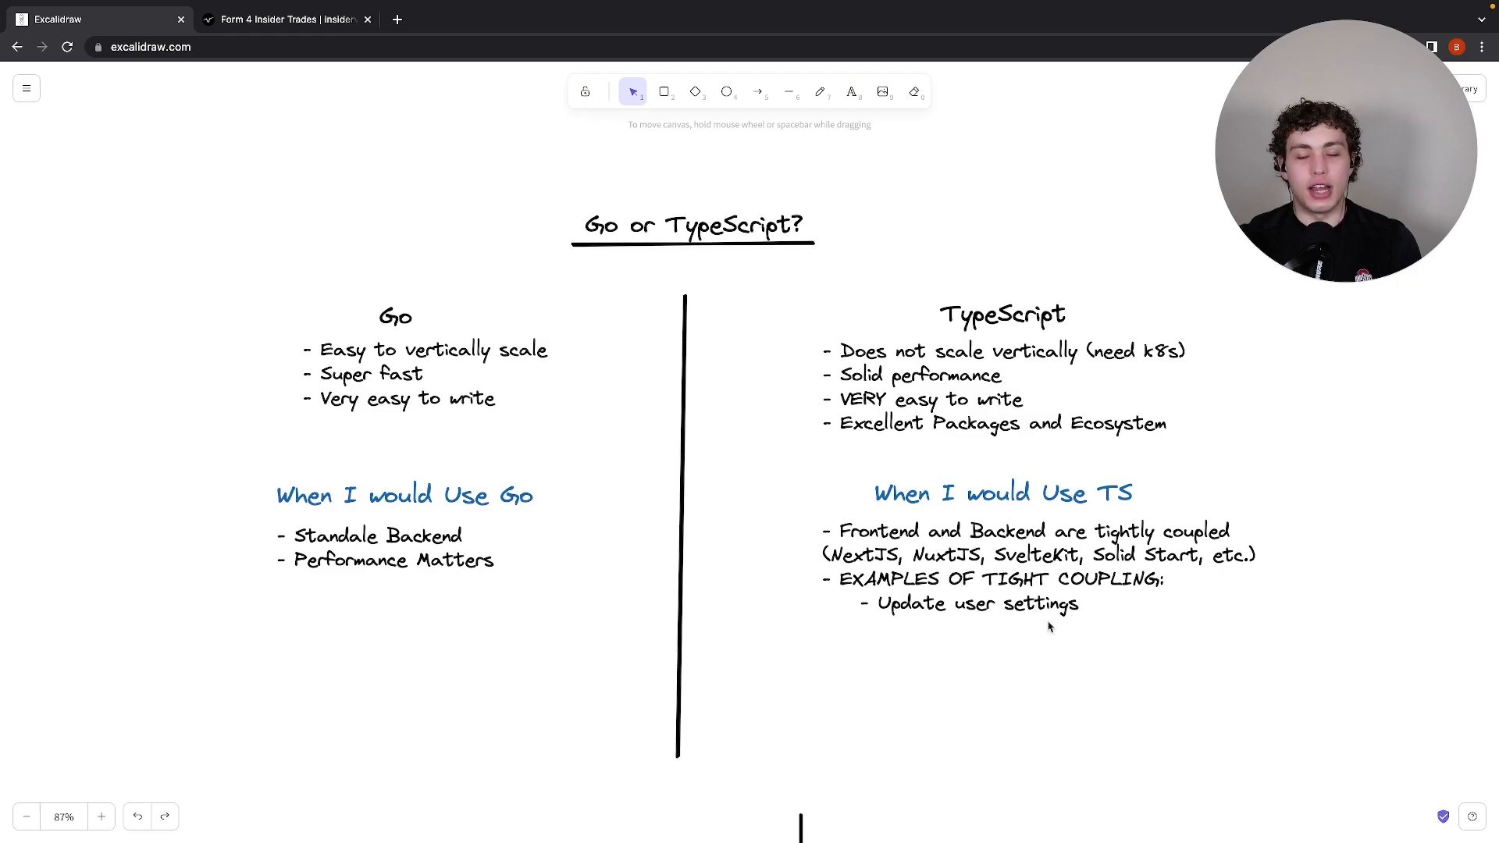
pyautogui.moveTo(1069, 656)
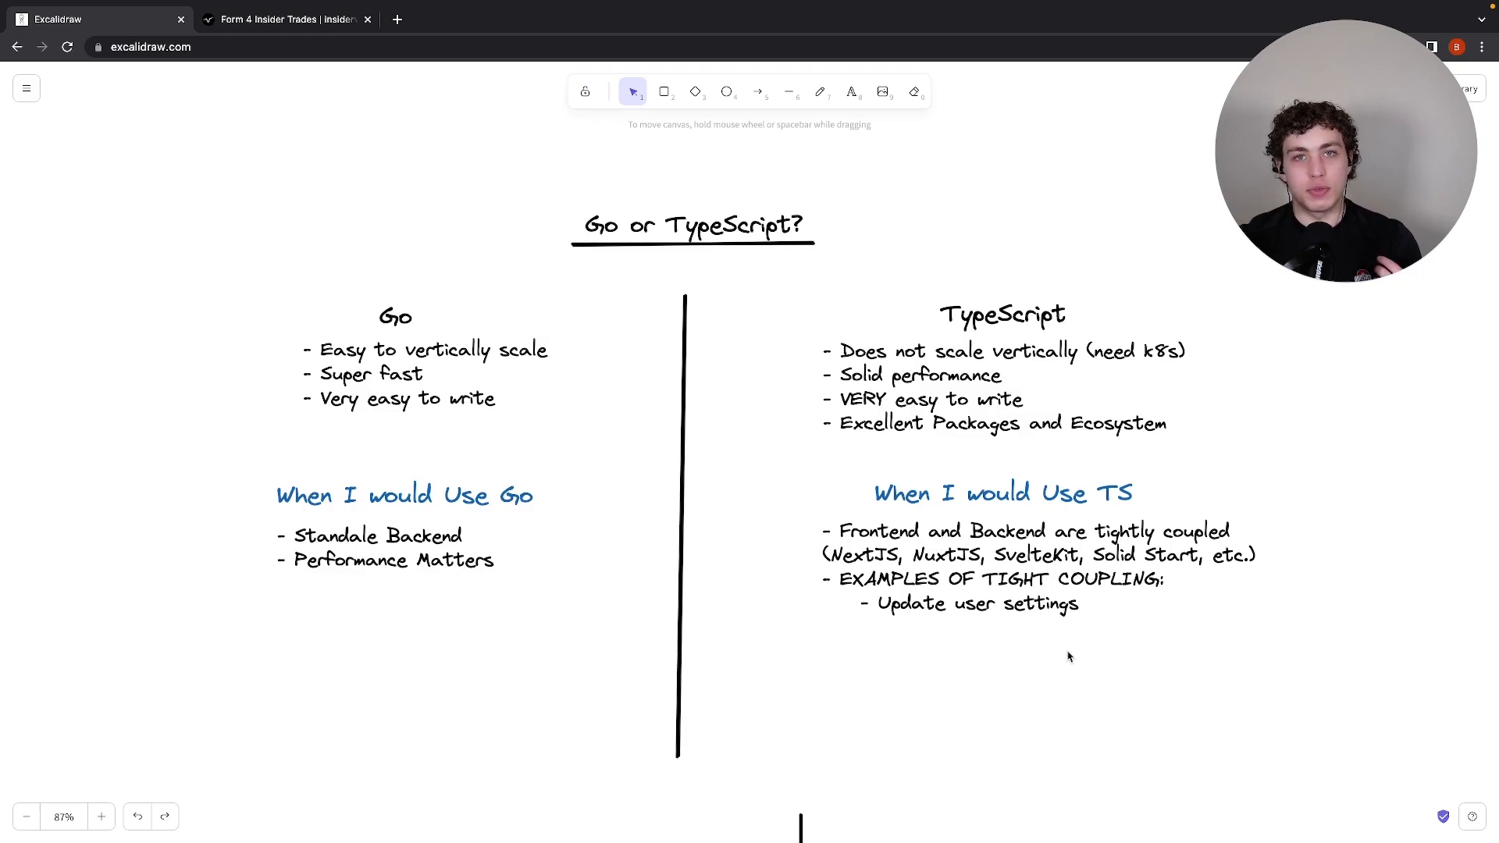
pyautogui.moveTo(1068, 653)
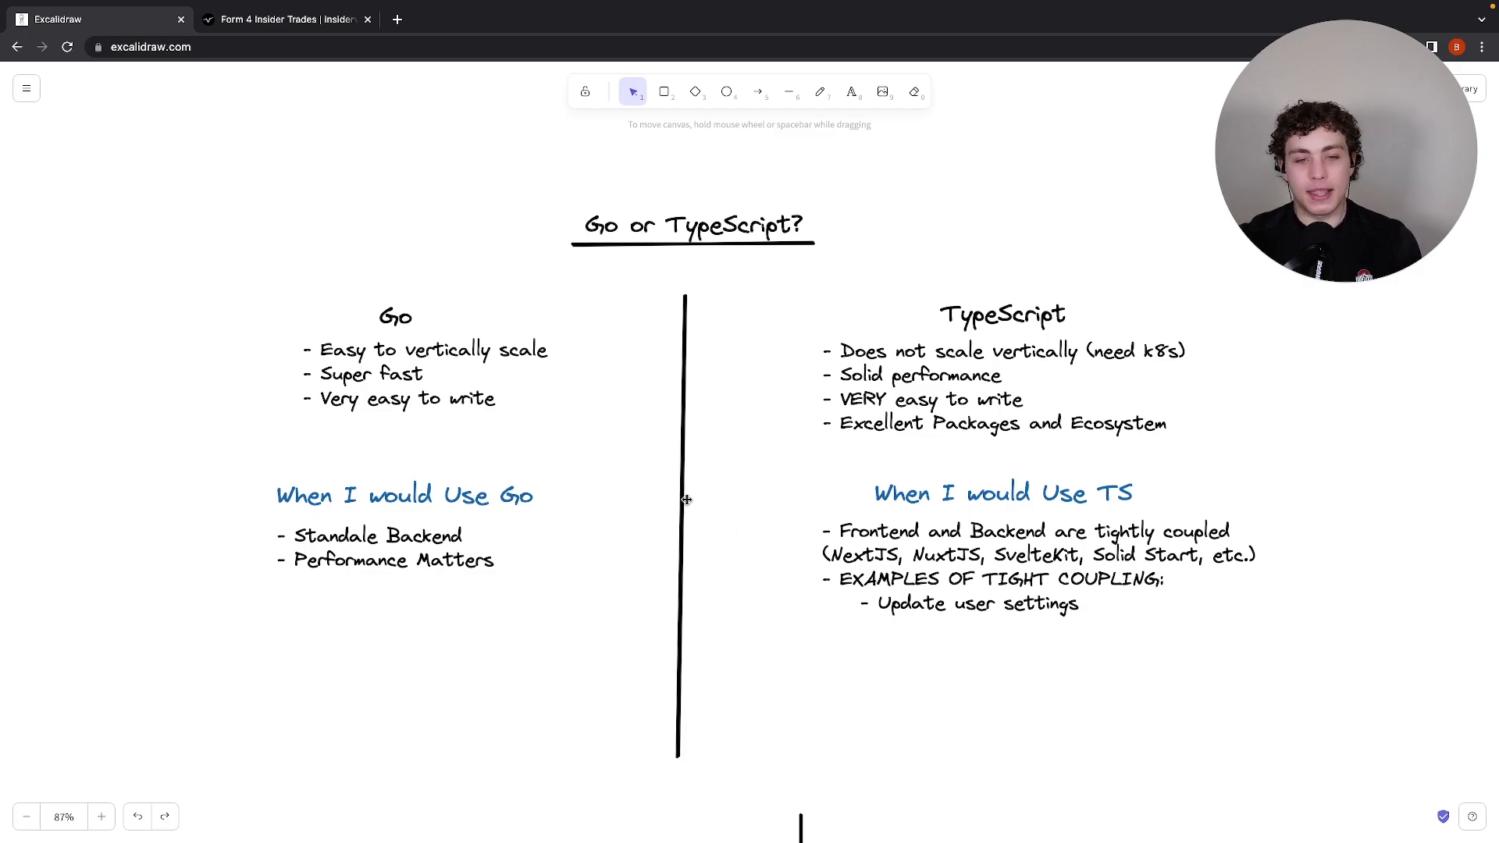
pyautogui.moveTo(715, 486)
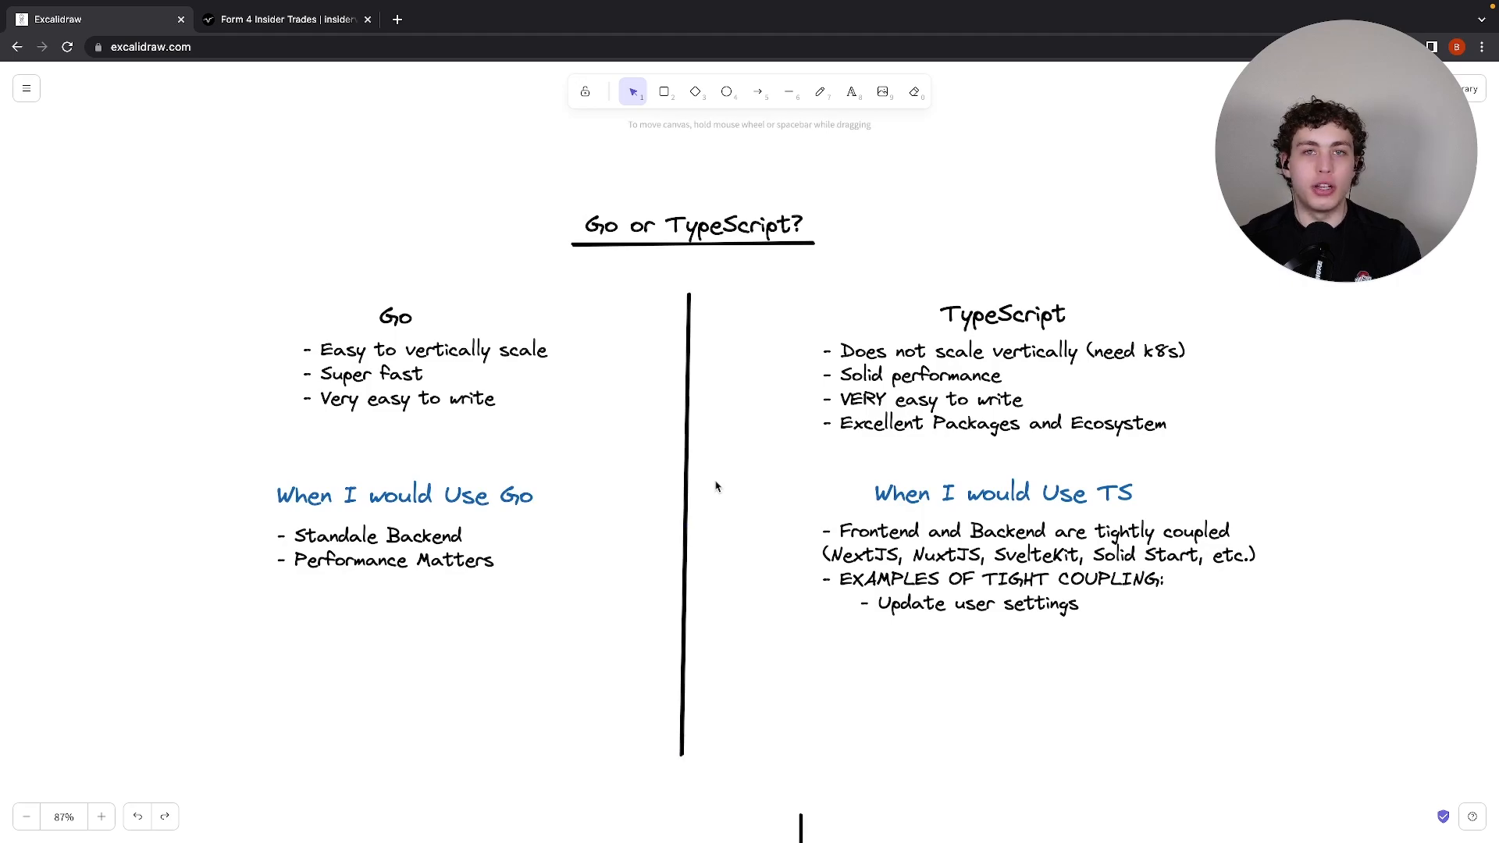